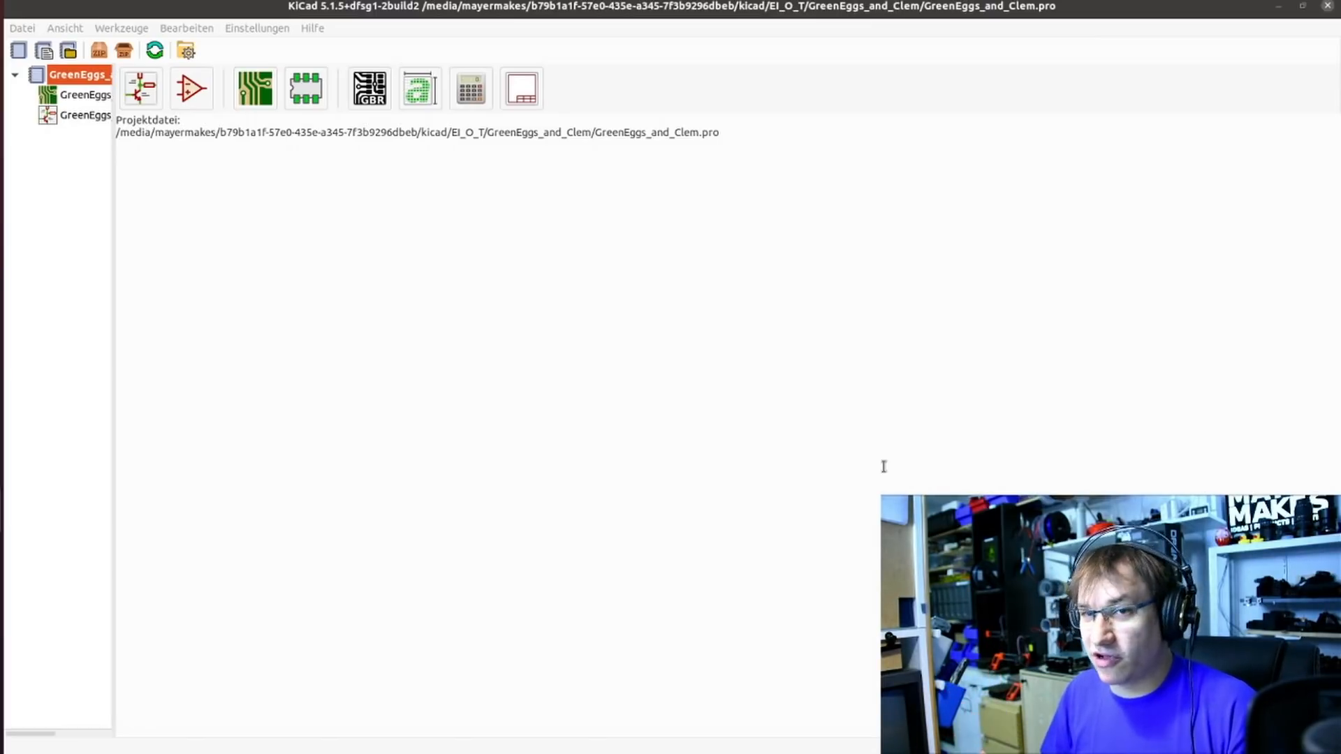
{"action": "mouse_move", "coordinate": [915, 454]}
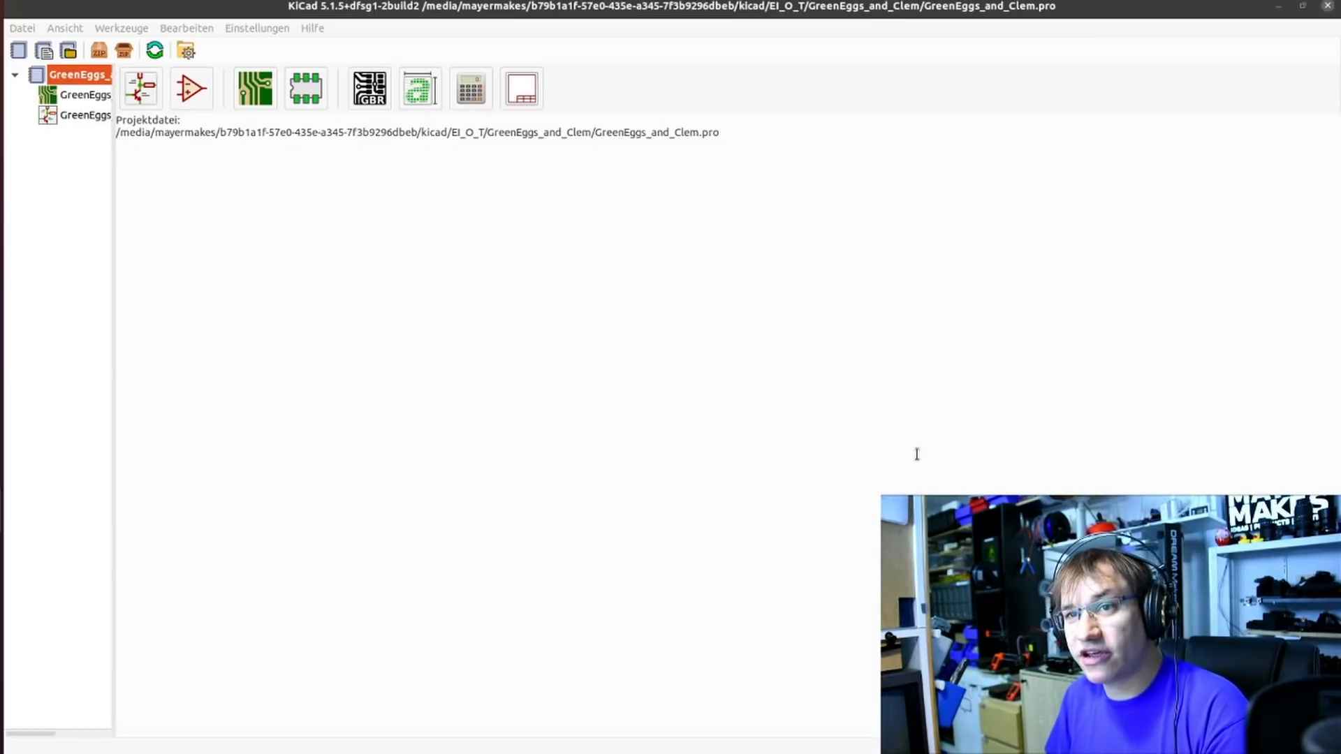
{"action": "mouse_move", "coordinate": [300, 168]}
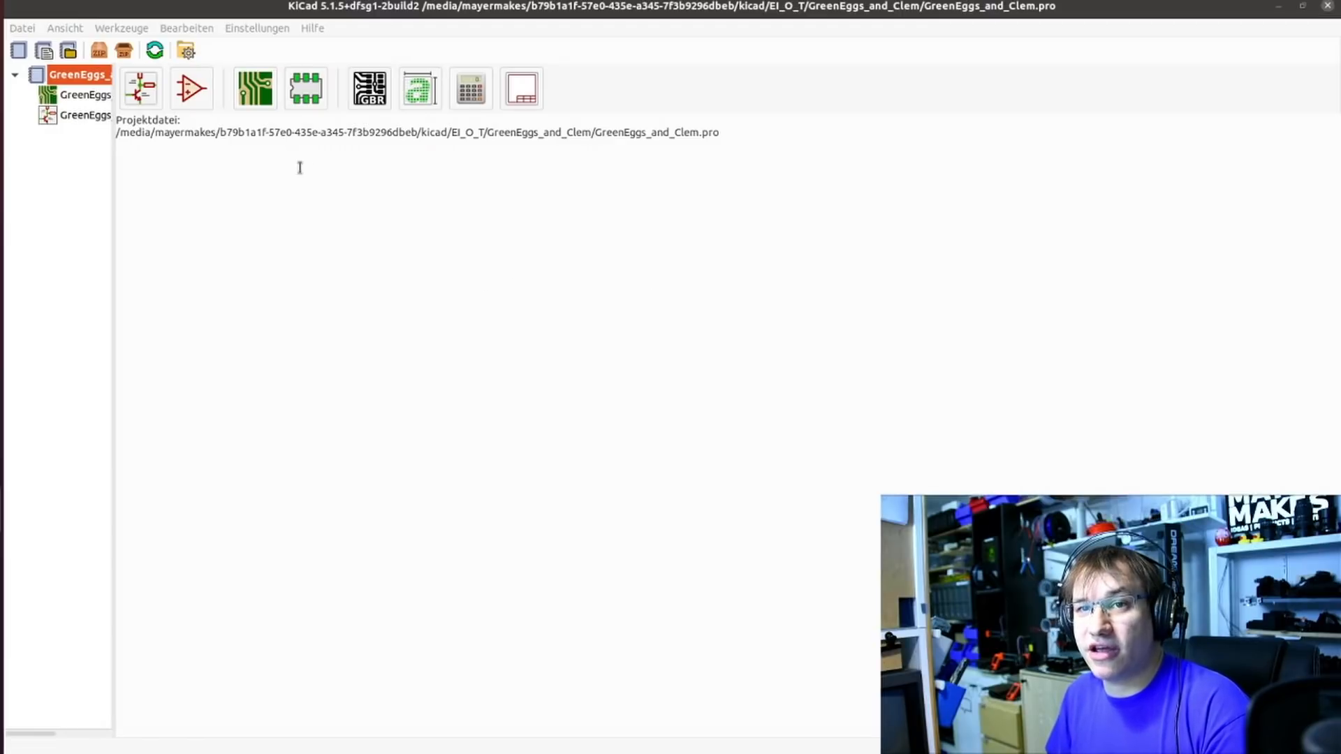
Open the GreenEggs_and_Clem schematic in Eeschema from the project manager.
{"action": "left_click", "coordinate": [83, 94]}
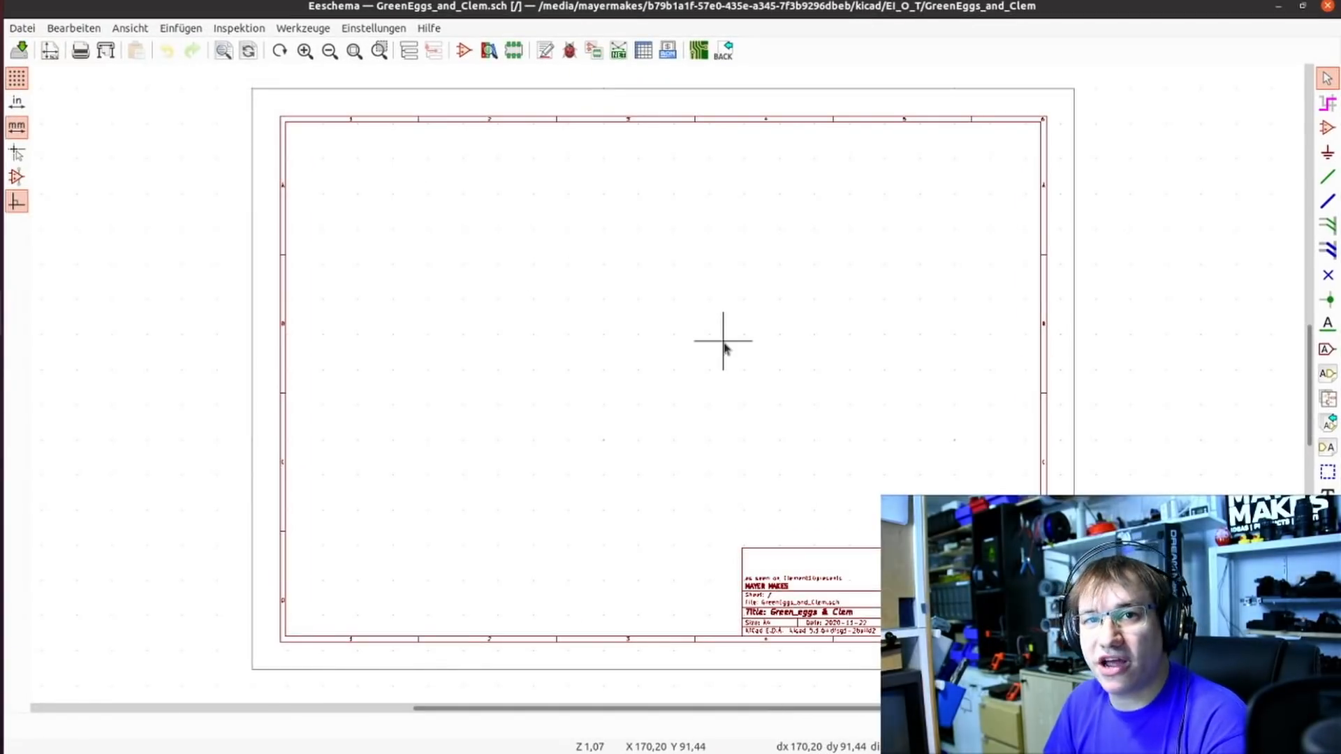
{"action": "mouse_move", "coordinate": [553, 237]}
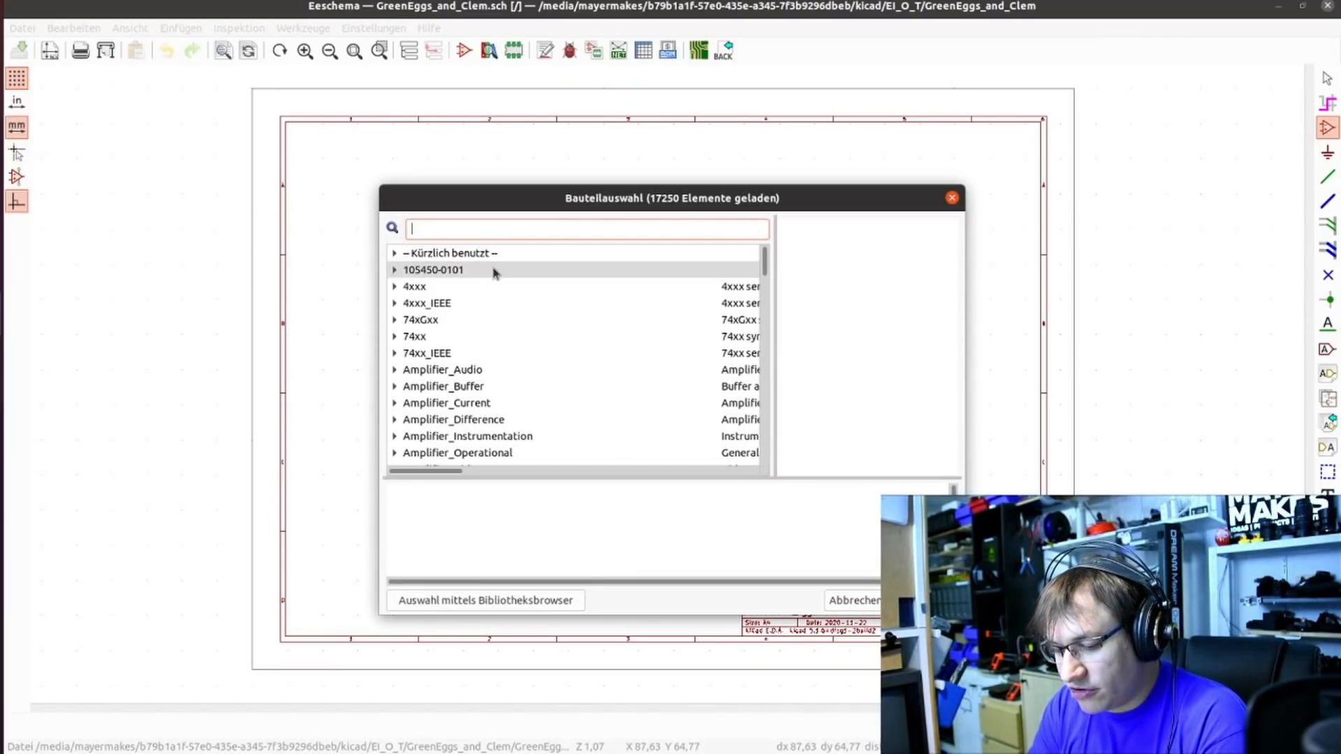
{"action": "type", "text": "ESP32-"}
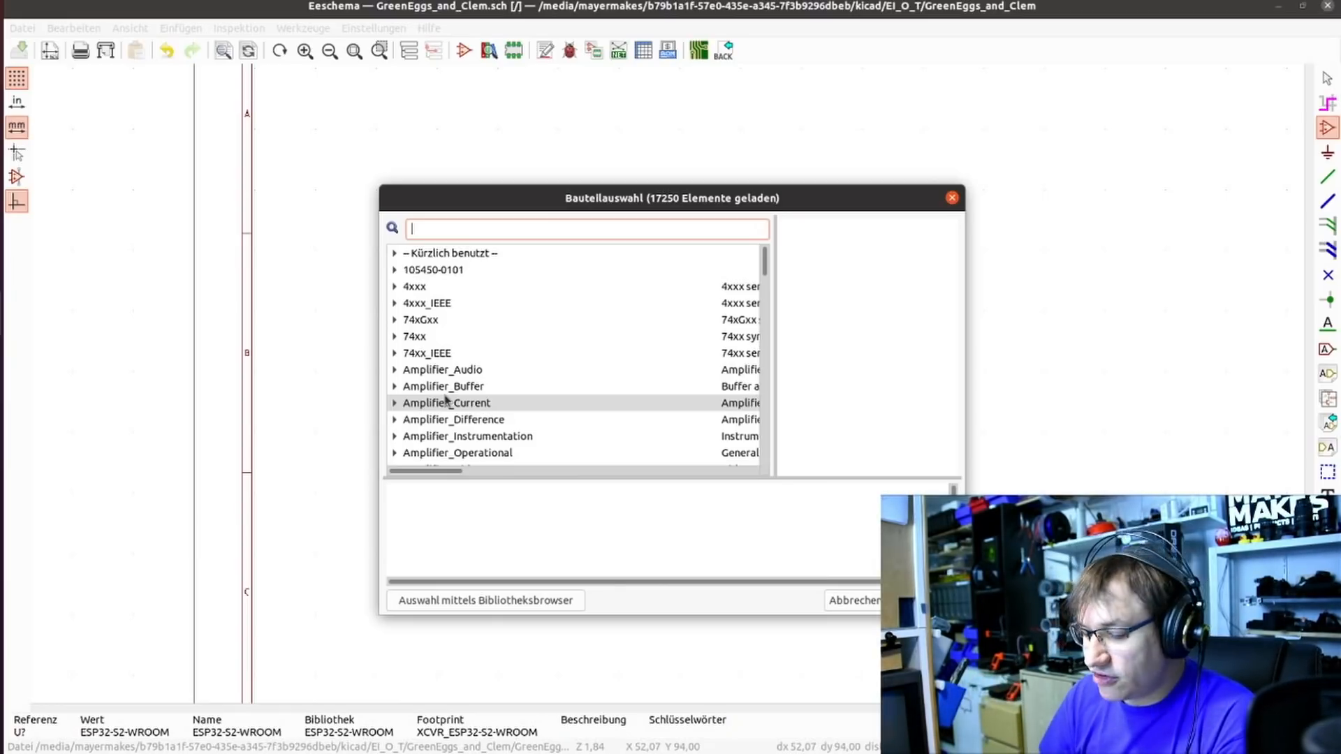
{"action": "type", "text": "10545"}
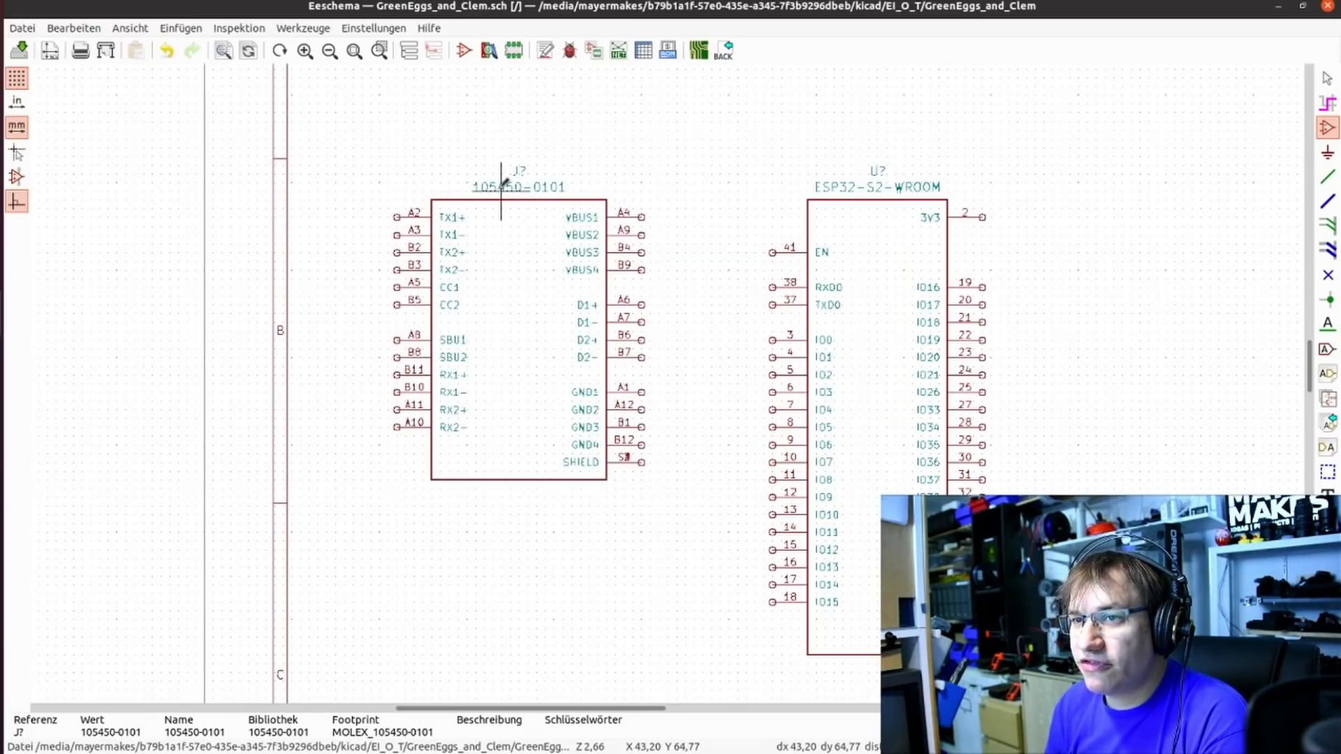
{"action": "mouse_move", "coordinate": [616, 175]}
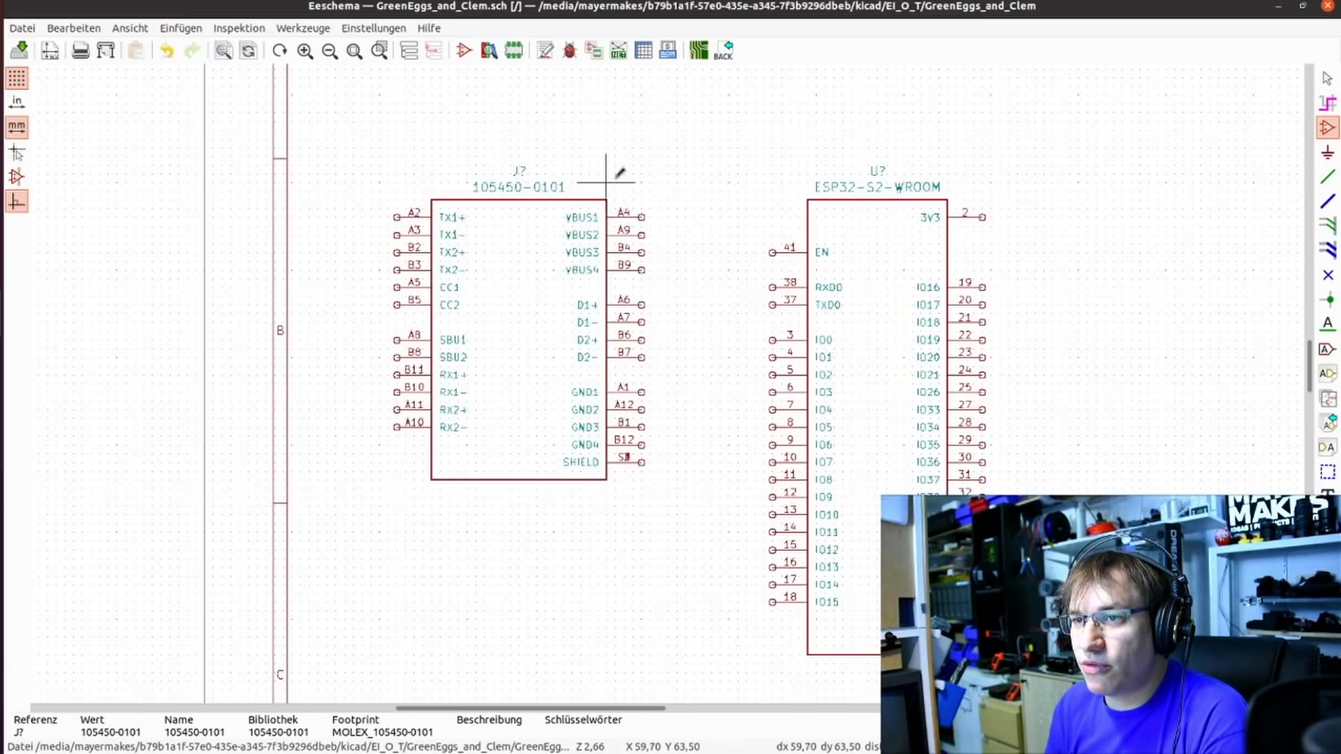
{"action": "mouse_move", "coordinate": [718, 209]}
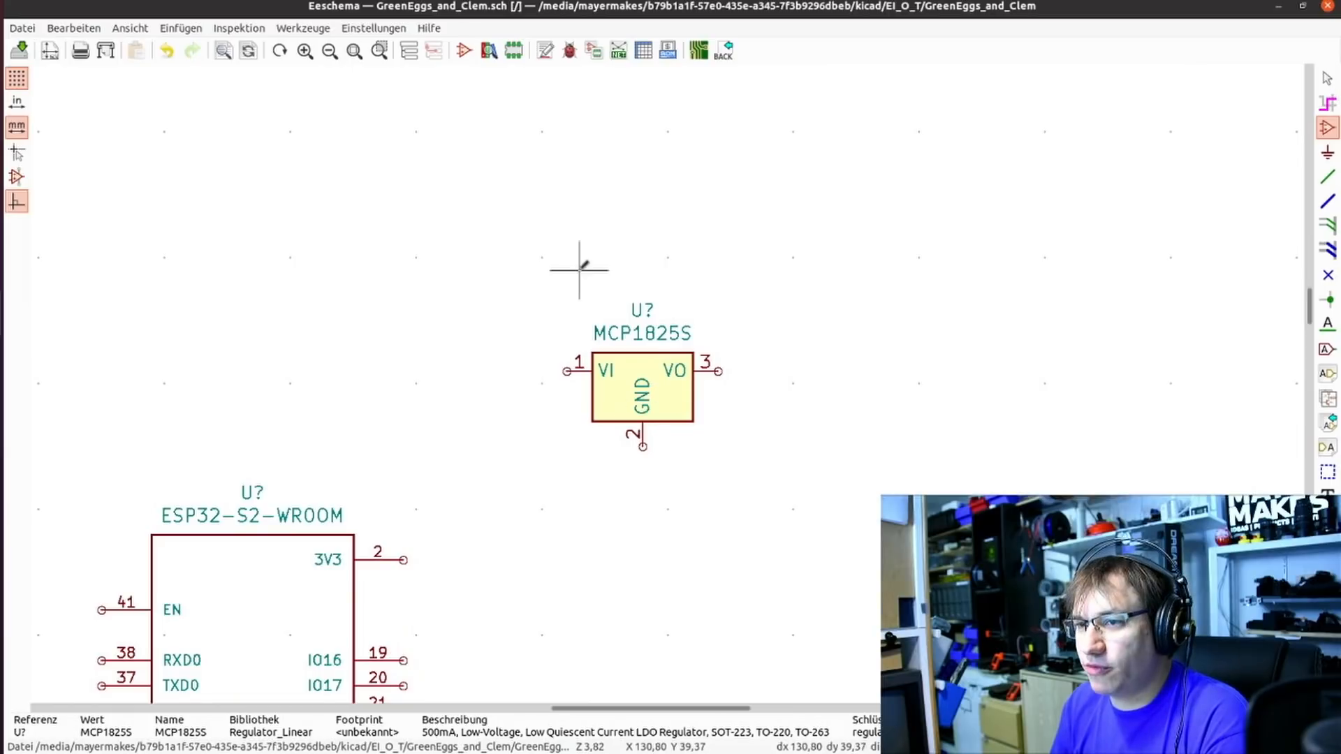
Place the MCP1825S regulator to the right of the USB connector.
{"action": "scroll", "scroll_direction": "up", "scroll_amount": 3}
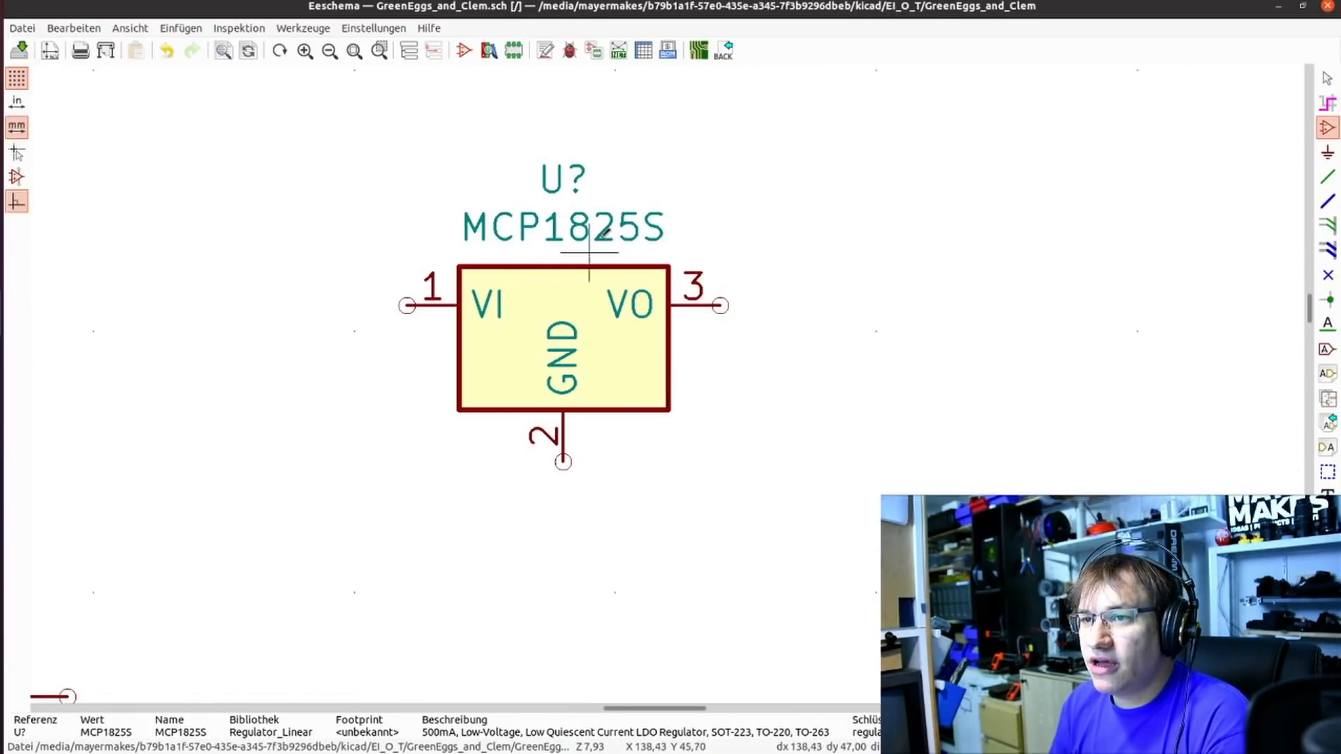
{"action": "mouse_move", "coordinate": [723, 305]}
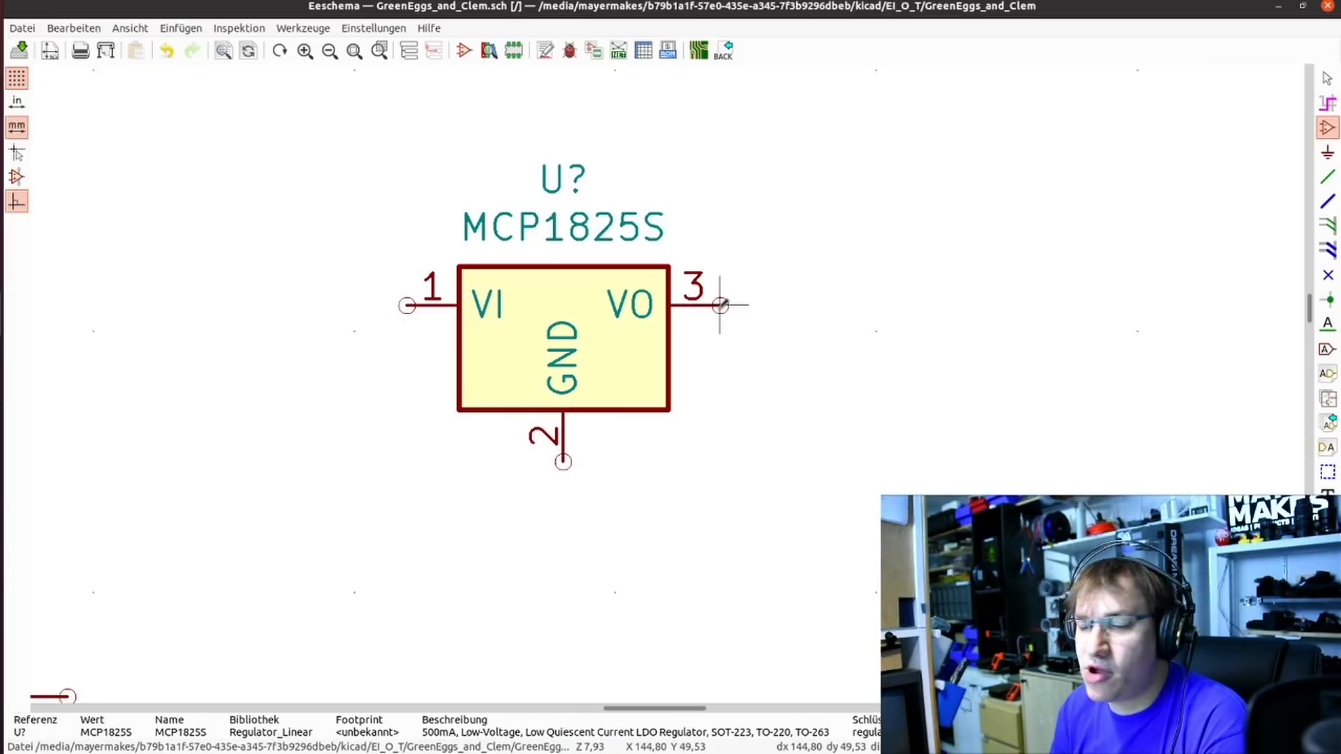
{"action": "mouse_move", "coordinate": [509, 355]}
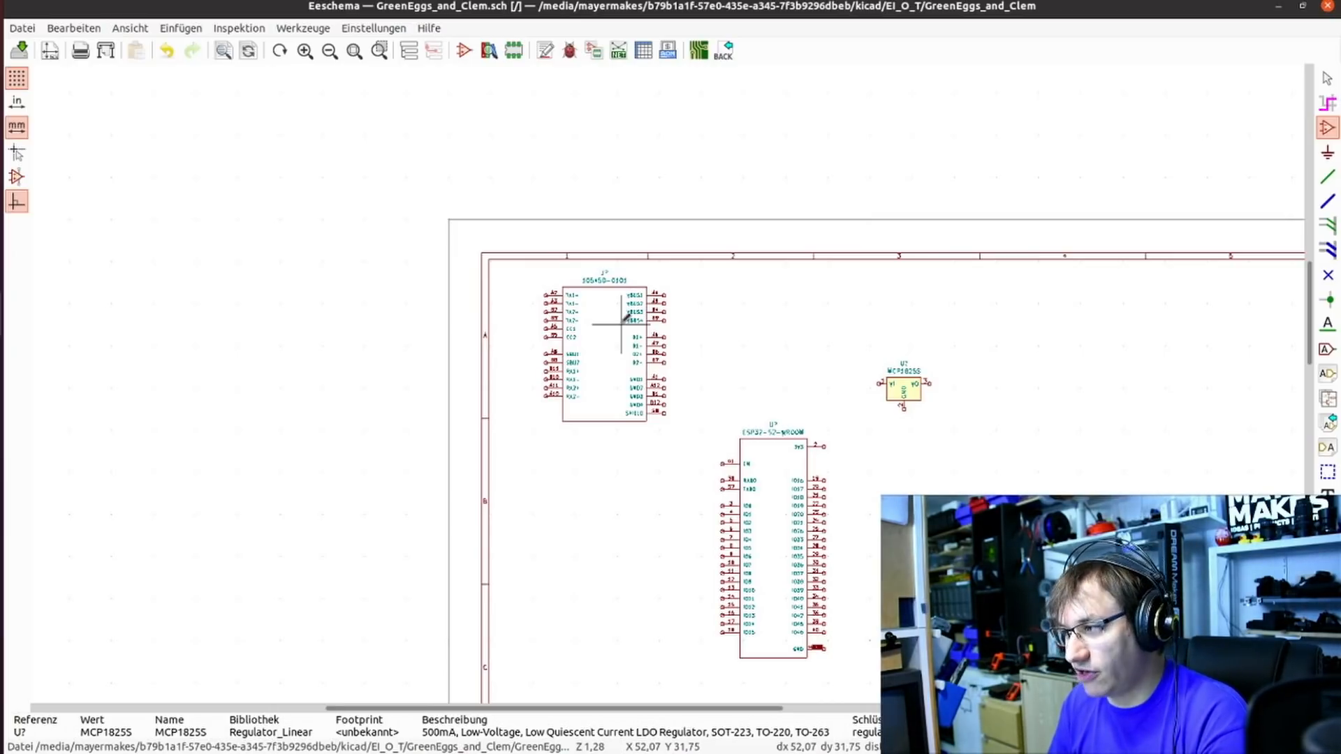
{"action": "mouse_move", "coordinate": [816, 397]}
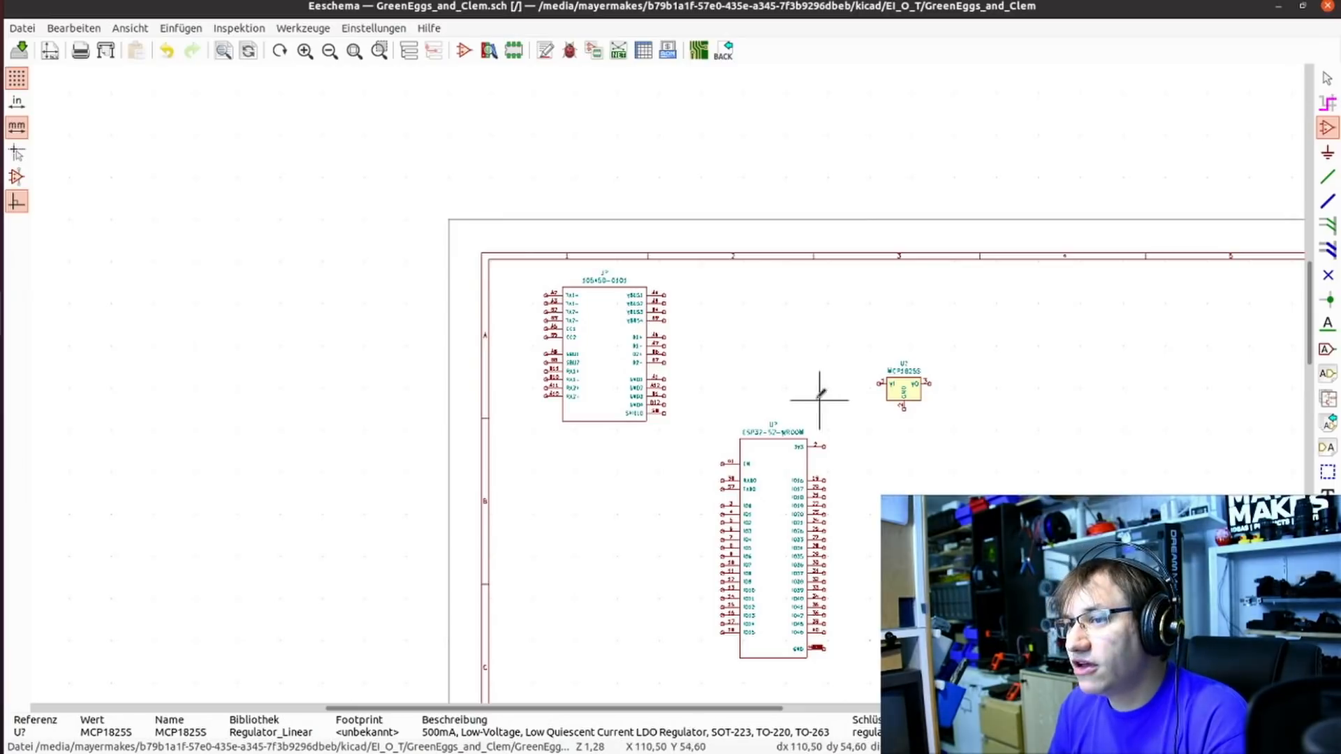
{"action": "mouse_move", "coordinate": [784, 392]}
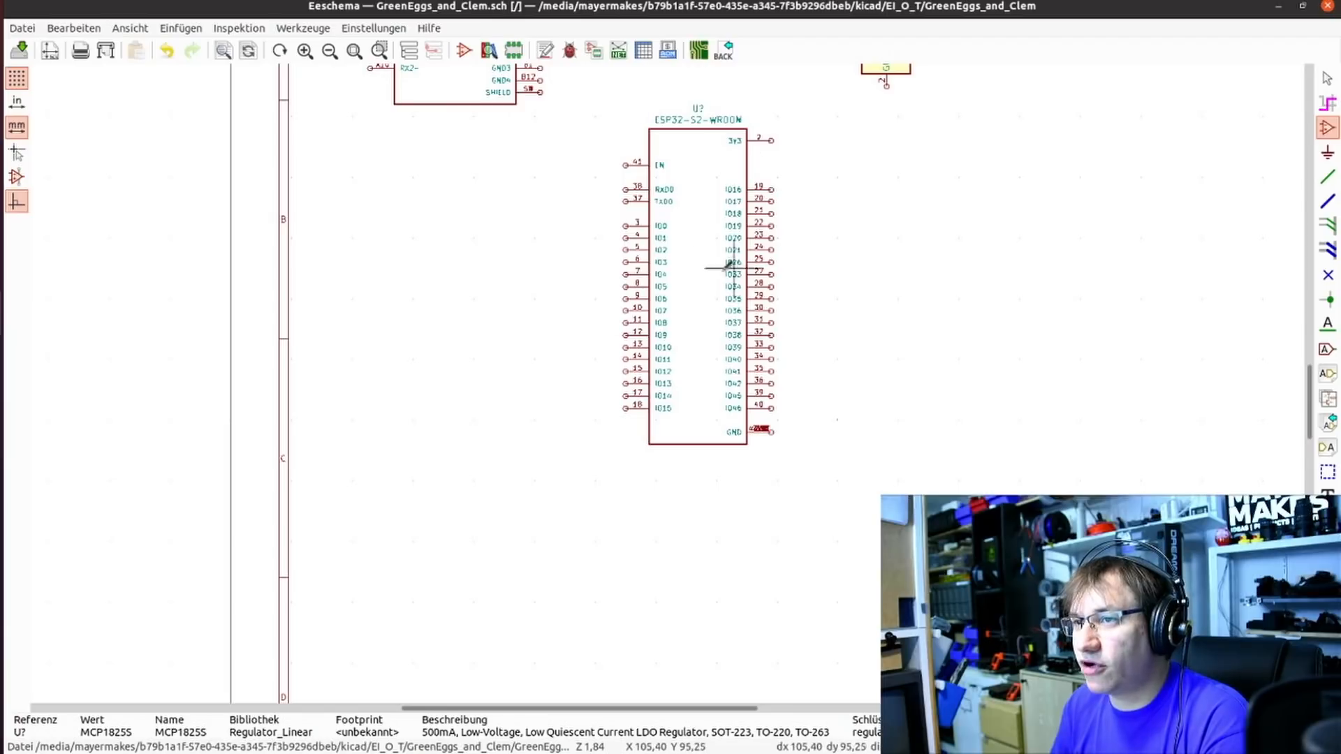
{"action": "mouse_move", "coordinate": [708, 274]}
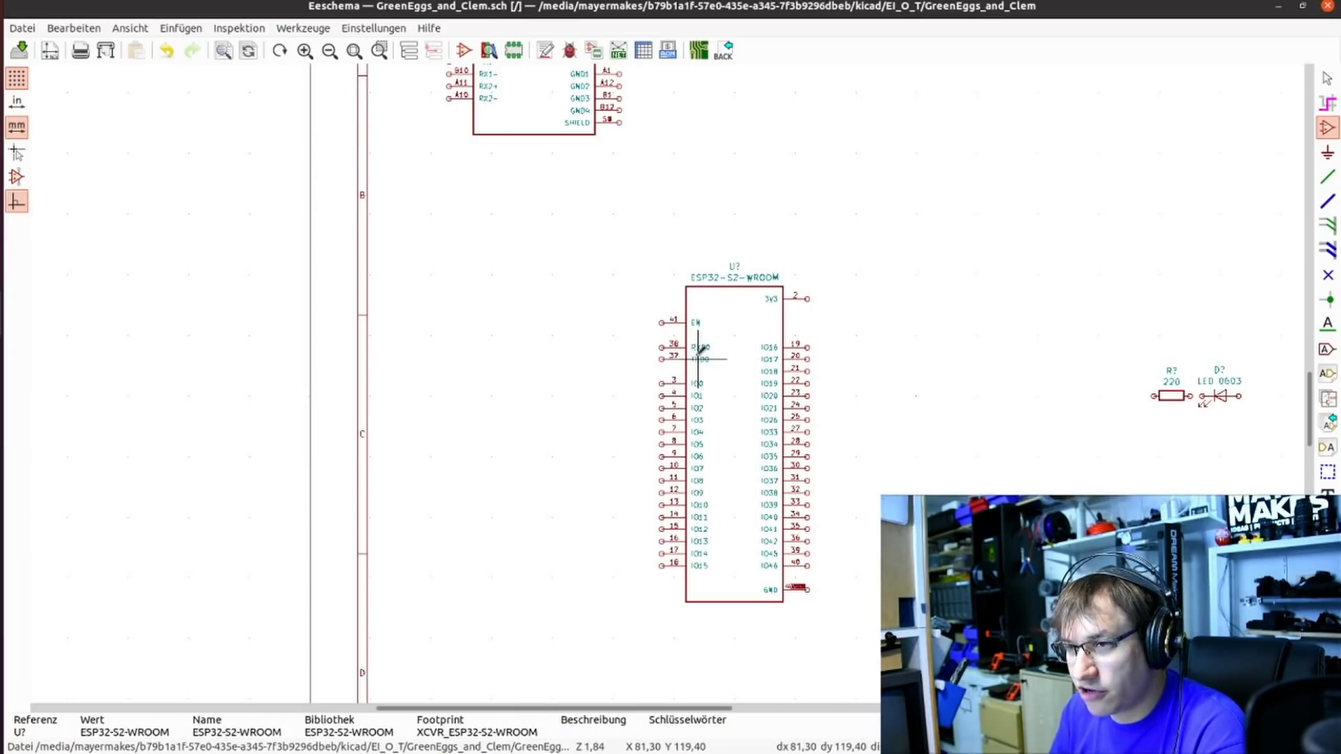
{"action": "mouse_move", "coordinate": [837, 359]}
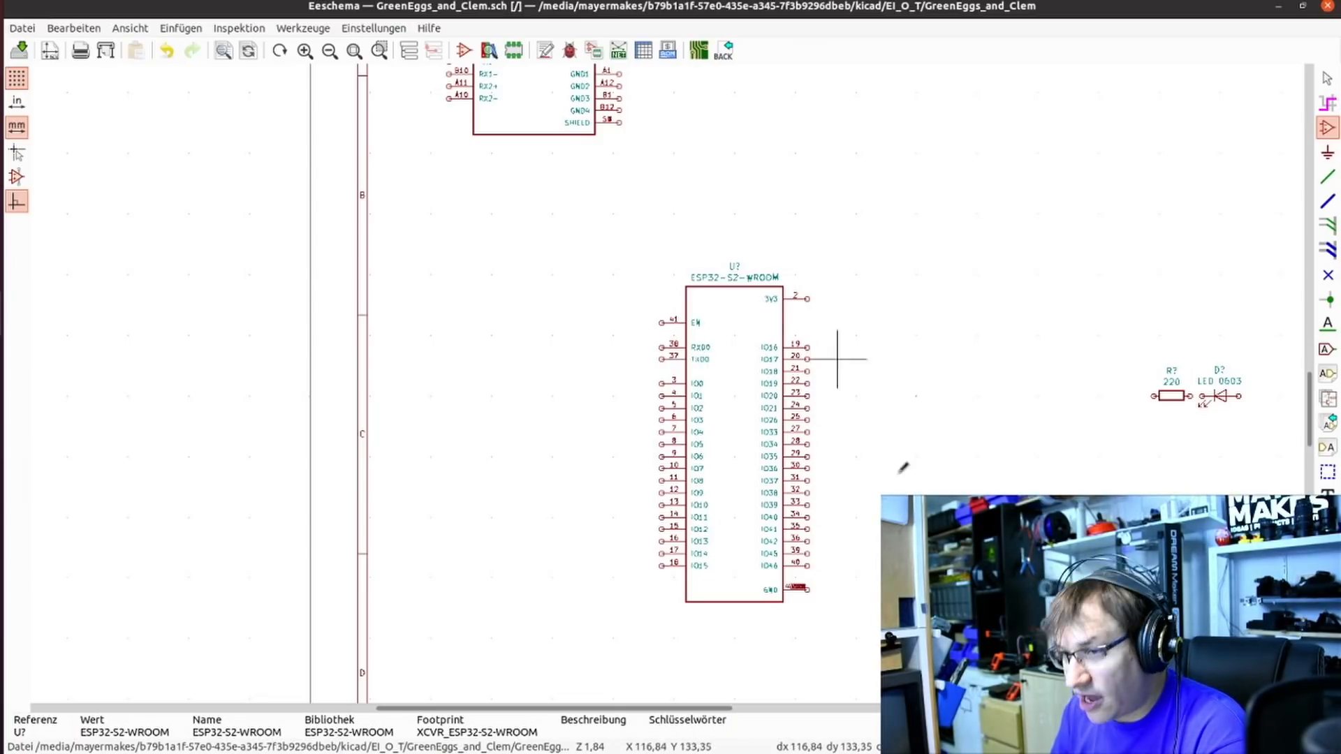
{"action": "mouse_move", "coordinate": [761, 382]}
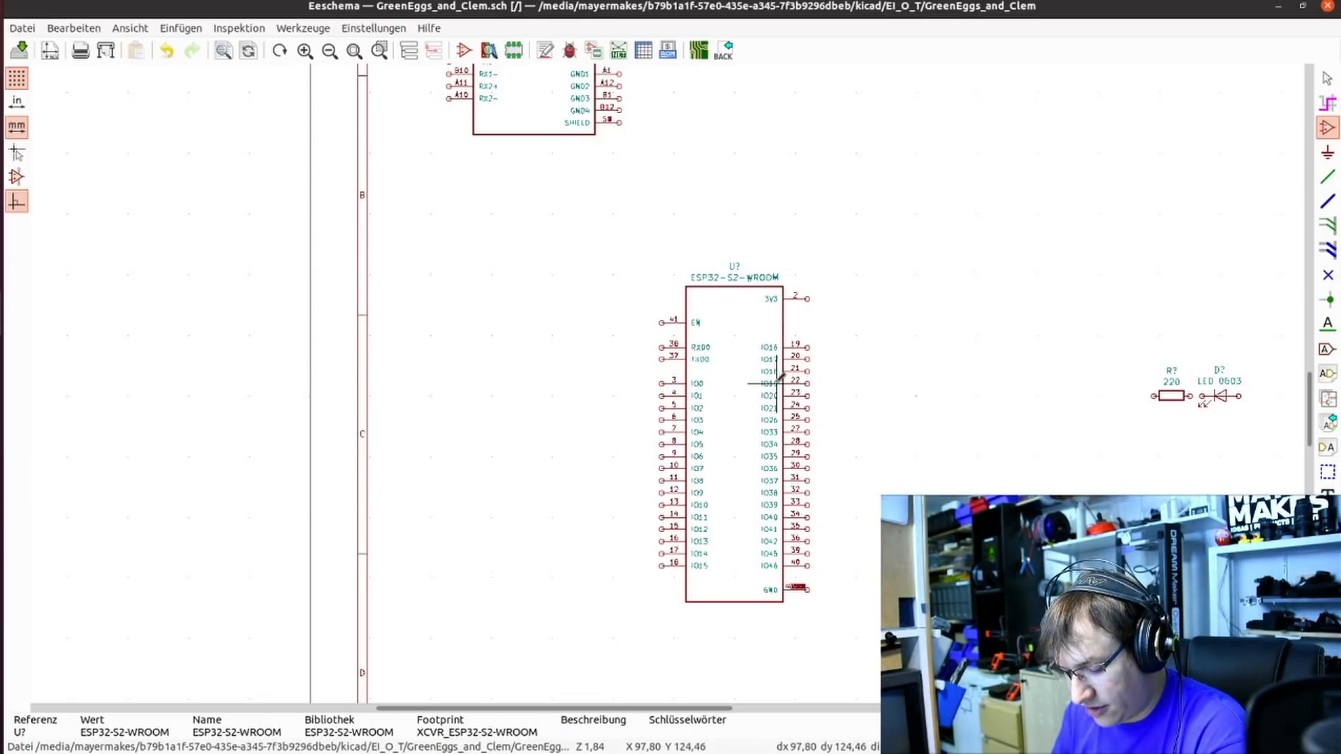
{"action": "mouse_move", "coordinate": [816, 382]}
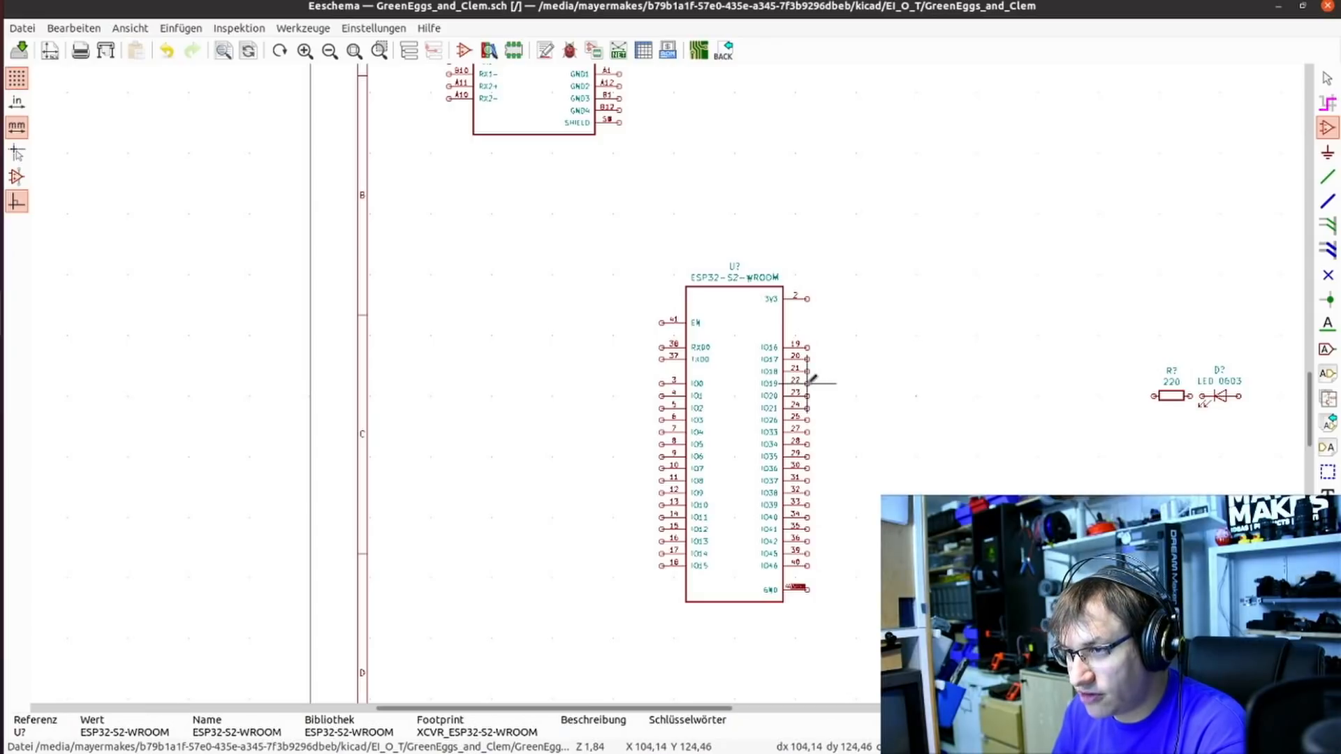
{"action": "mouse_move", "coordinate": [821, 394]}
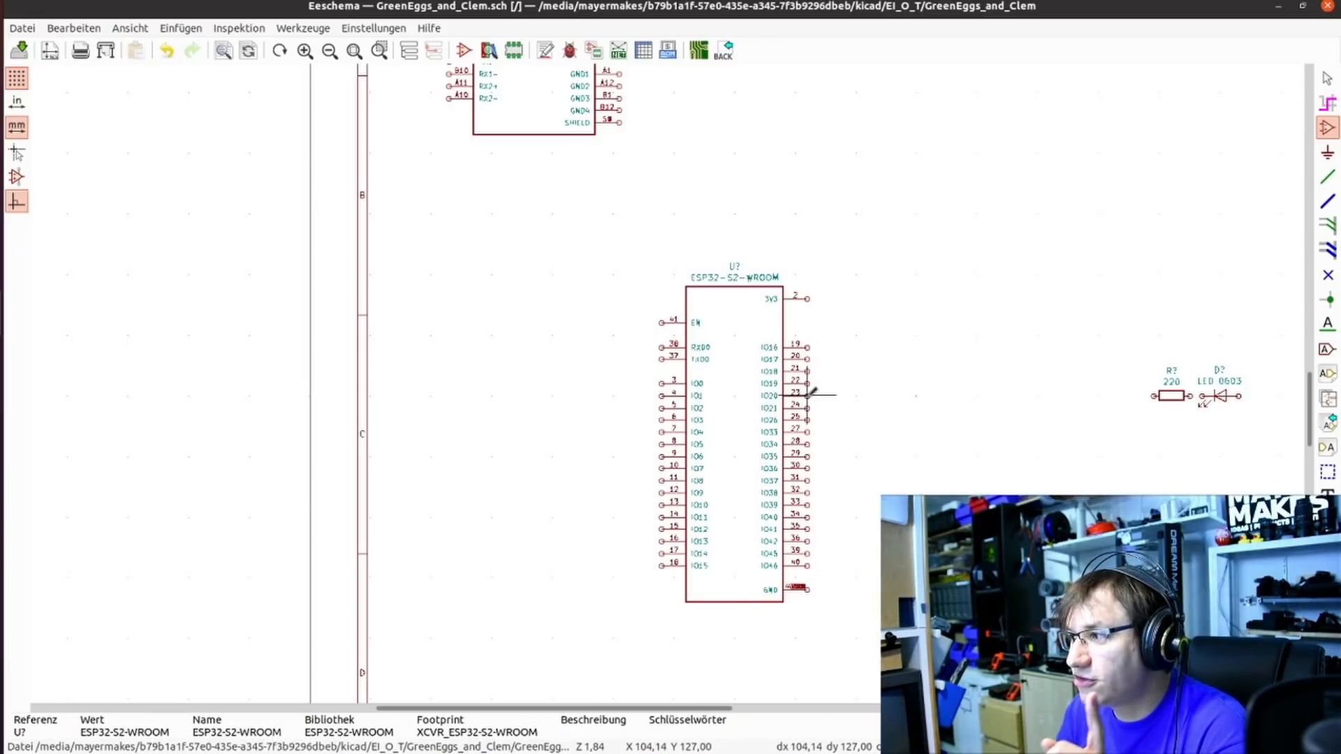
{"action": "mouse_move", "coordinate": [753, 391]}
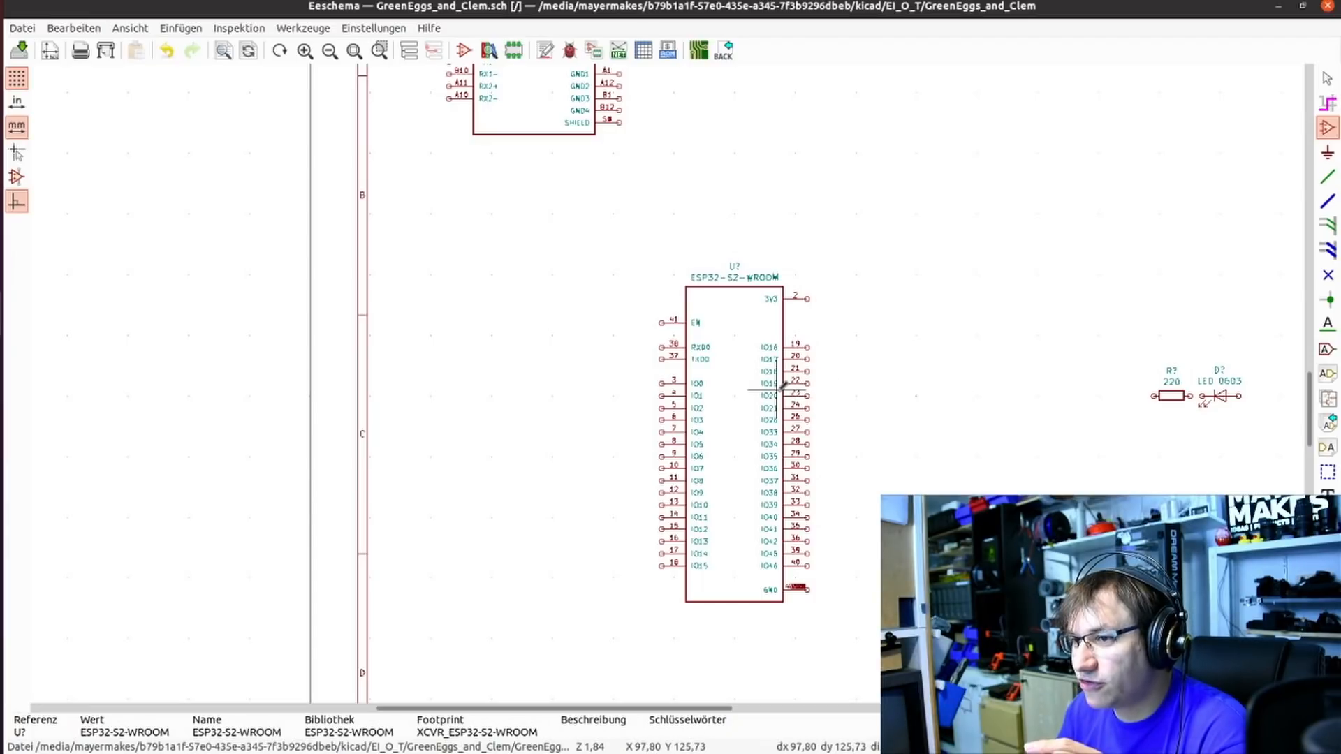
{"action": "mouse_move", "coordinate": [667, 350]}
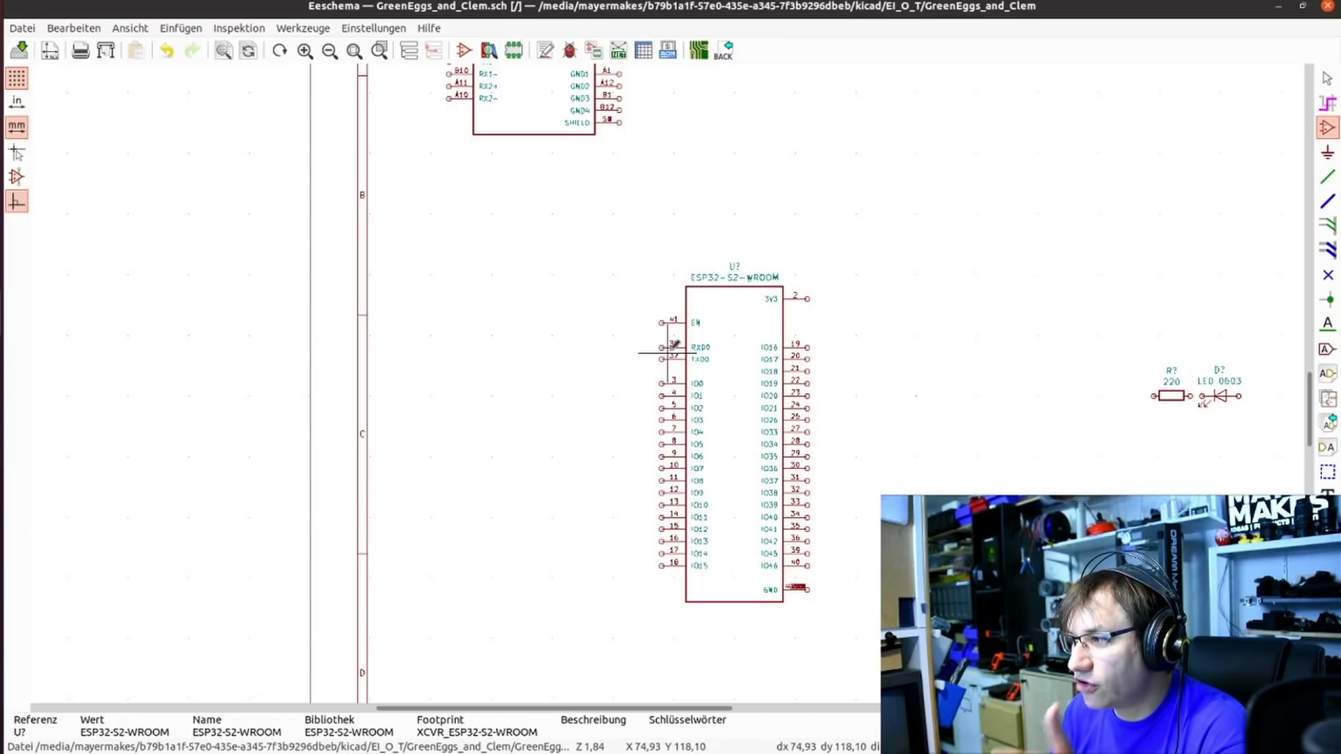
{"action": "mouse_move", "coordinate": [674, 350]}
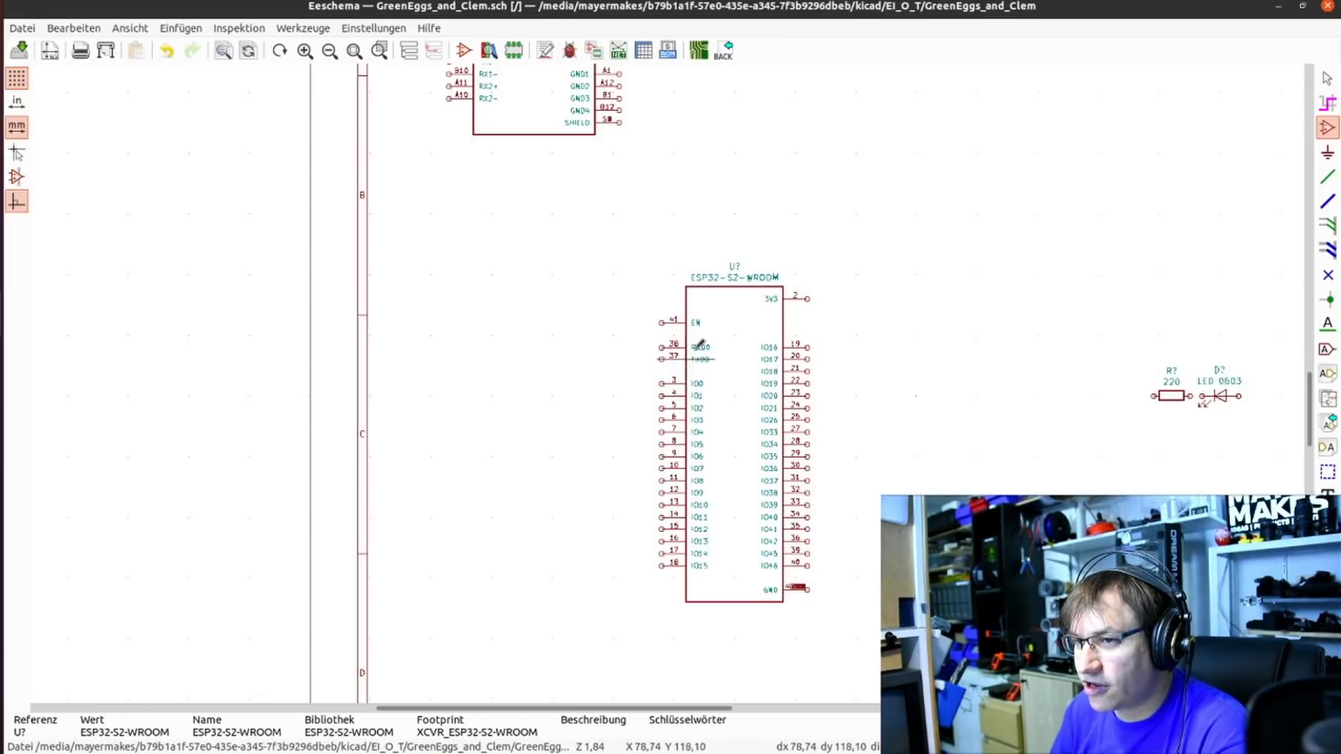
{"action": "mouse_move", "coordinate": [624, 395]}
{"action": "type", "text": "D"}
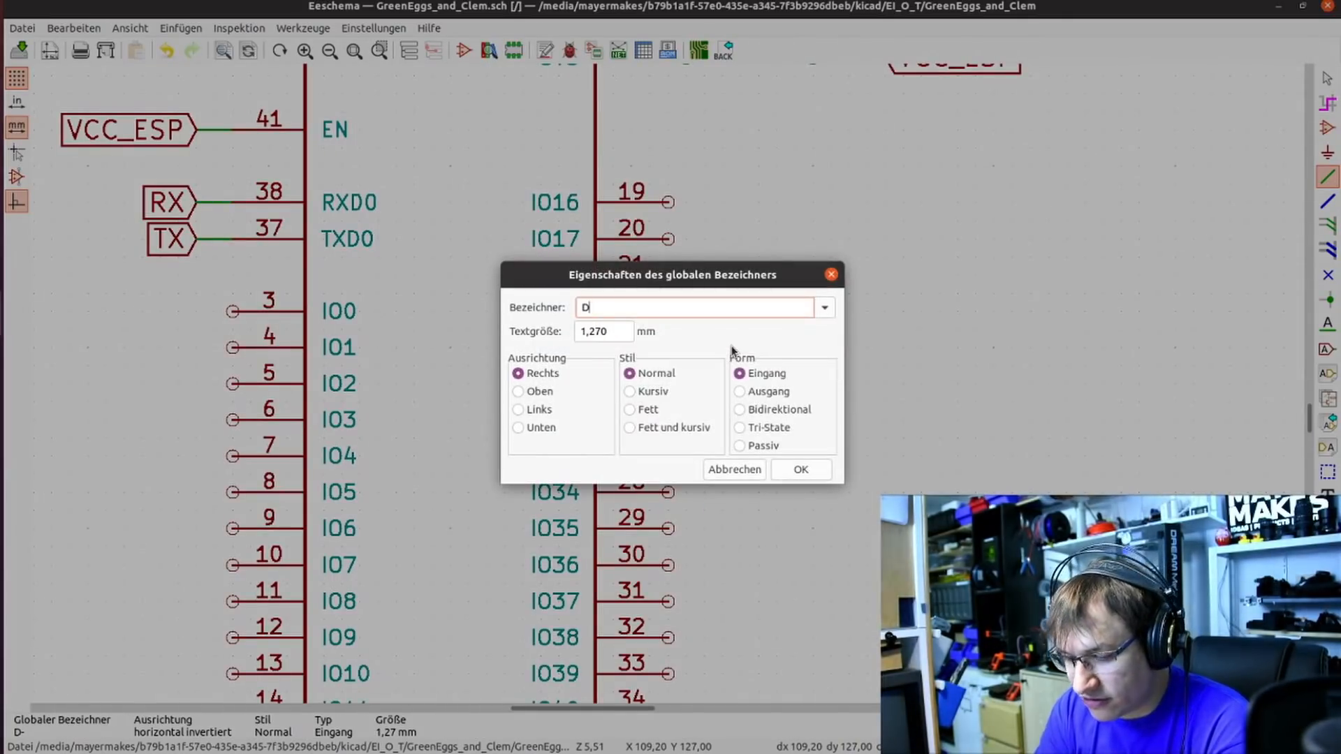
Confirm the D global label and finish the wire to the D+ label.
{"action": "left_click", "coordinate": [799, 470]}
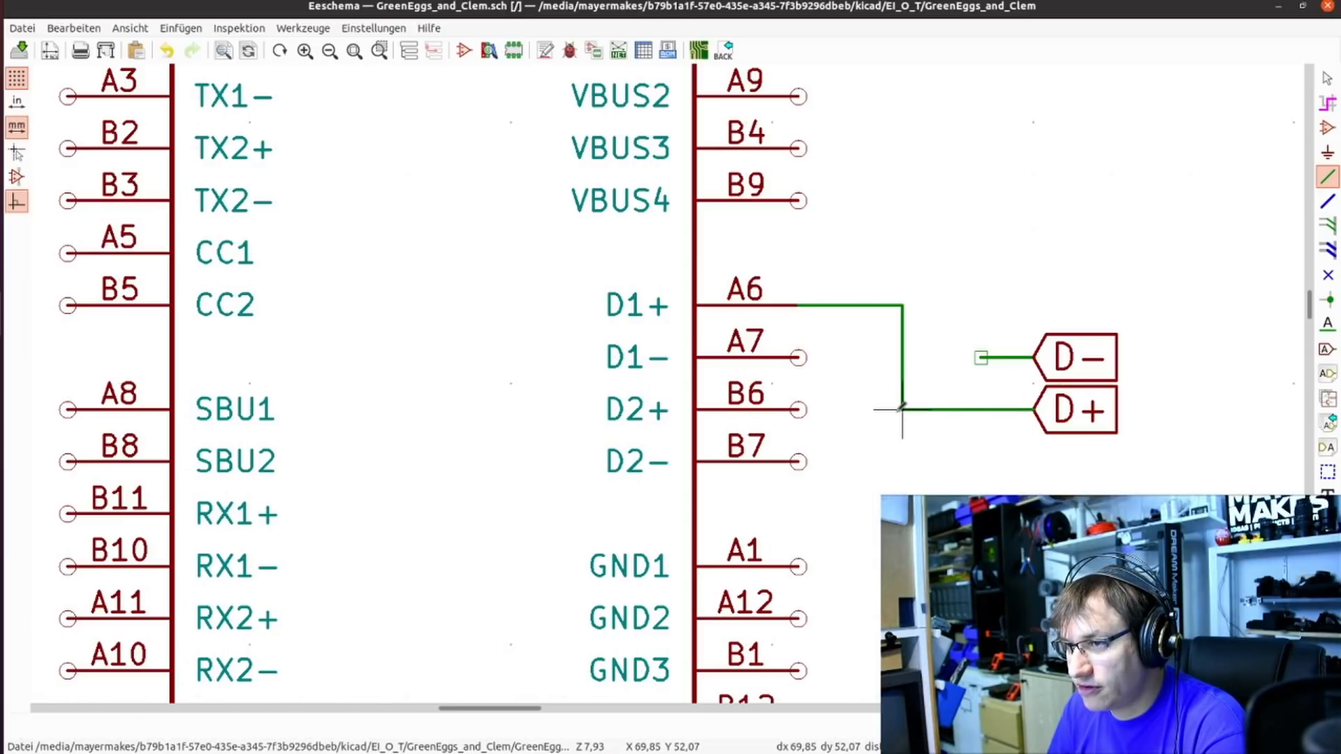
{"action": "left_click", "coordinate": [902, 411]}
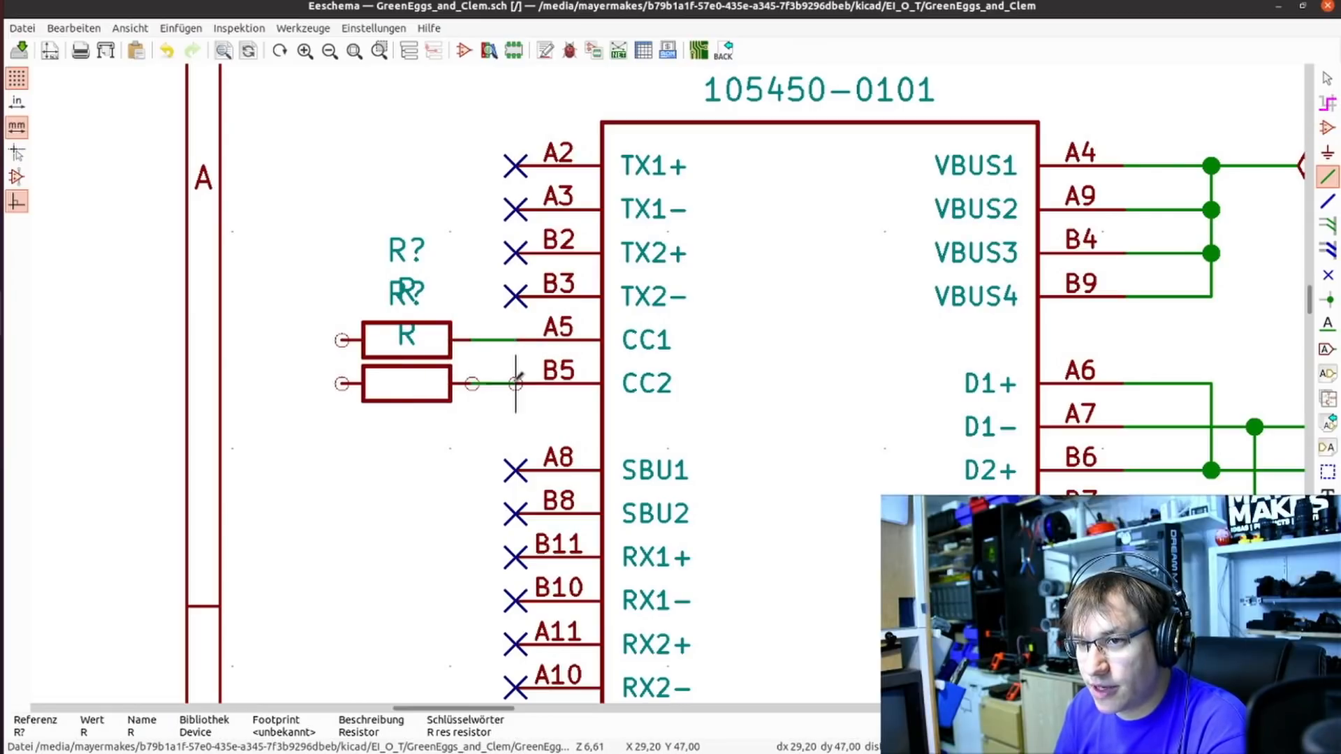
Change both CC resistor values to 5k1 through their value field editors.
{"action": "right_click", "coordinate": [407, 338]}
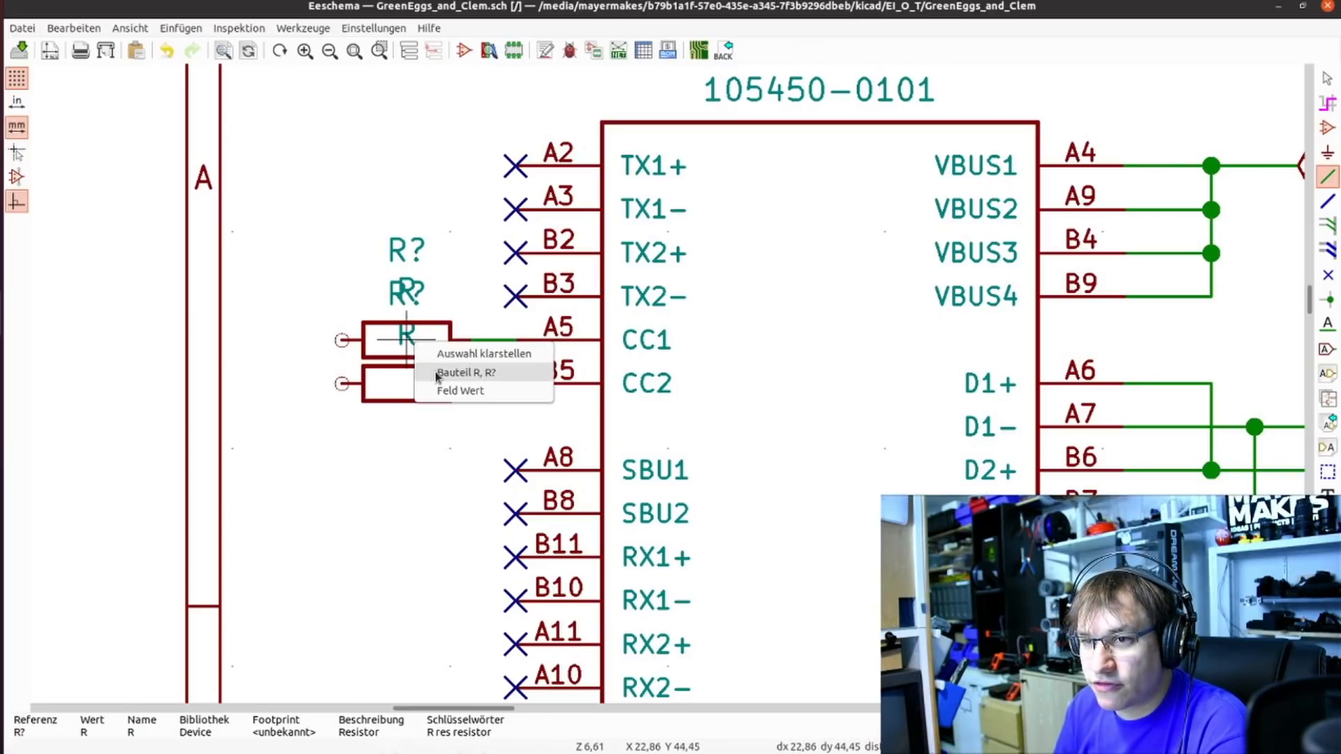
{"action": "left_click", "coordinate": [460, 391]}
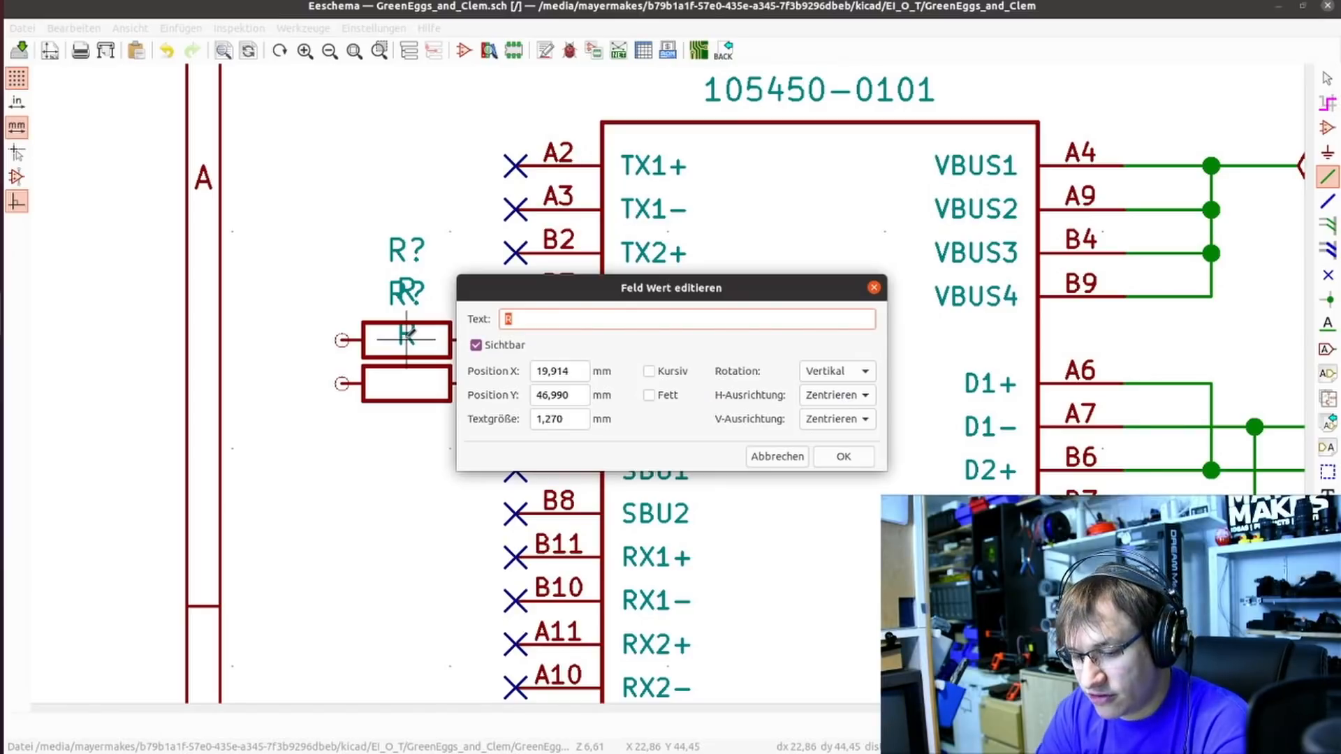
{"action": "type", "text": "5k1"}
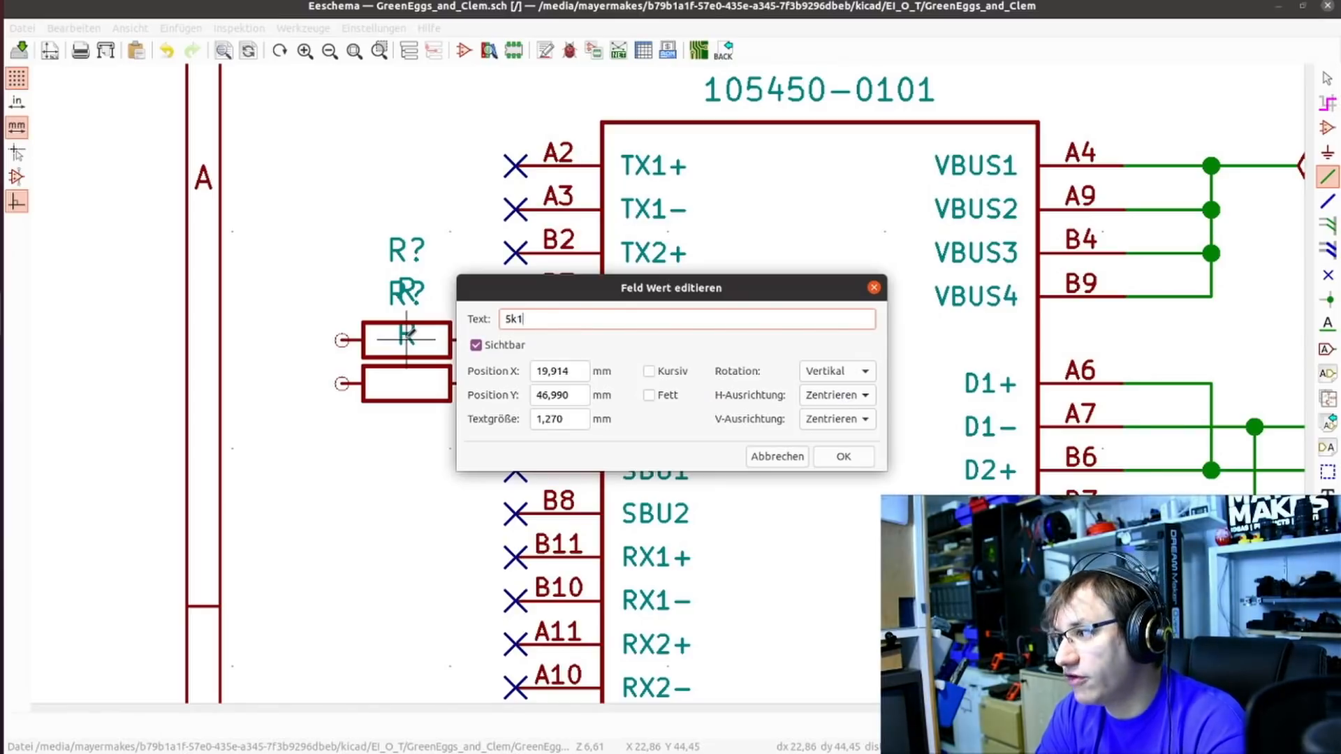
{"action": "left_click", "coordinate": [840, 456]}
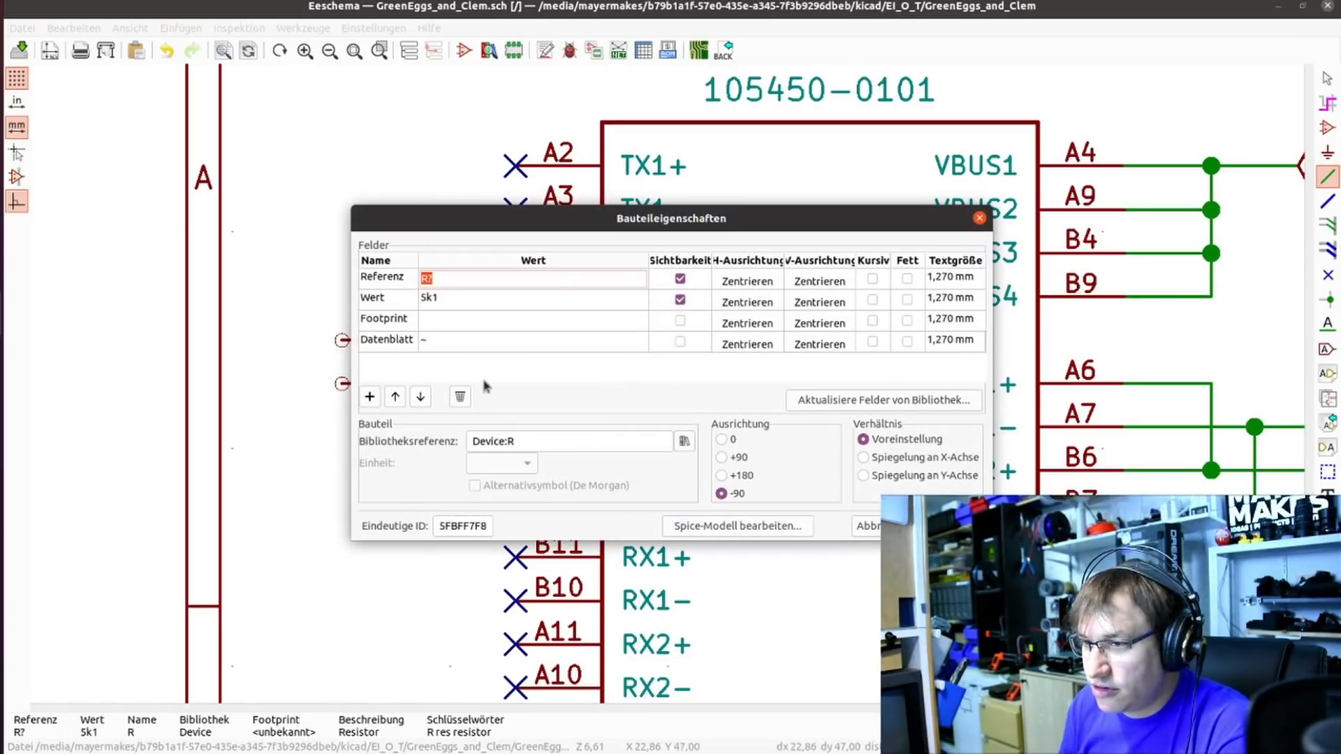
{"action": "right_click", "coordinate": [406, 291]}
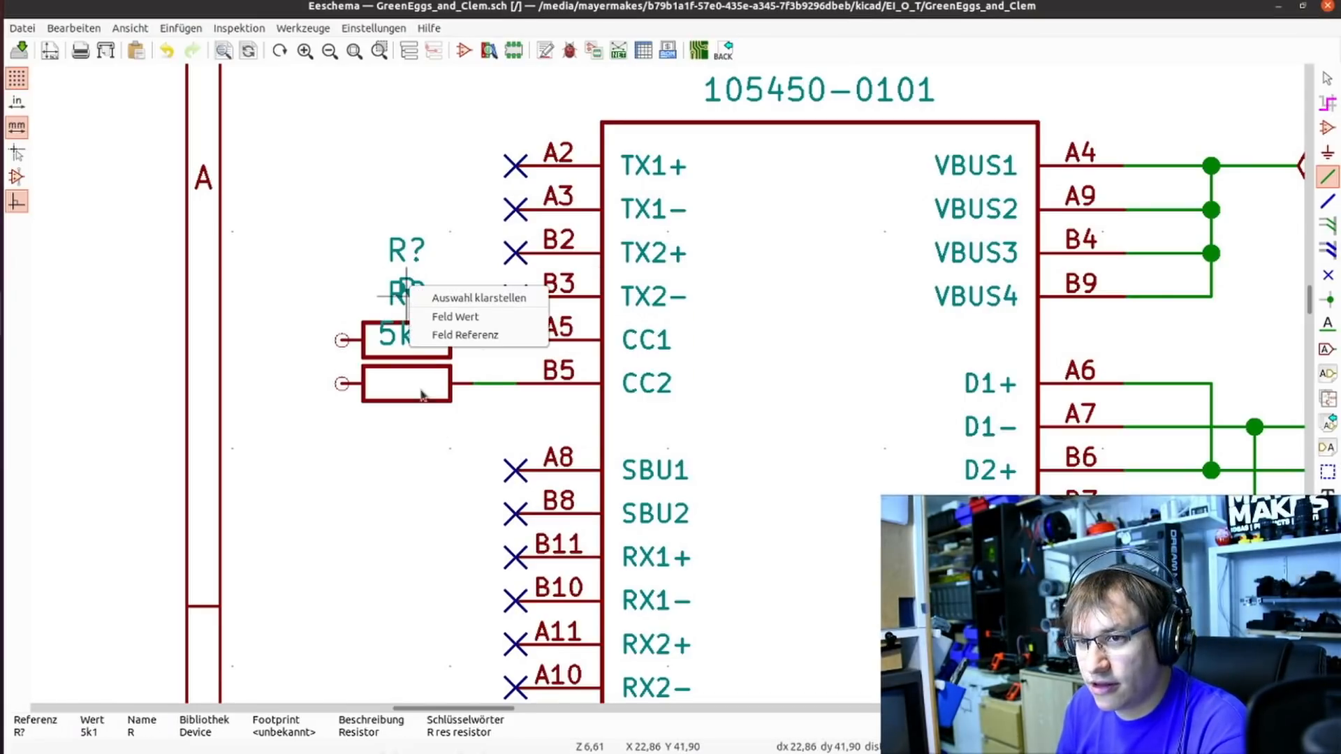
{"action": "left_click", "coordinate": [454, 315]}
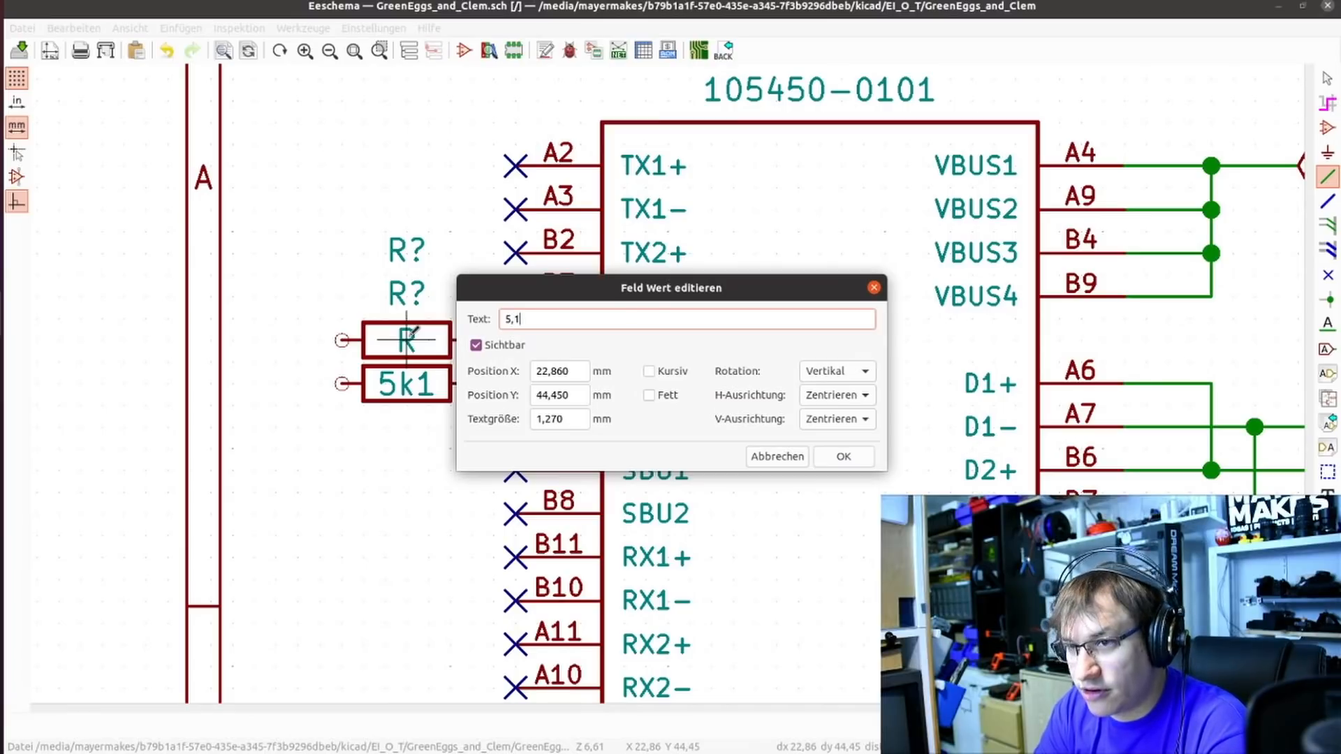
{"action": "type", "text": "5k1"}
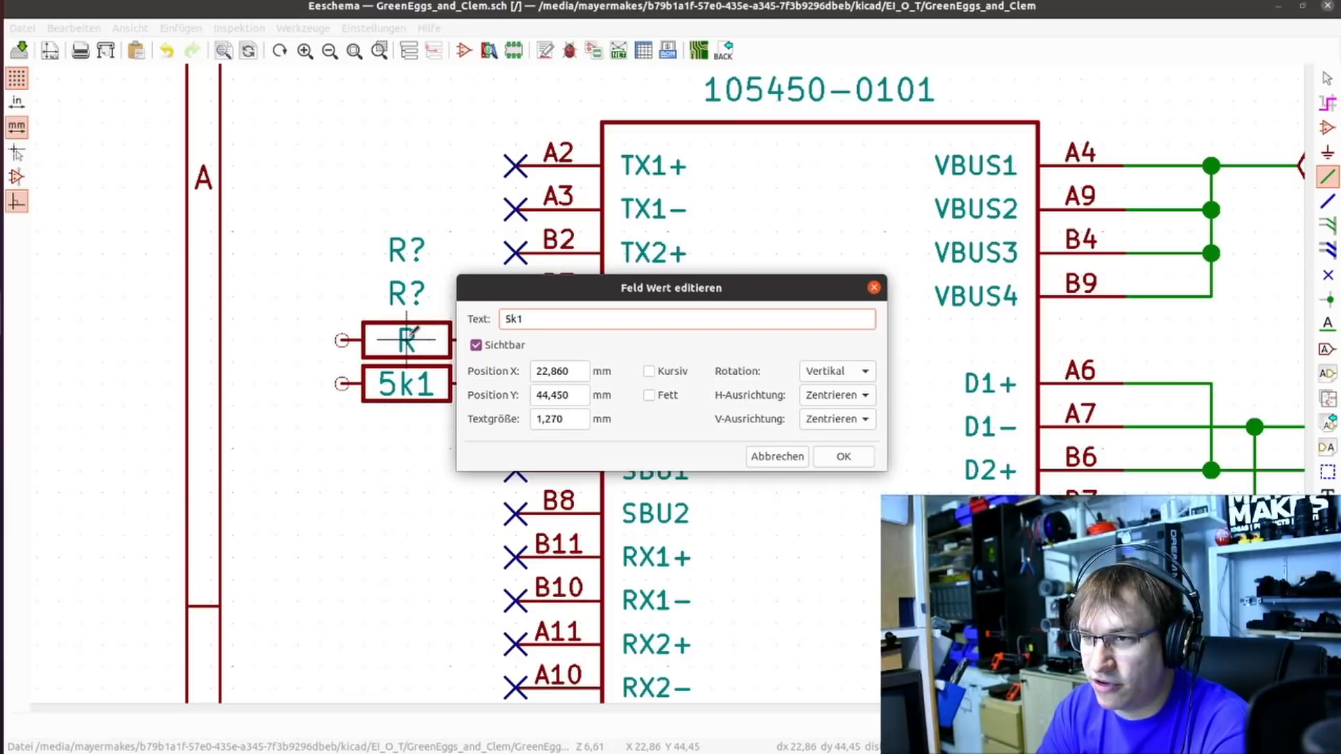
{"action": "left_click", "coordinate": [841, 456]}
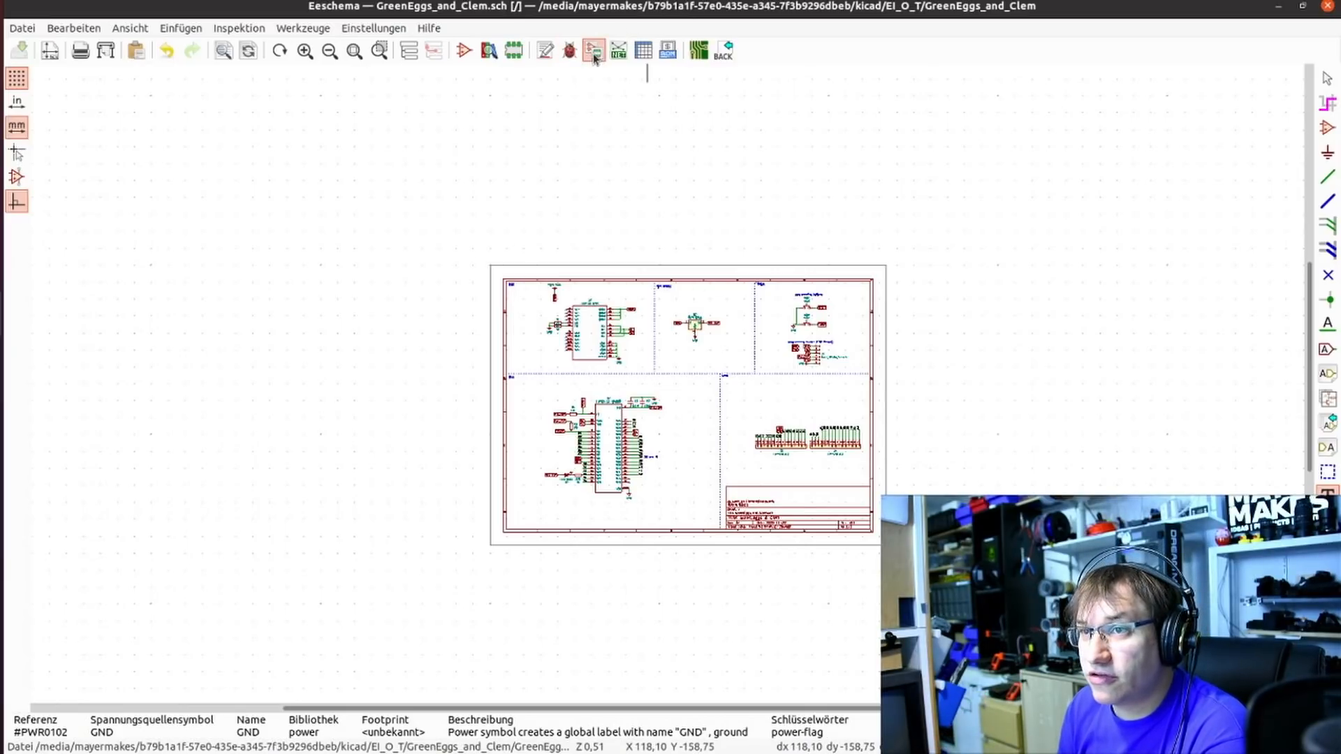
Launch CvPcb, dismiss the footprint library loading error, and select LED D1.
{"action": "left_click", "coordinate": [592, 50]}
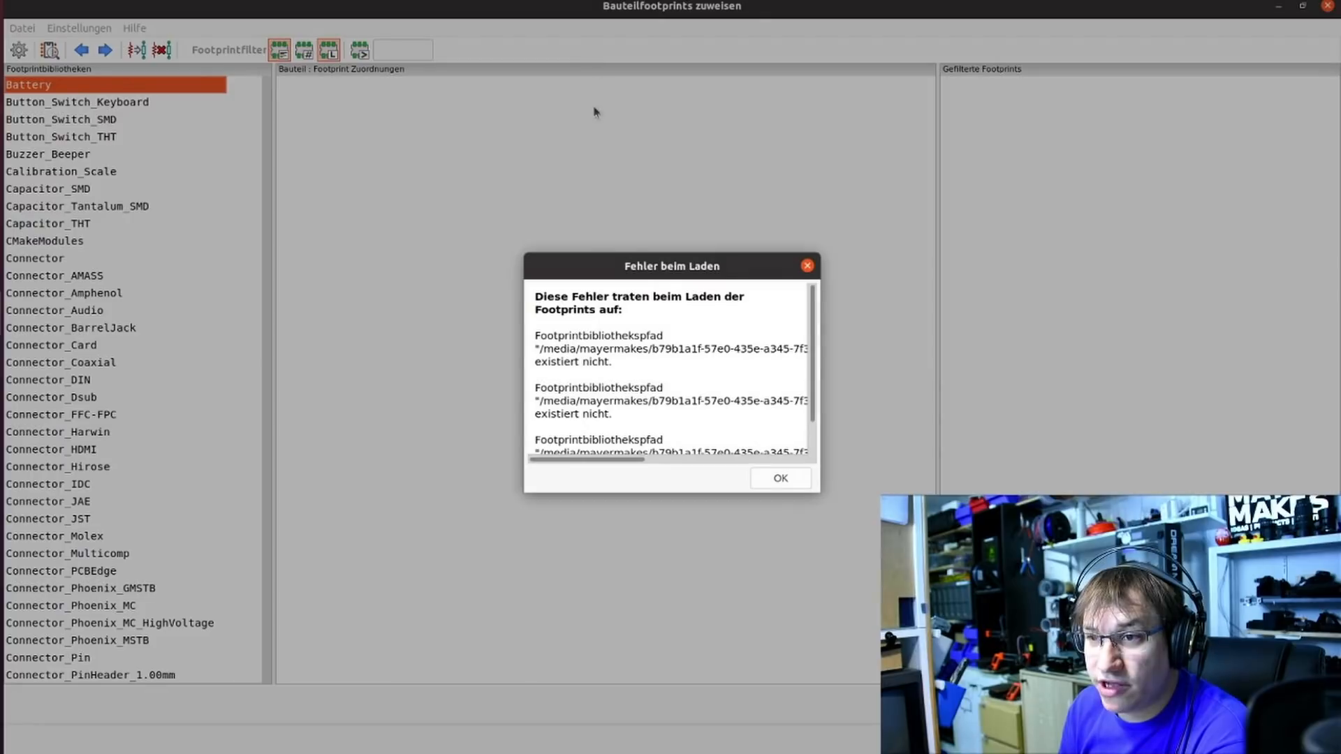
{"action": "left_click", "coordinate": [779, 478]}
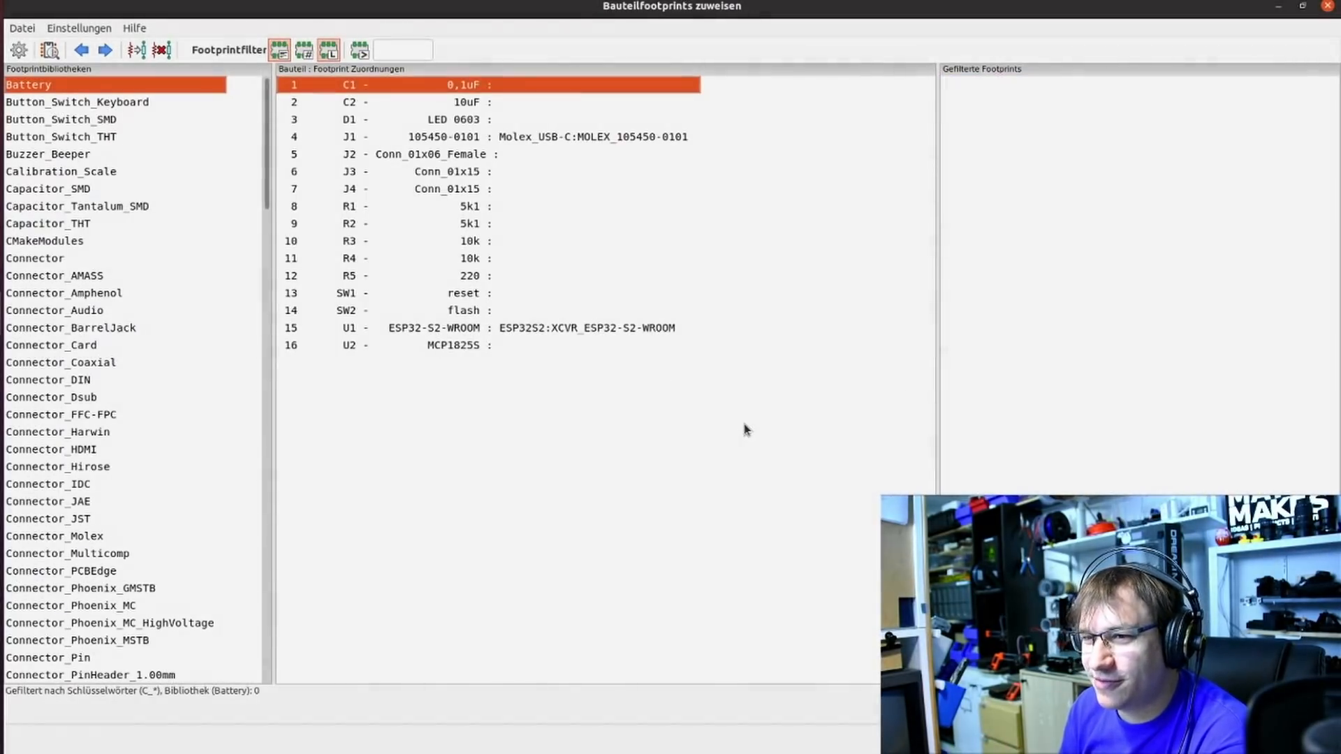
{"action": "mouse_move", "coordinate": [690, 297]}
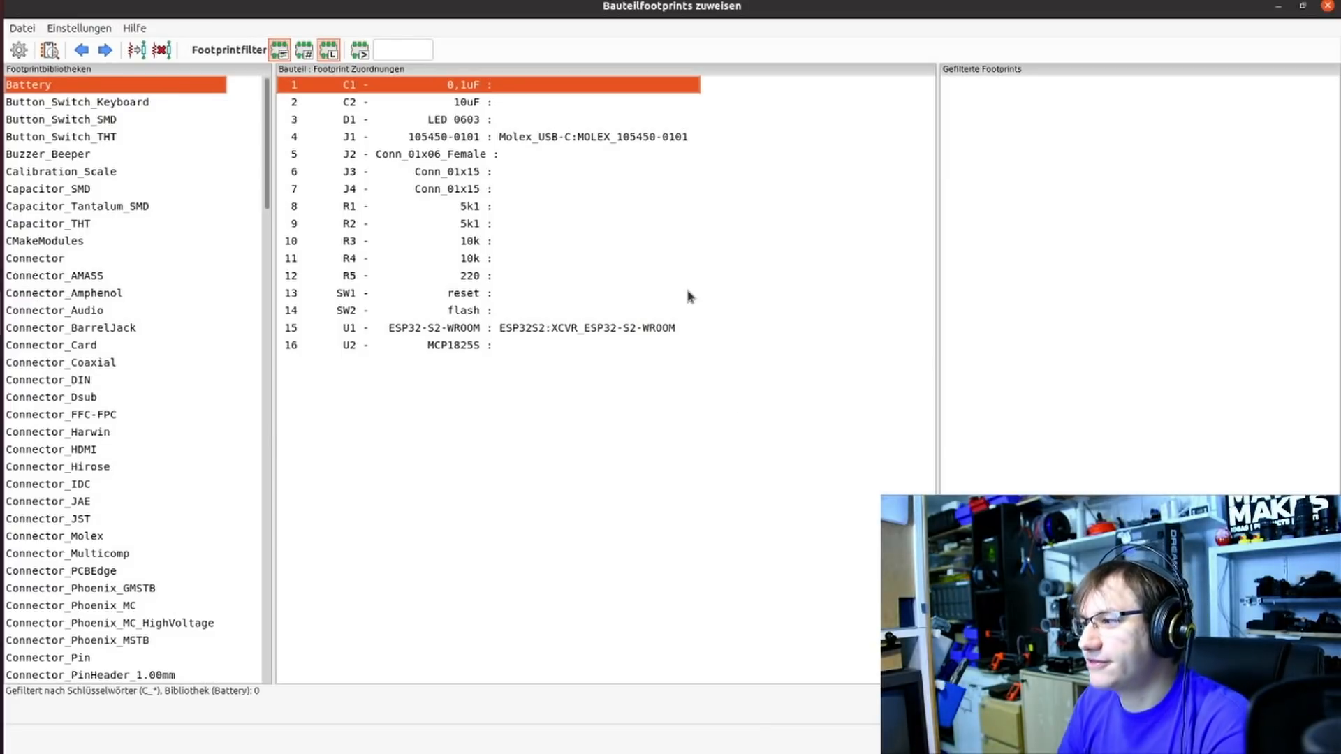
{"action": "mouse_move", "coordinate": [579, 179]}
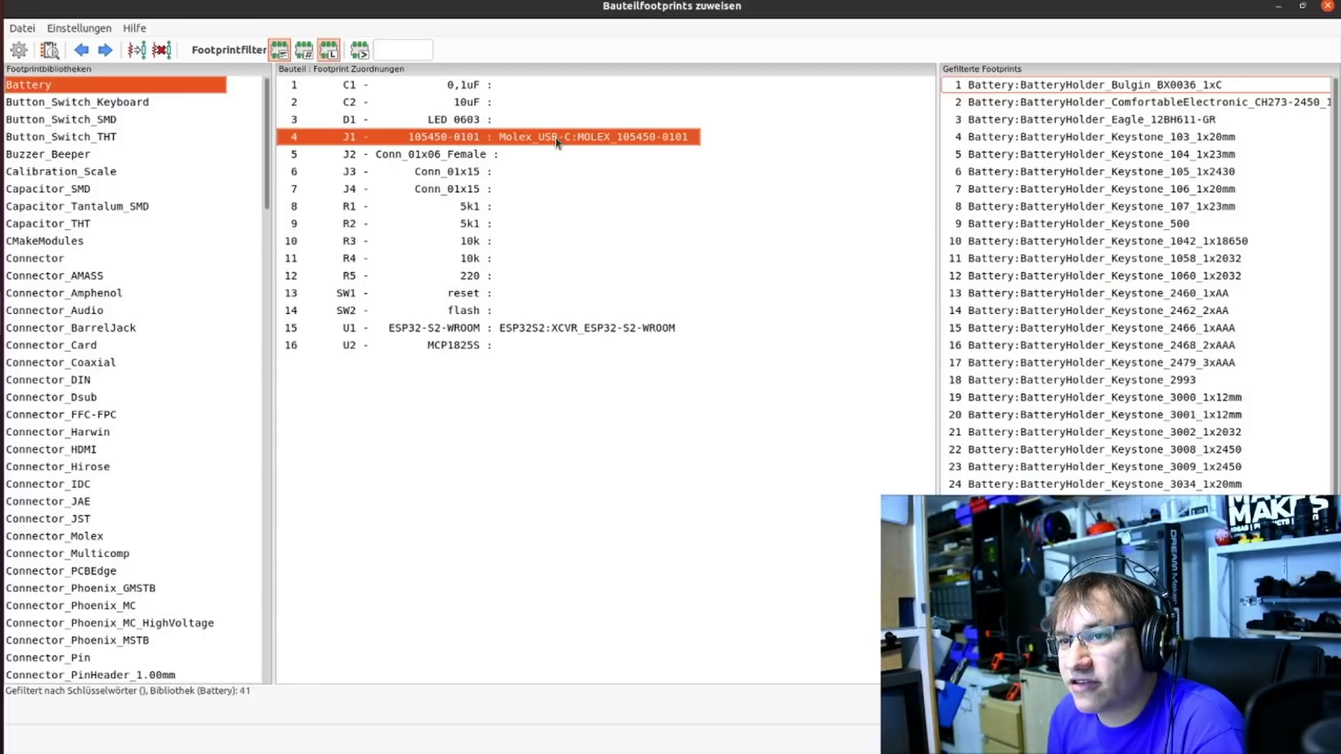
{"action": "mouse_move", "coordinate": [606, 153]}
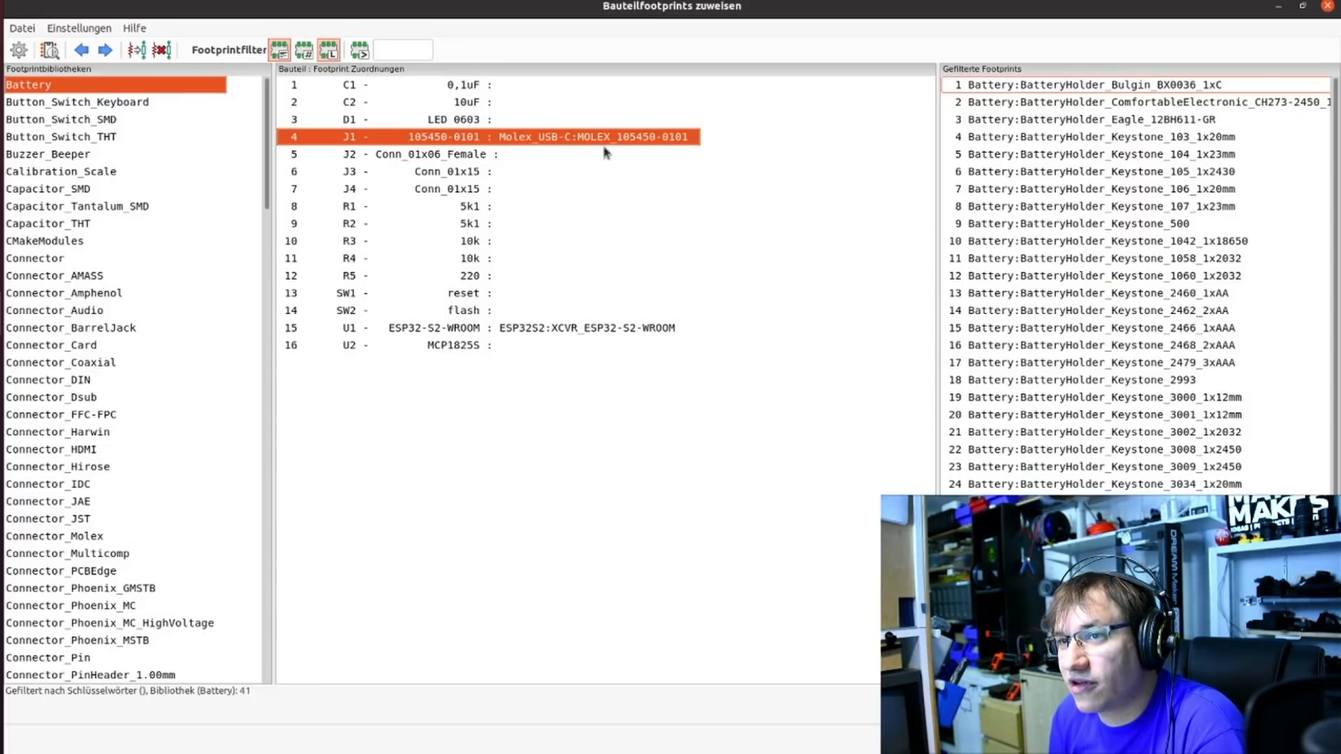
{"action": "mouse_move", "coordinate": [560, 334]}
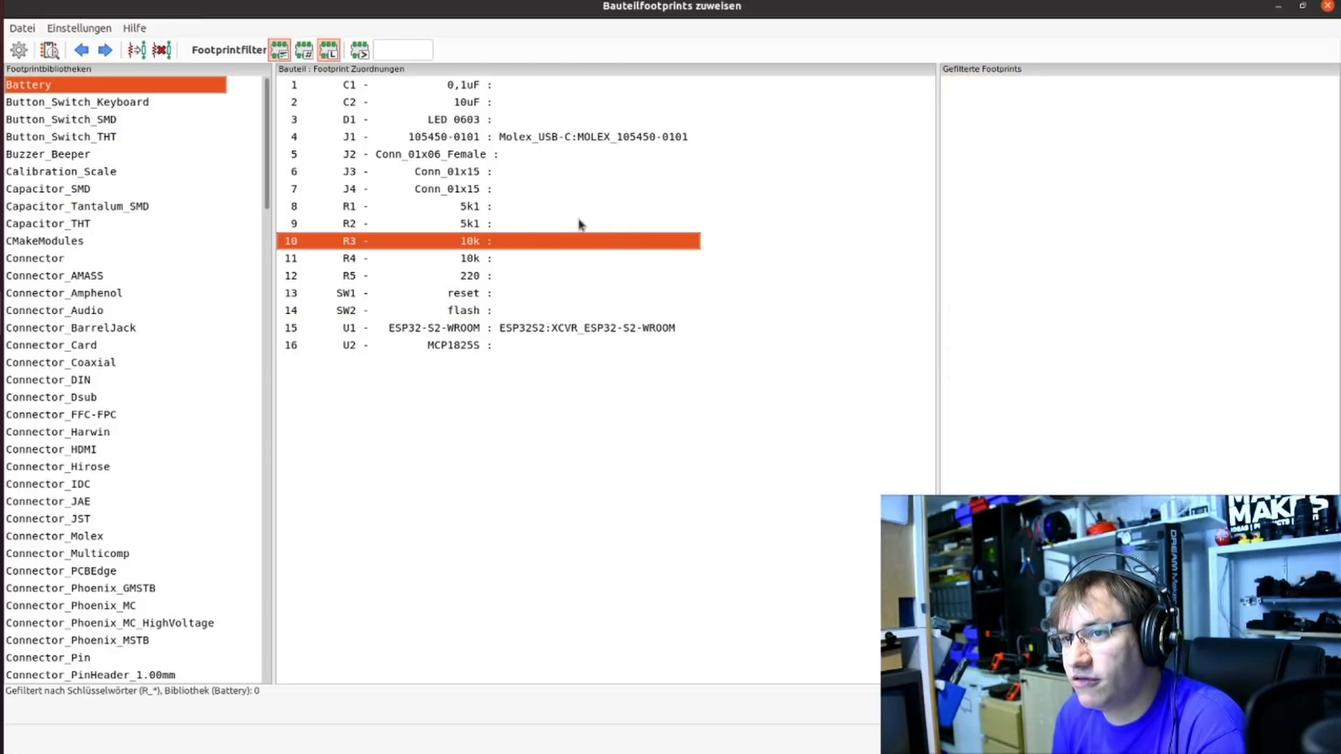
{"action": "left_click", "coordinate": [427, 119]}
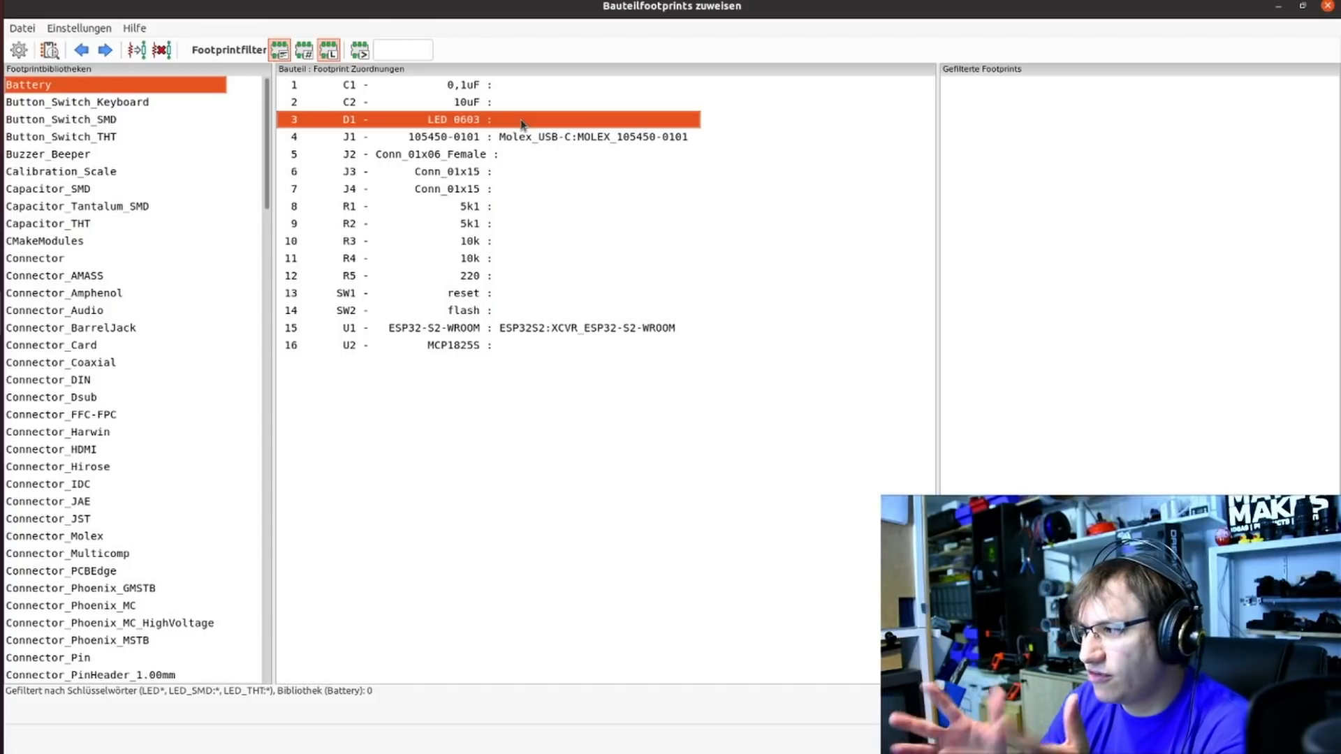
Filter footprints by U2's pin count and preview SOT-223-3_TabPin2.
{"action": "left_click", "coordinate": [328, 49]}
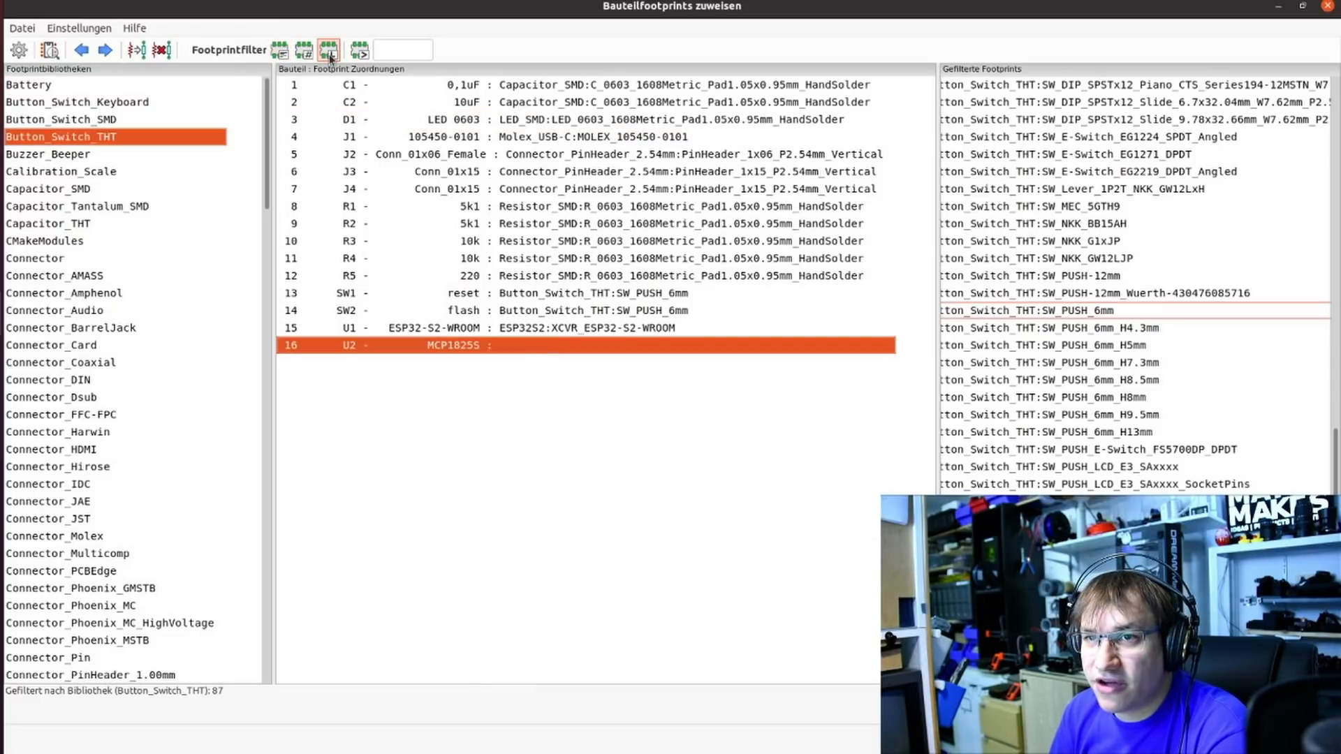
{"action": "left_click", "coordinate": [329, 49]}
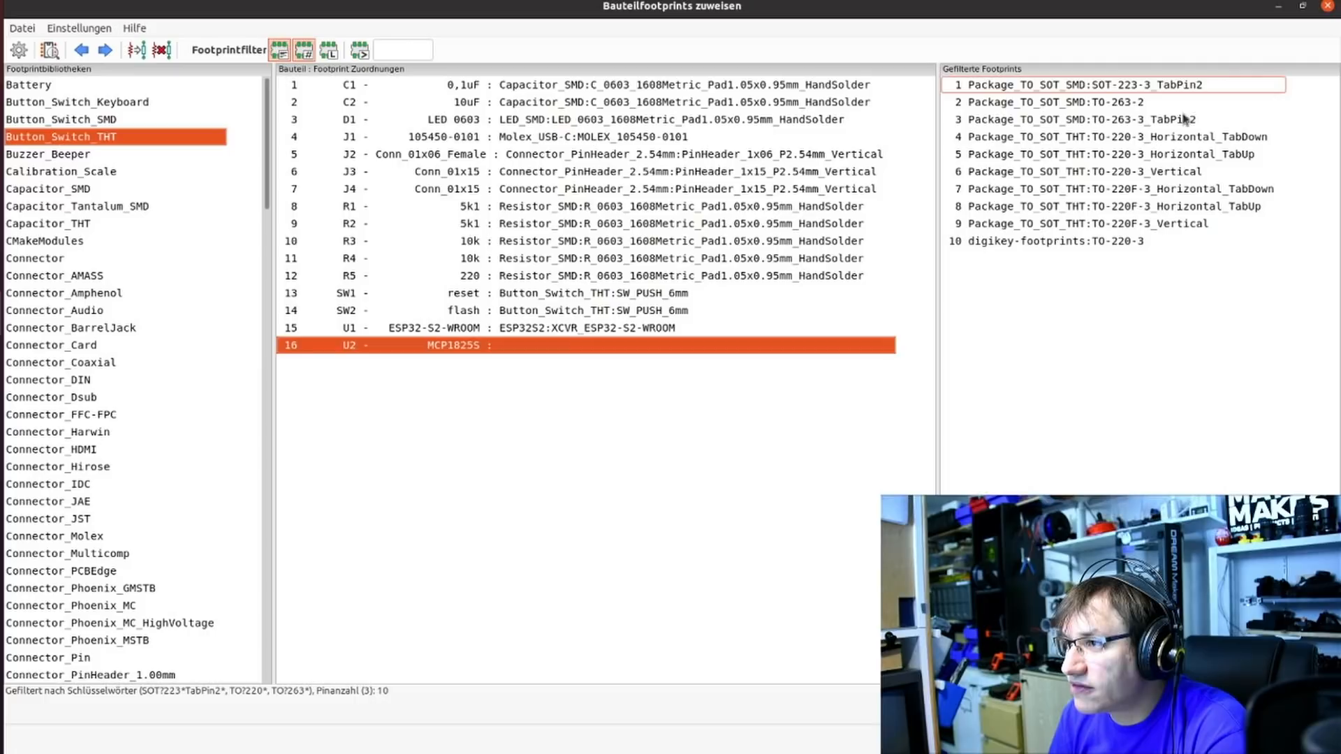
{"action": "mouse_move", "coordinate": [1127, 266]}
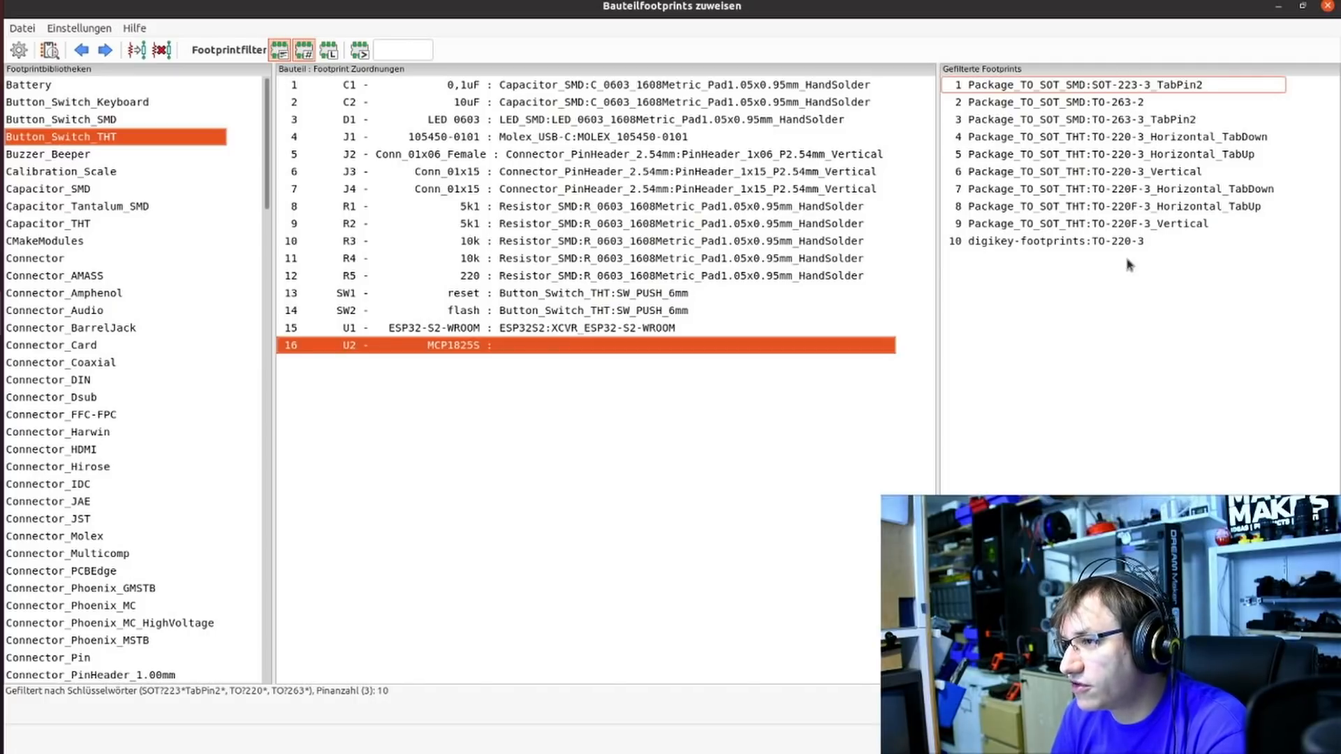
{"action": "mouse_move", "coordinate": [655, 152]}
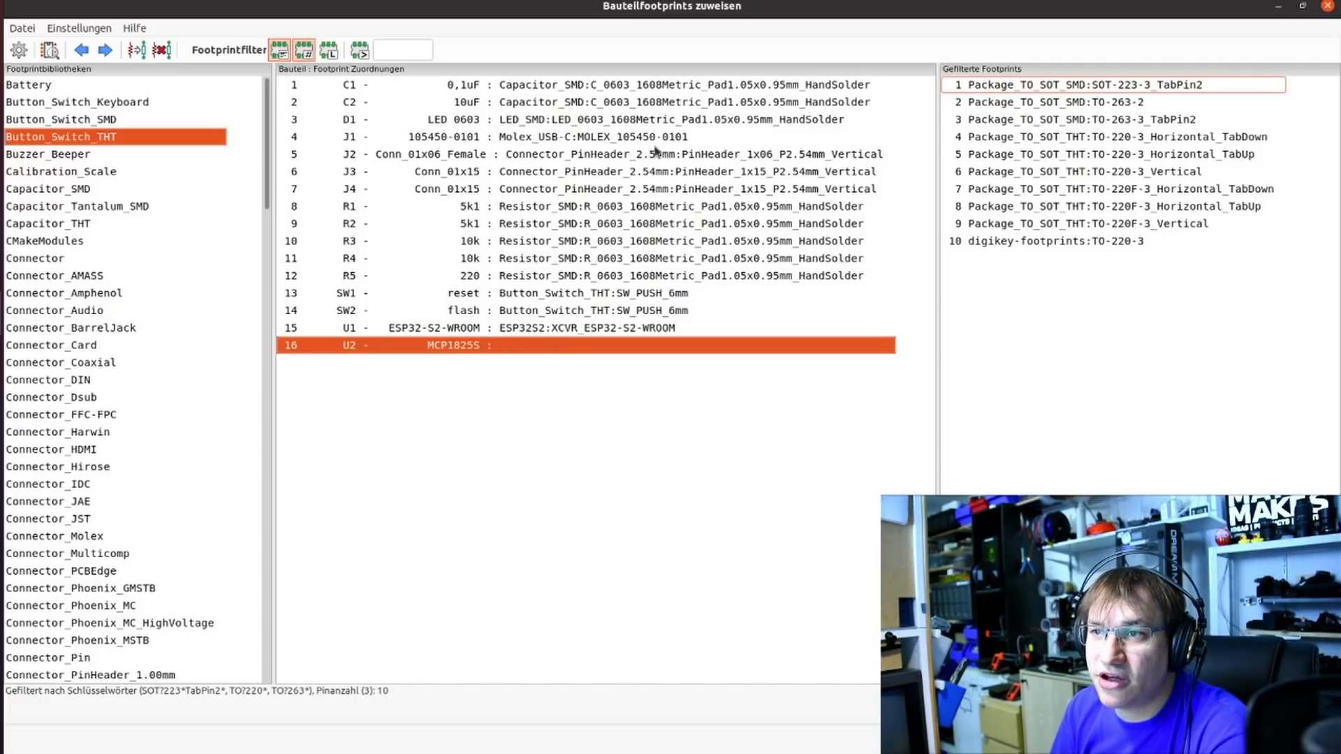
{"action": "mouse_move", "coordinate": [557, 249]}
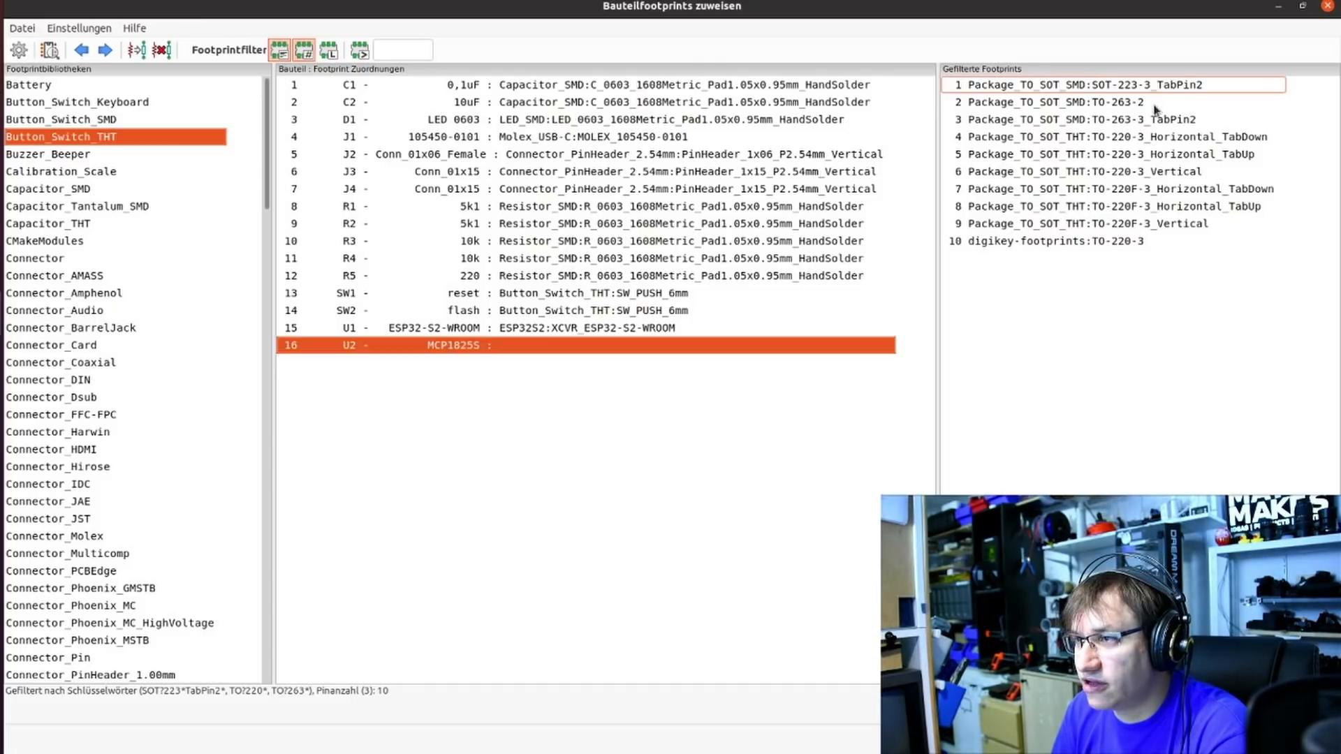
{"action": "mouse_move", "coordinate": [1136, 102]}
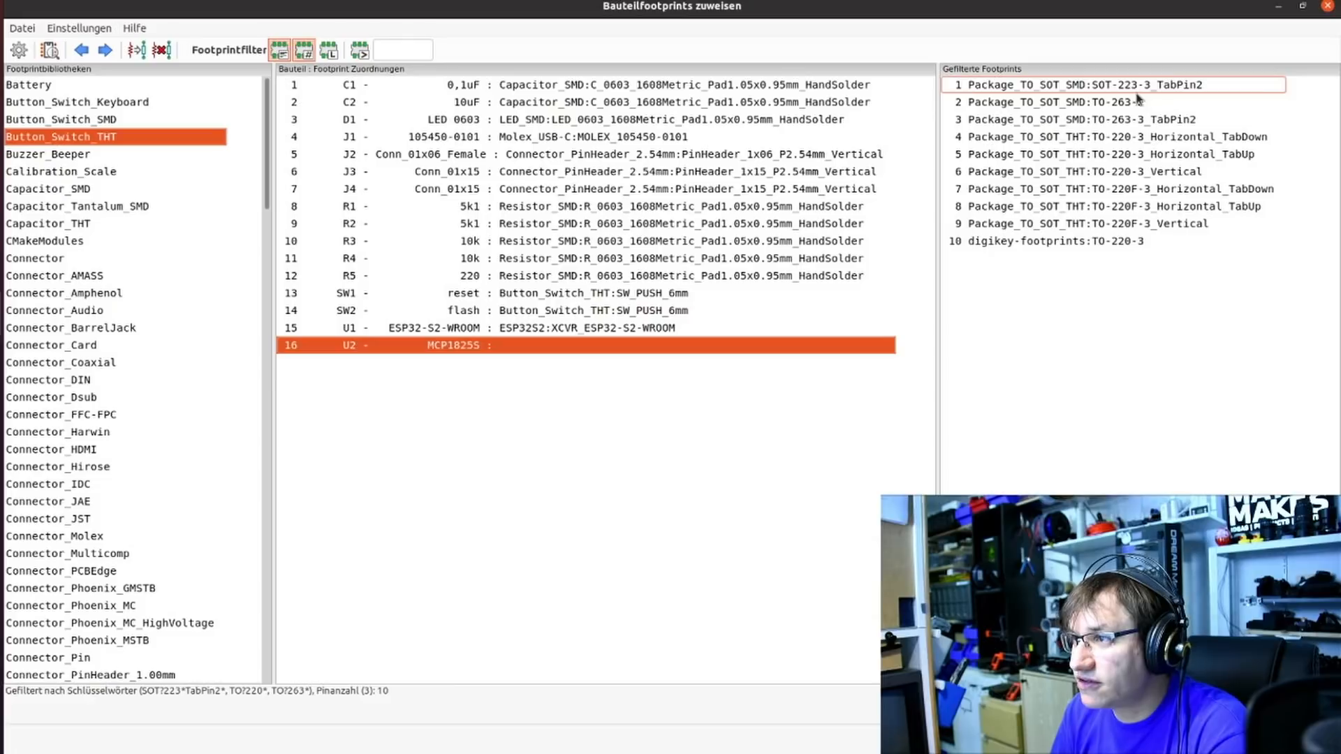
{"action": "mouse_move", "coordinate": [1152, 91]}
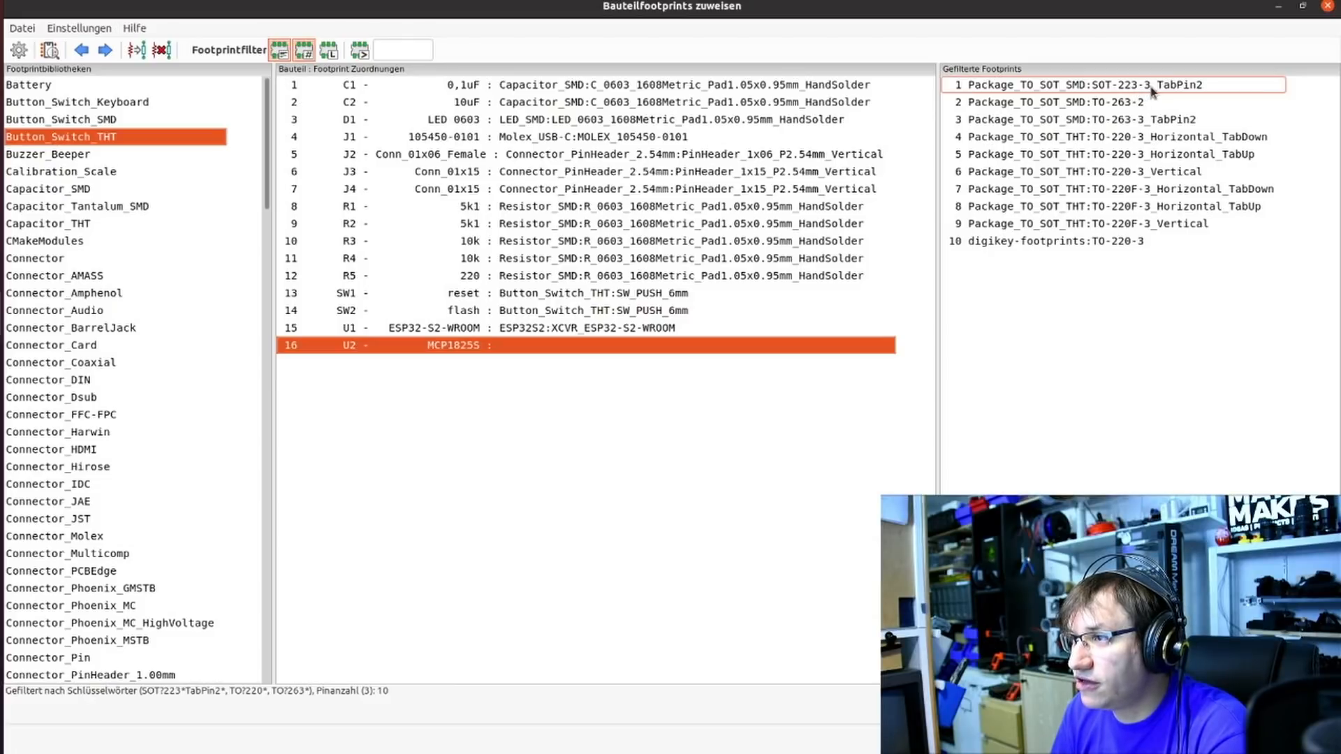
{"action": "double_click", "coordinate": [1078, 85]}
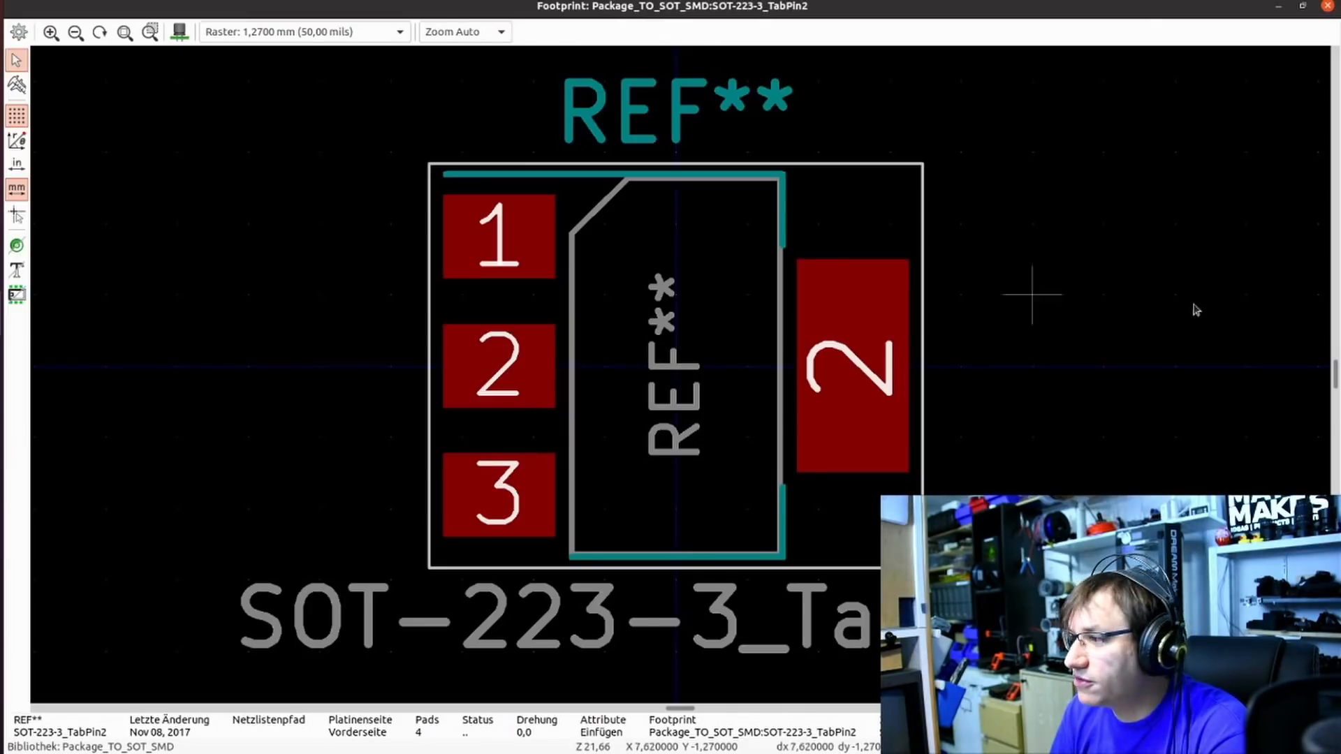
{"action": "mouse_move", "coordinate": [889, 295]}
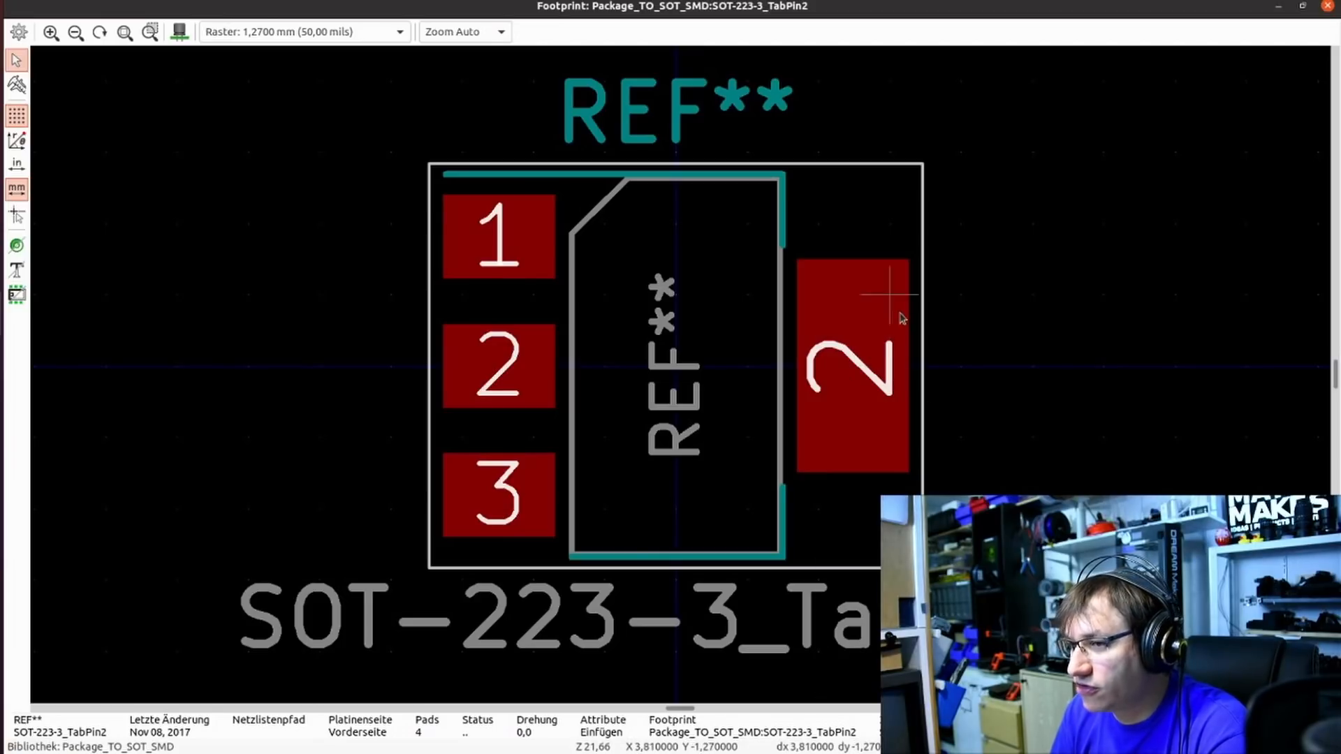
{"action": "mouse_move", "coordinate": [514, 368]}
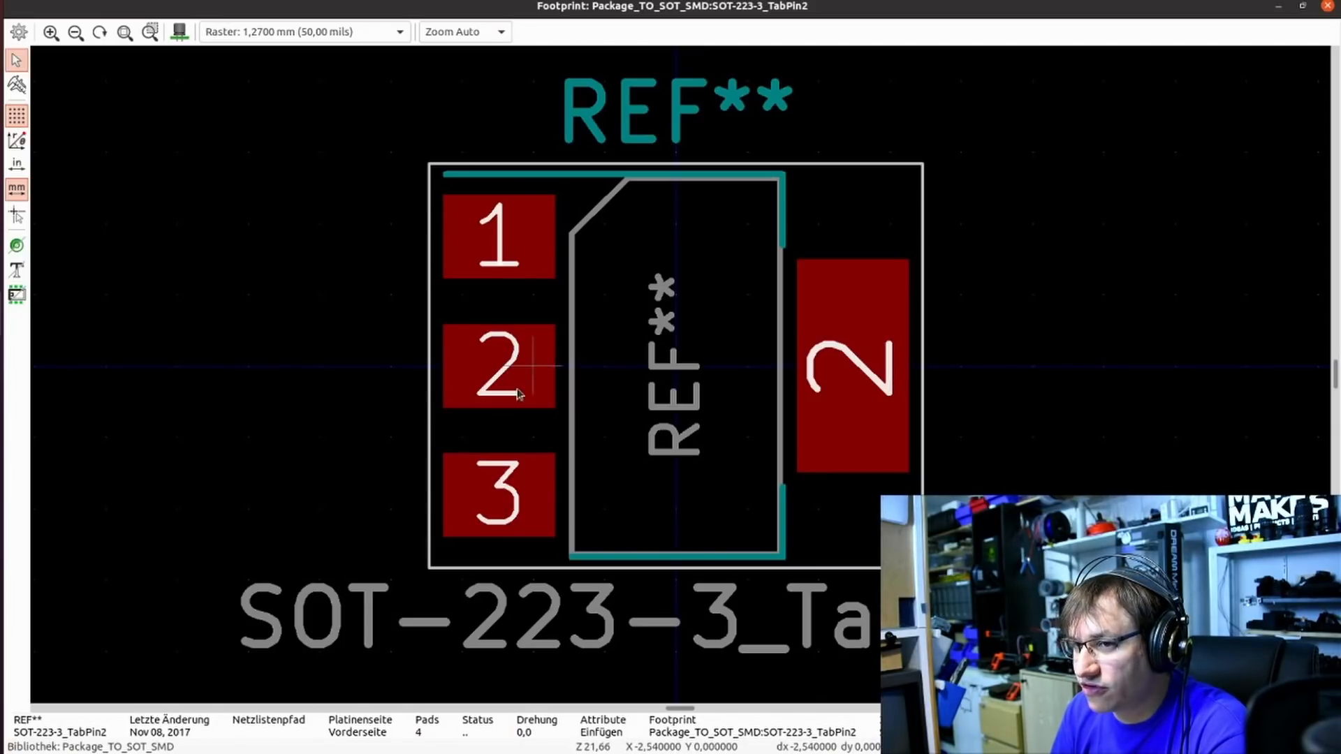
{"action": "mouse_move", "coordinate": [658, 358]}
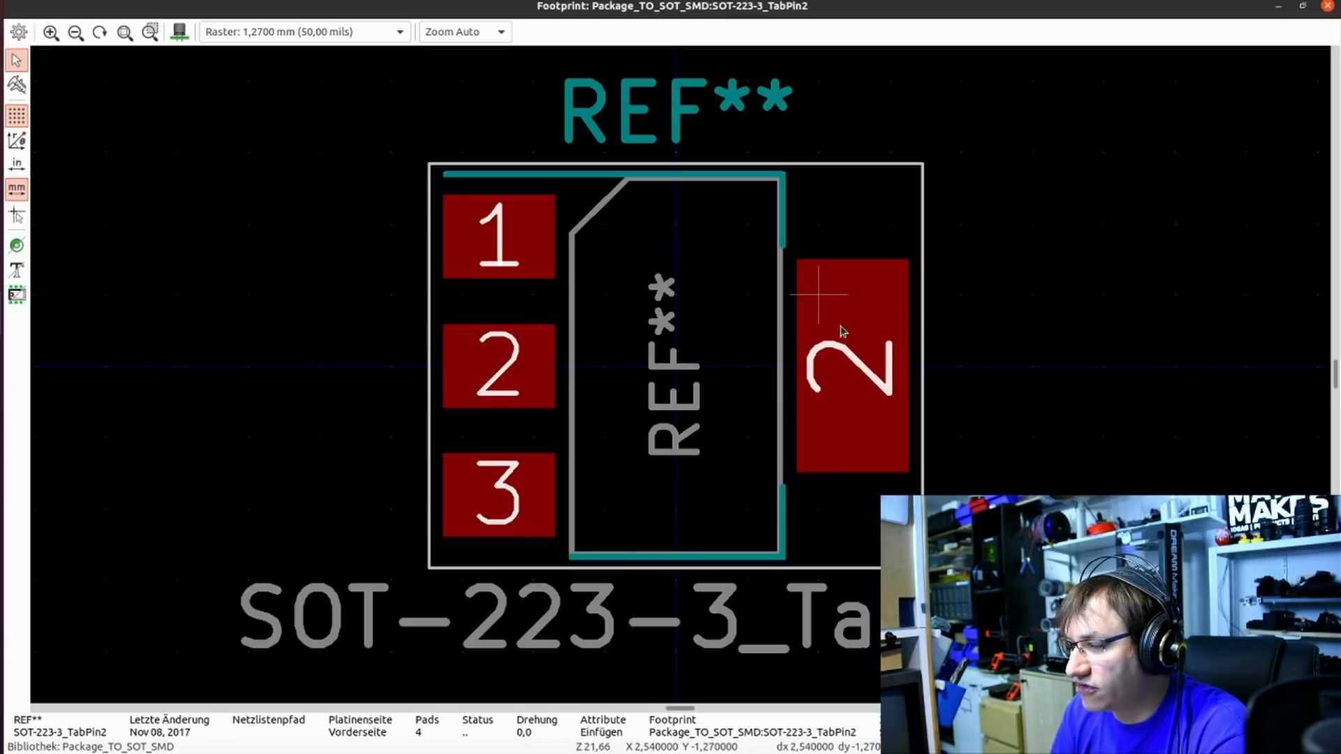
{"action": "mouse_move", "coordinate": [495, 368]}
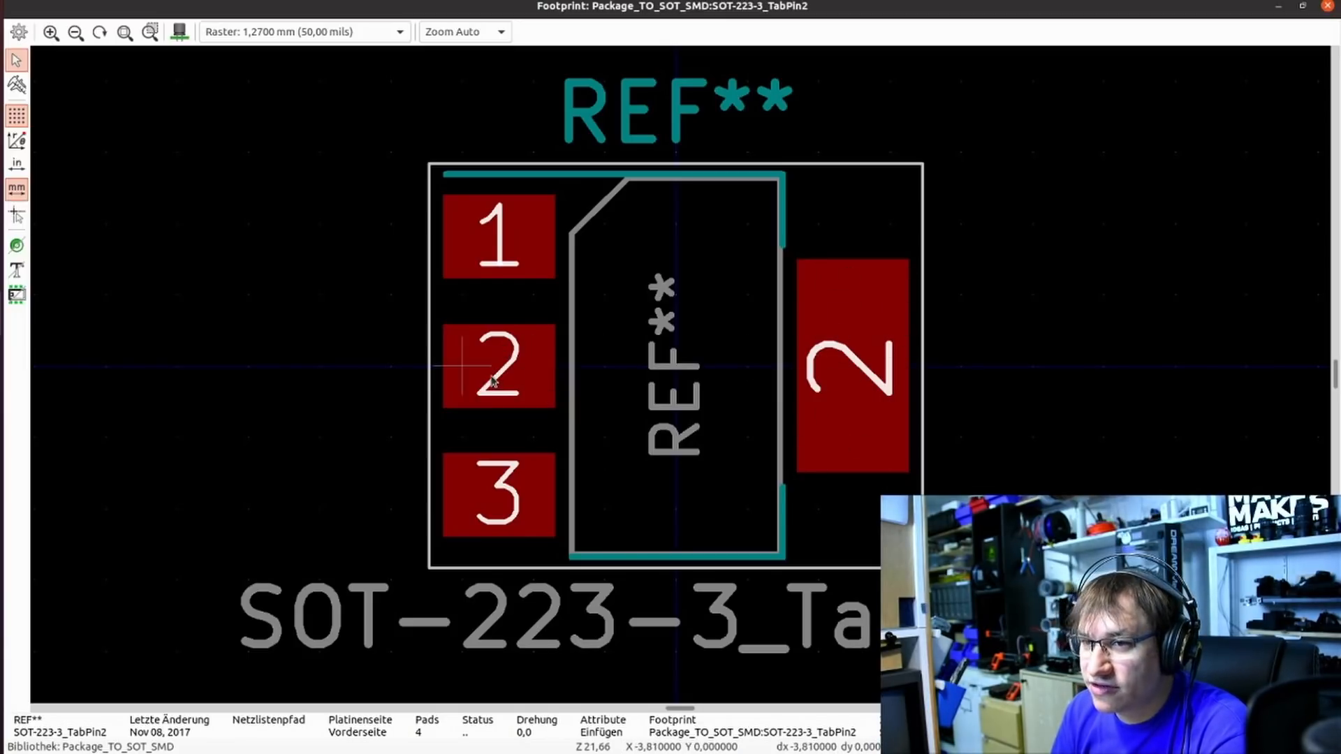
{"action": "mouse_move", "coordinate": [693, 385]}
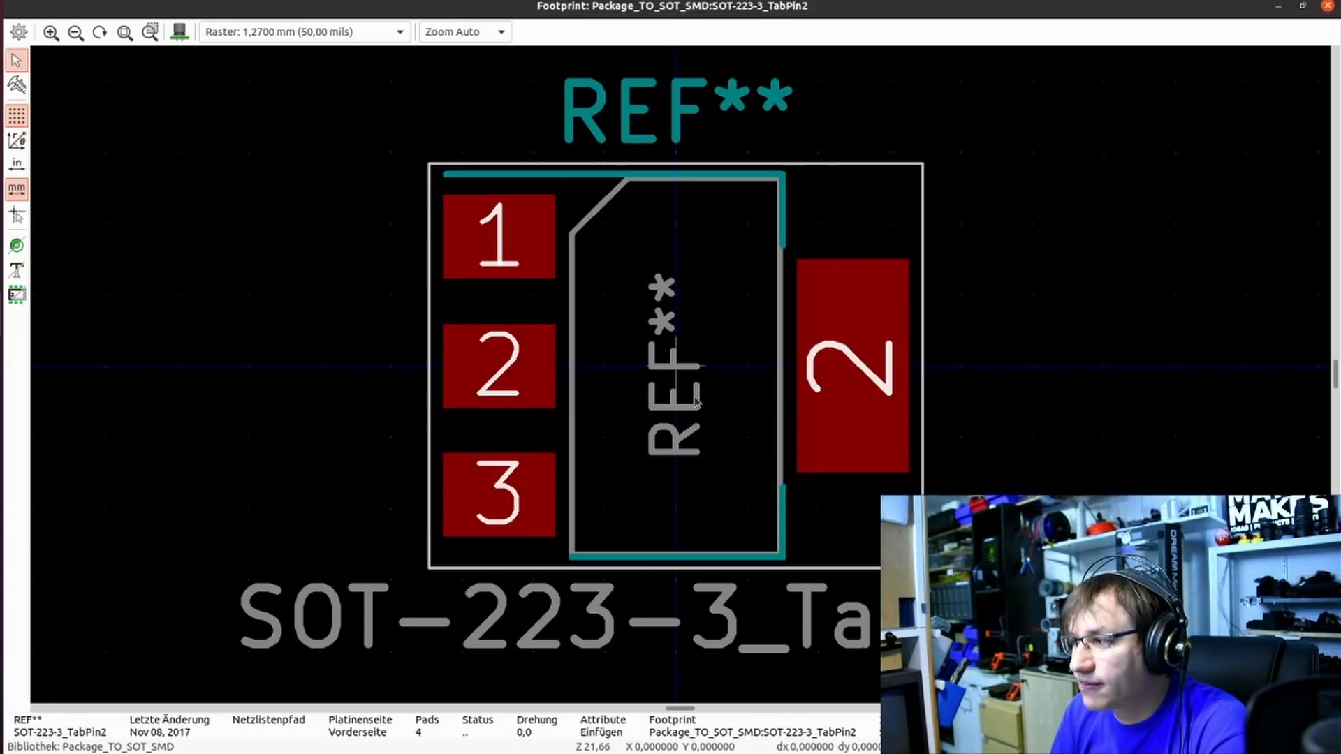
{"action": "mouse_move", "coordinate": [693, 368]}
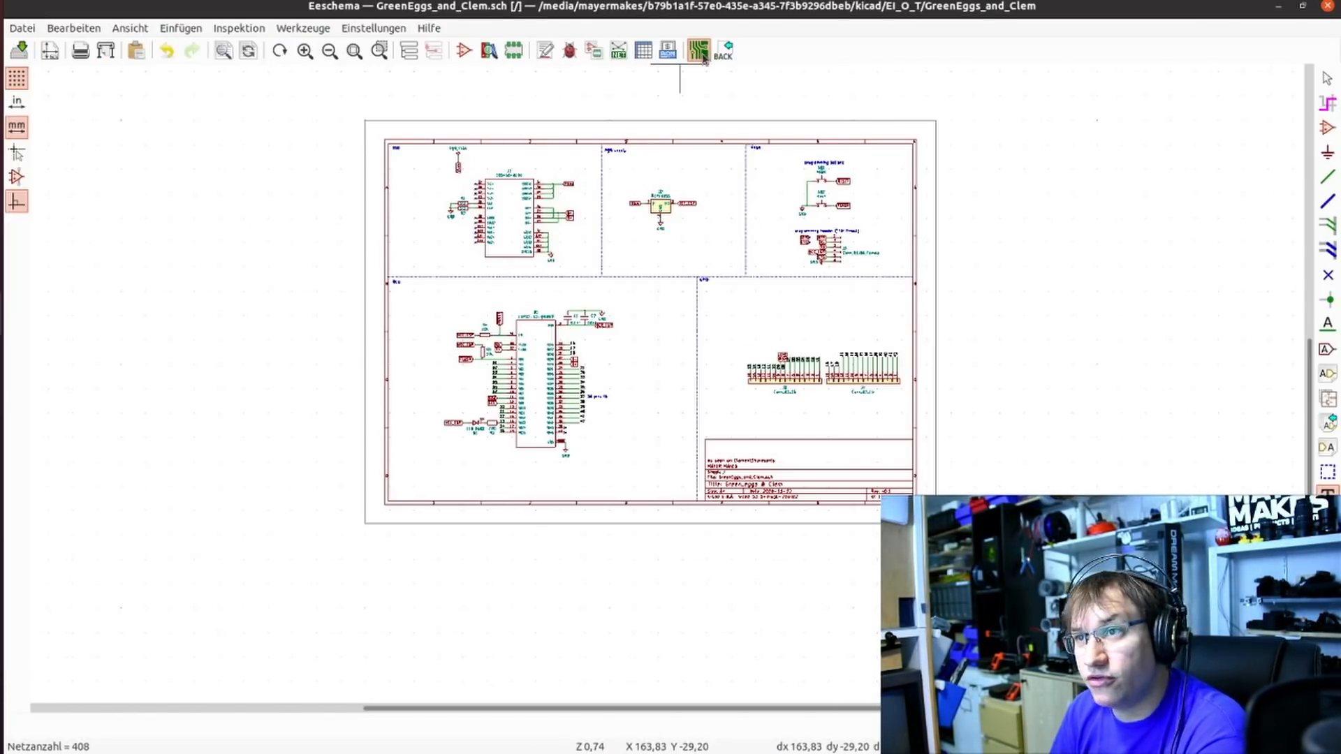
Import GreenEggs_and_Clem.net into Pcbnew and apply it to add the footprints.
{"action": "left_click", "coordinate": [698, 50]}
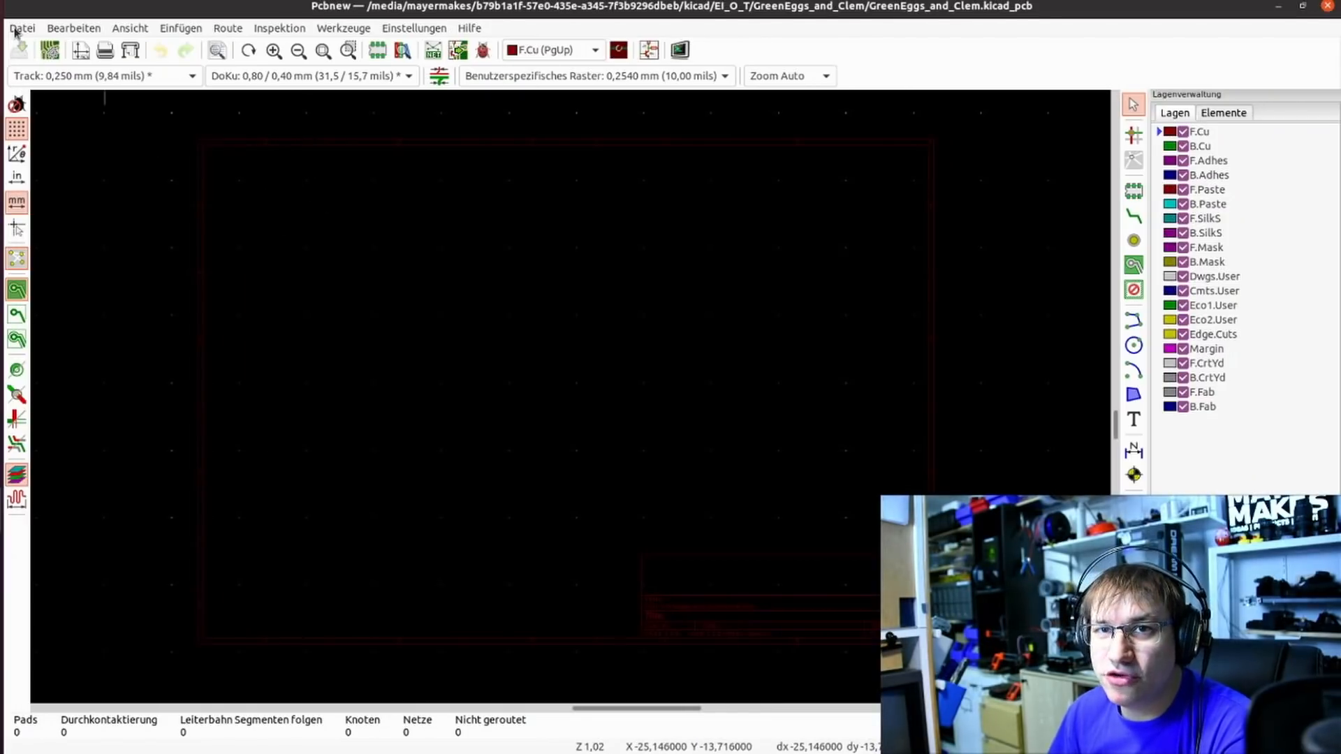
{"action": "left_click", "coordinate": [20, 27]}
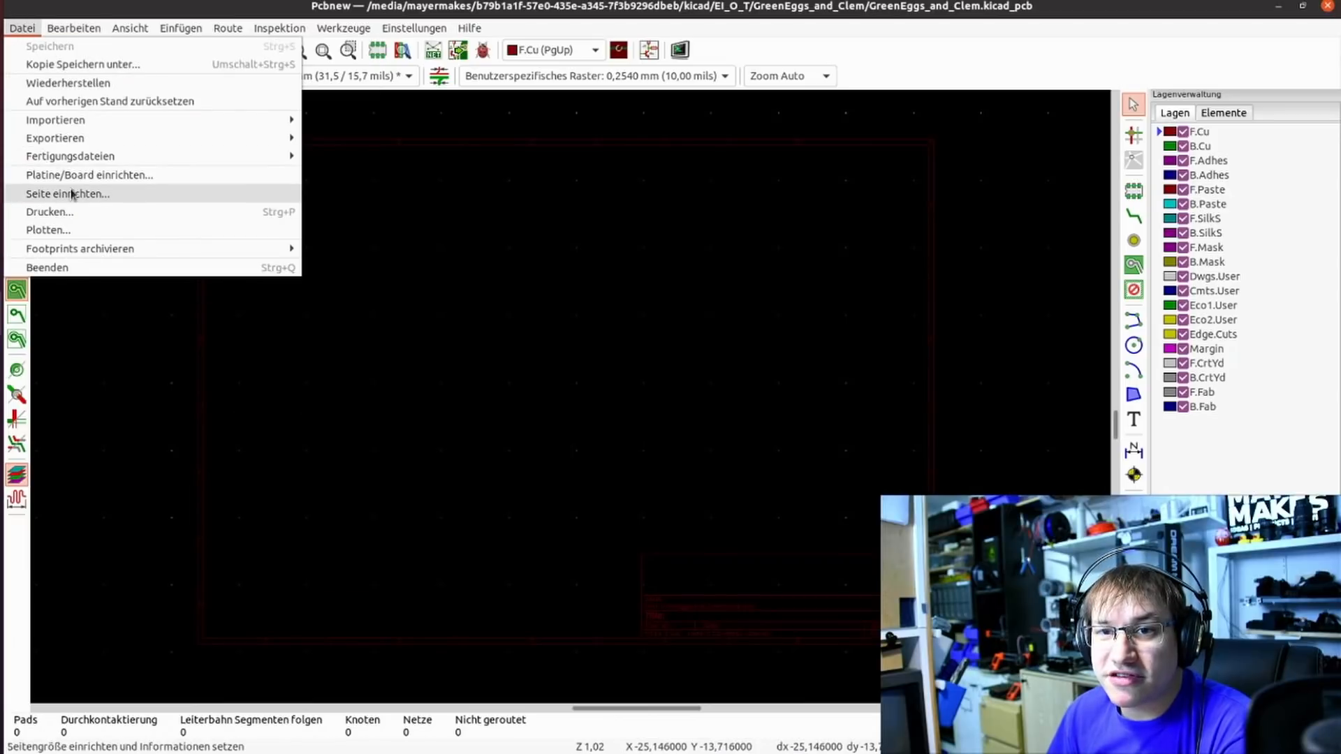
{"action": "left_click", "coordinate": [68, 194]}
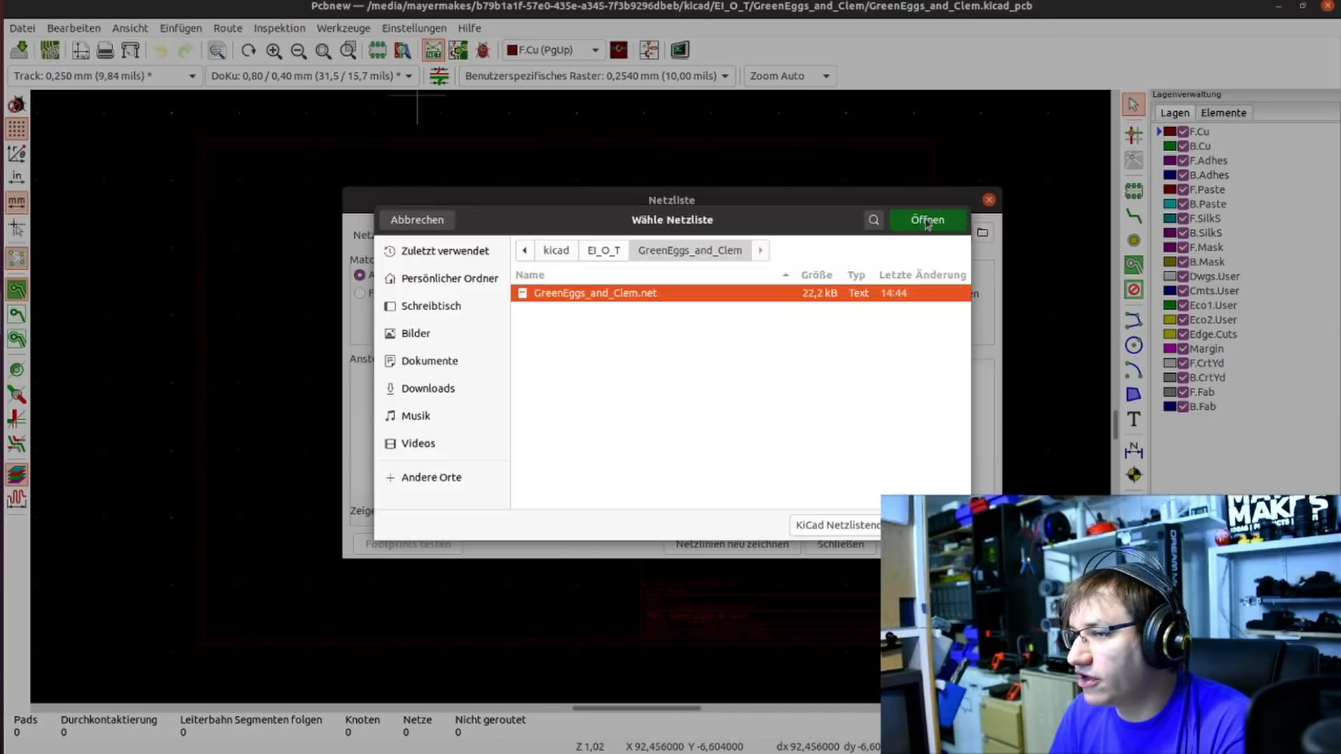
{"action": "left_click", "coordinate": [928, 220]}
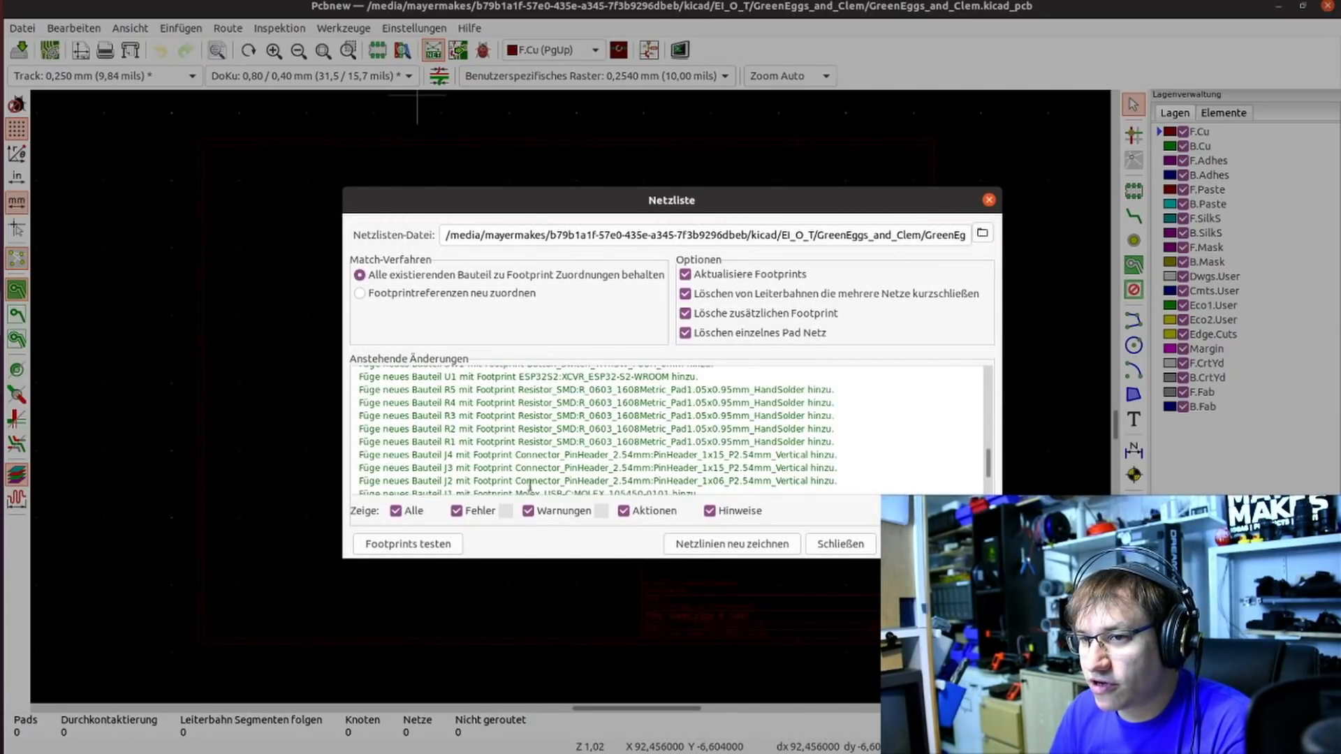
{"action": "left_click", "coordinate": [839, 543]}
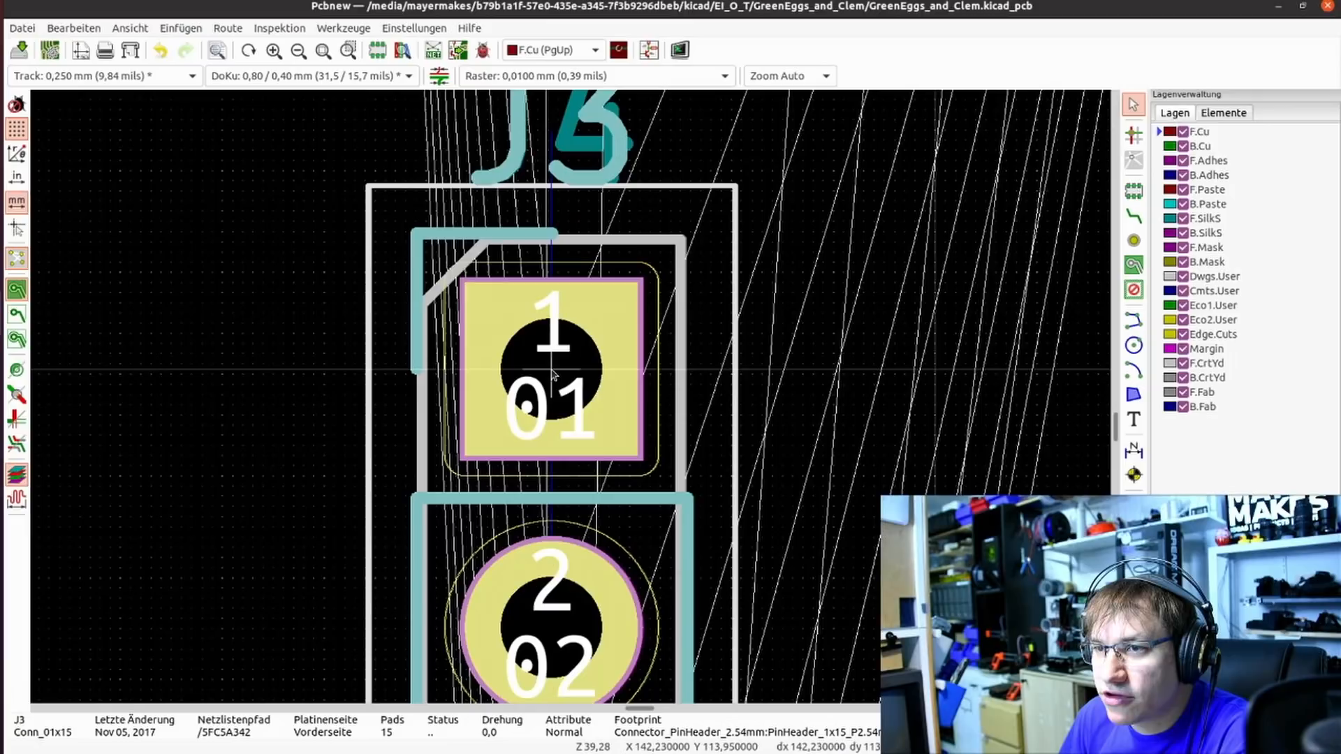
Set the grid spacing to 2.54 mm and zoom to check the header placement.
{"action": "left_click", "coordinate": [722, 76]}
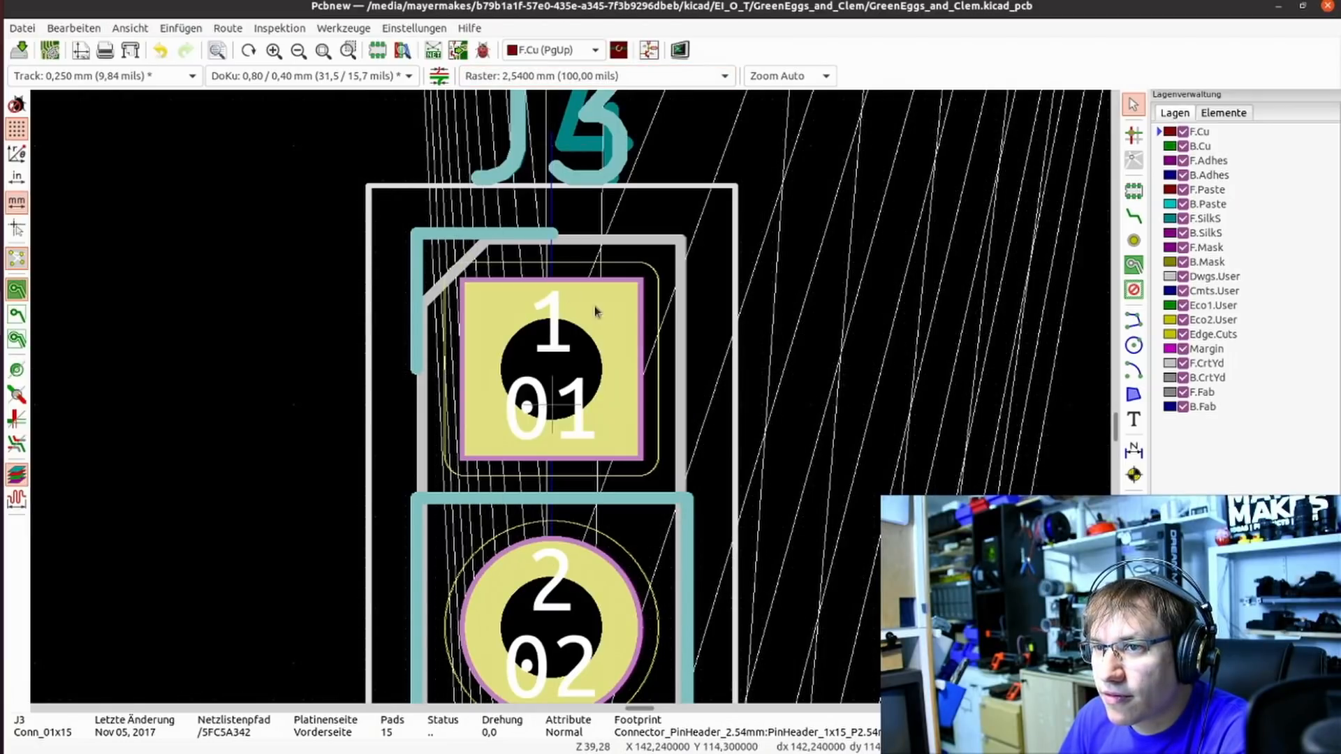
{"action": "scroll", "scroll_direction": "down", "scroll_amount": 3}
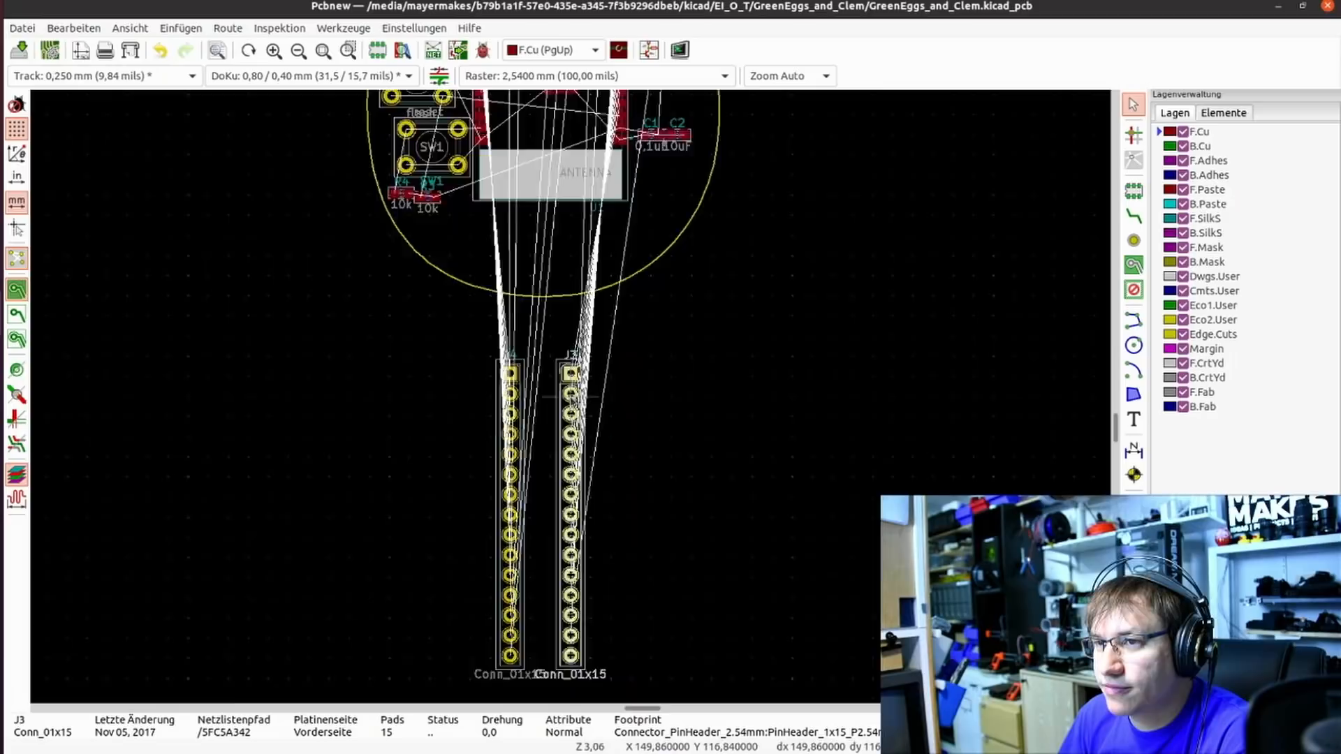
{"action": "scroll", "scroll_direction": "down", "scroll_amount": 3}
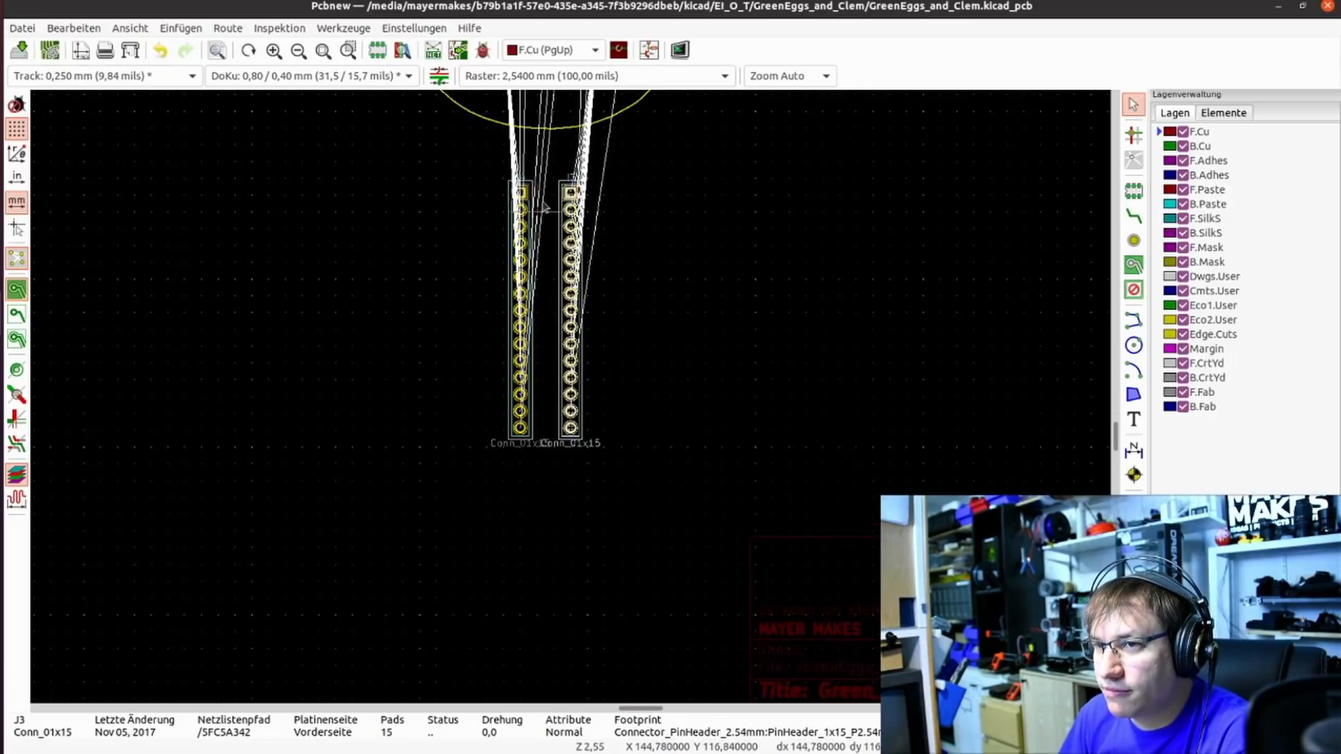
{"action": "mouse_move", "coordinate": [573, 346]}
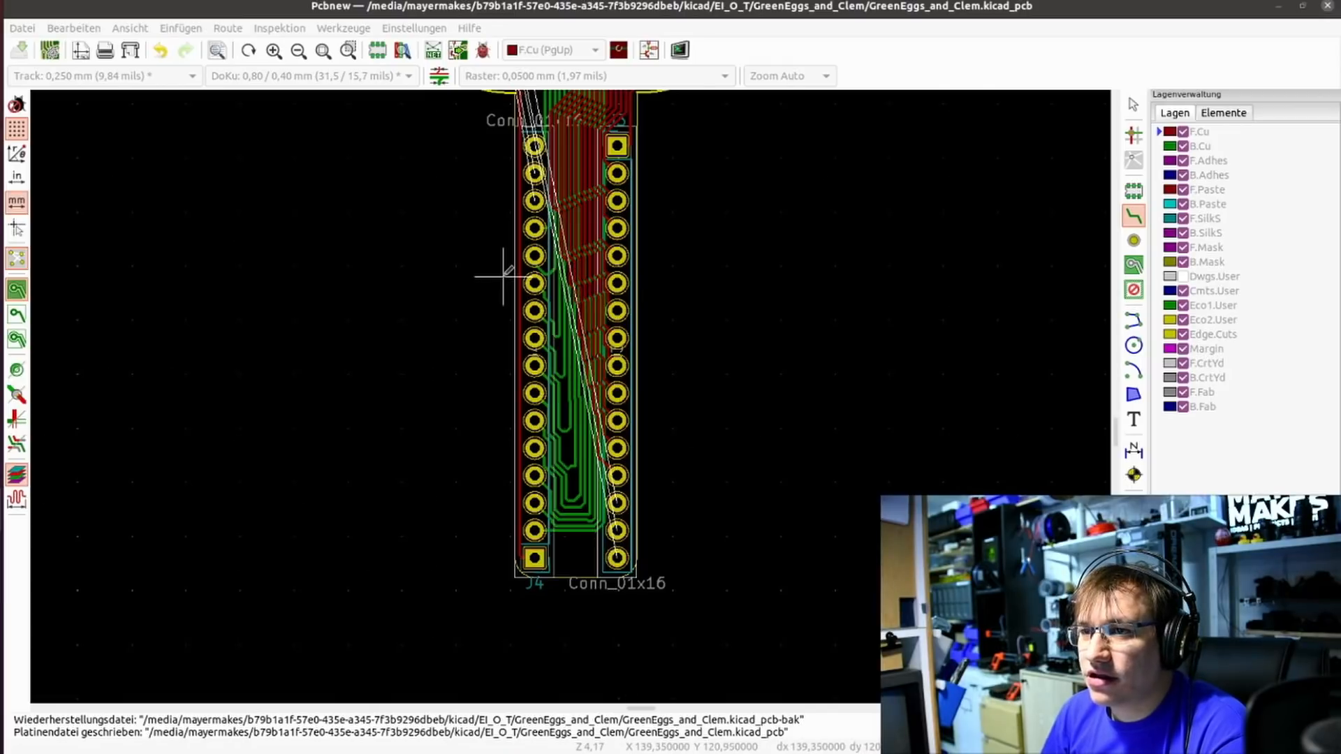
{"action": "mouse_move", "coordinate": [507, 180]}
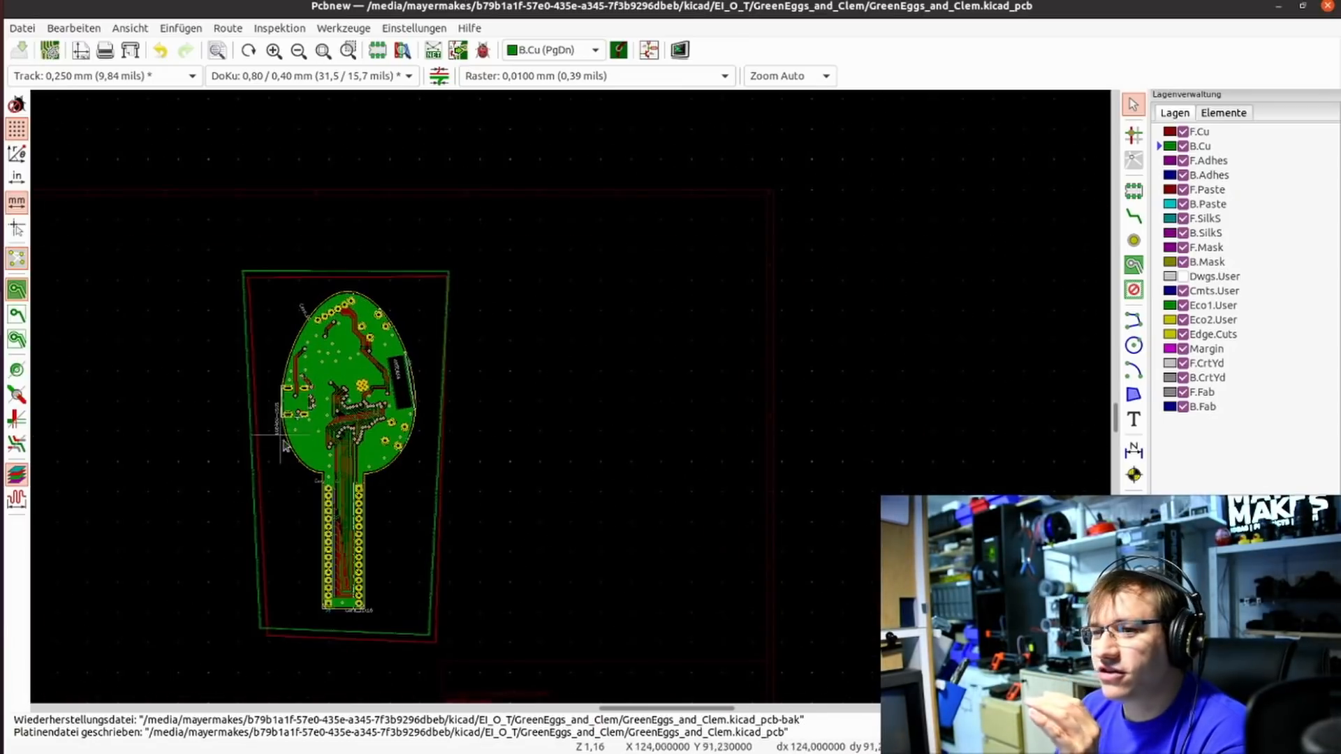
Zoom the view and open the 3D preview of the routed egg board.
{"action": "scroll", "scroll_direction": "up", "scroll_amount": 3}
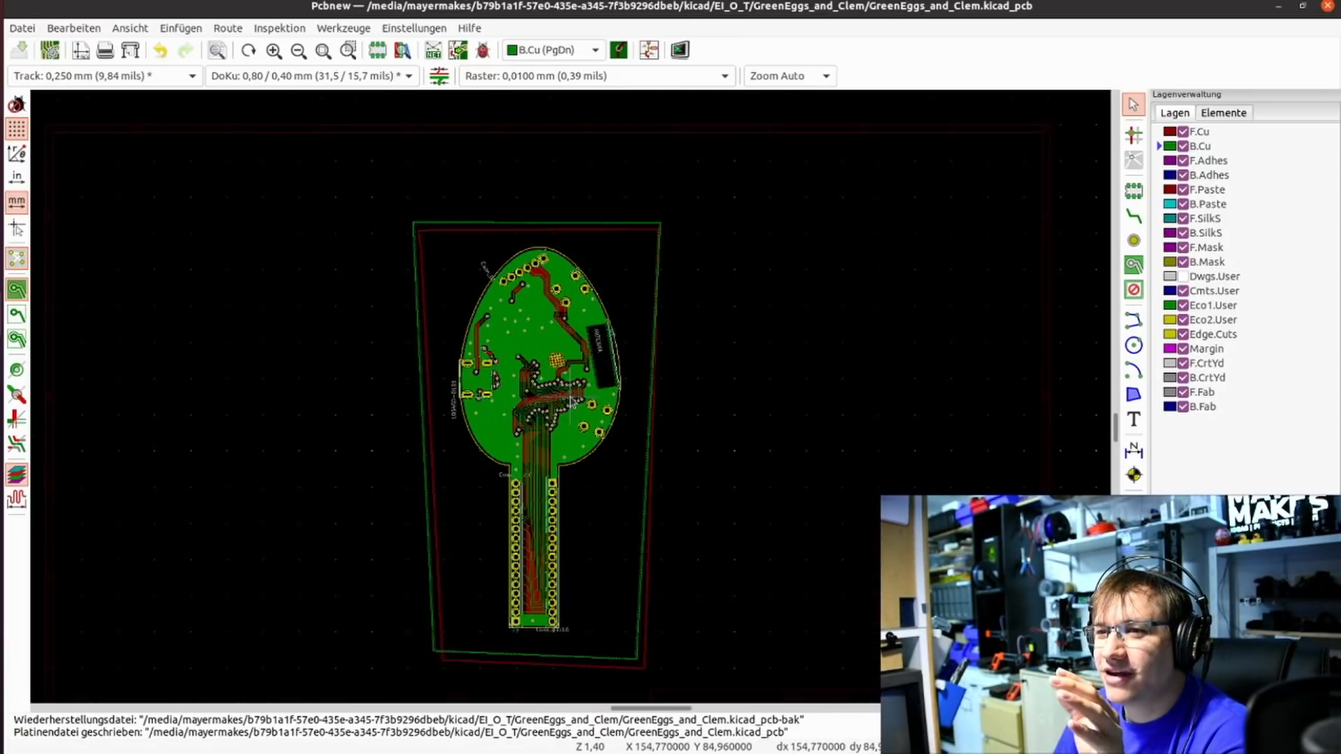
{"action": "left_click", "coordinate": [130, 27]}
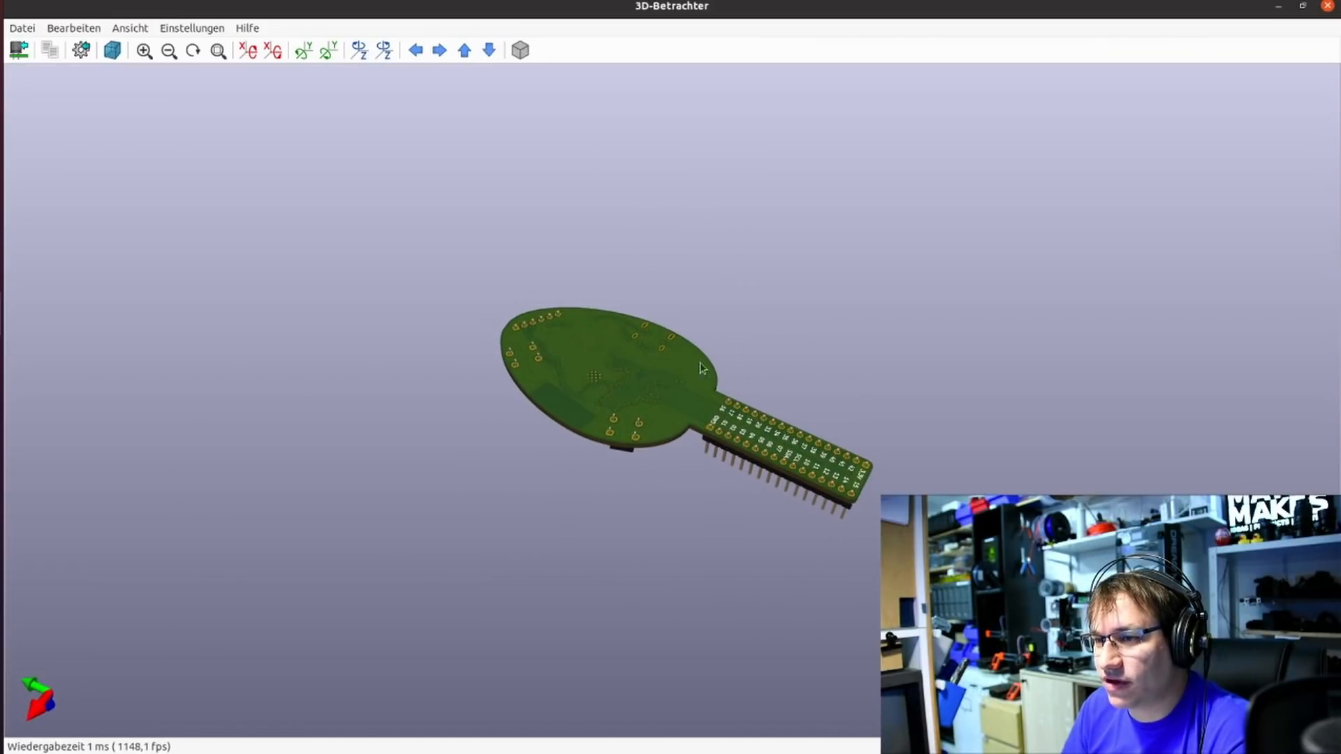
Zoom in on the egg-shaped board in the 3D viewer to inspect the header and pad labels.
{"action": "scroll", "scroll_direction": "up", "scroll_amount": 3}
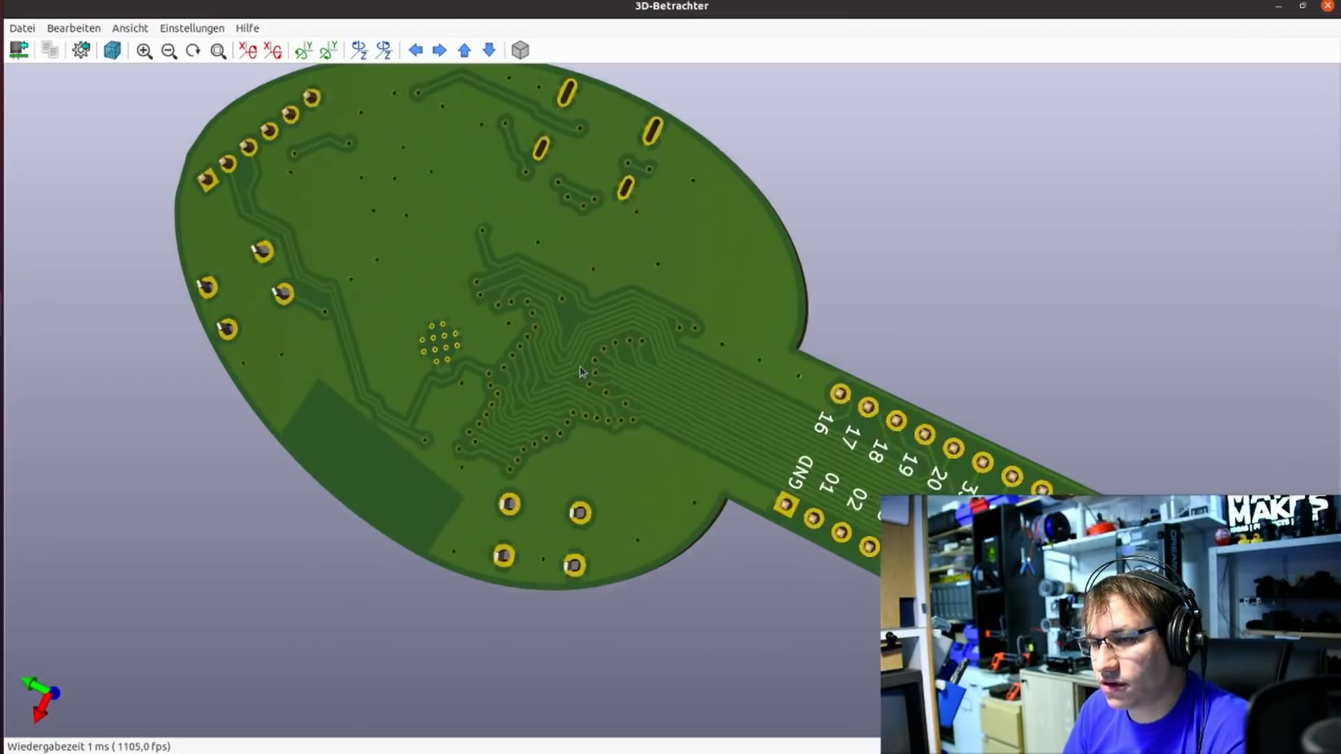
{"action": "scroll", "scroll_direction": "up", "scroll_amount": 3}
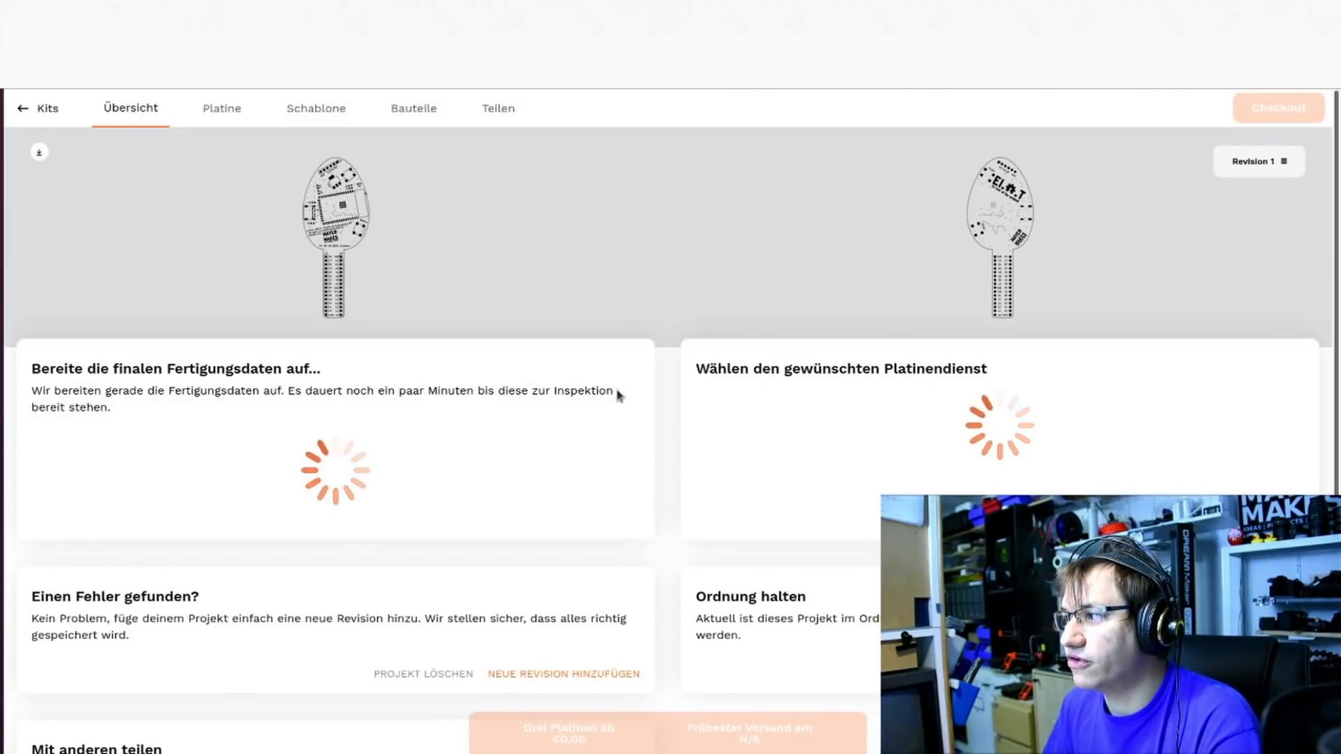
{"action": "mouse_move", "coordinate": [724, 441]}
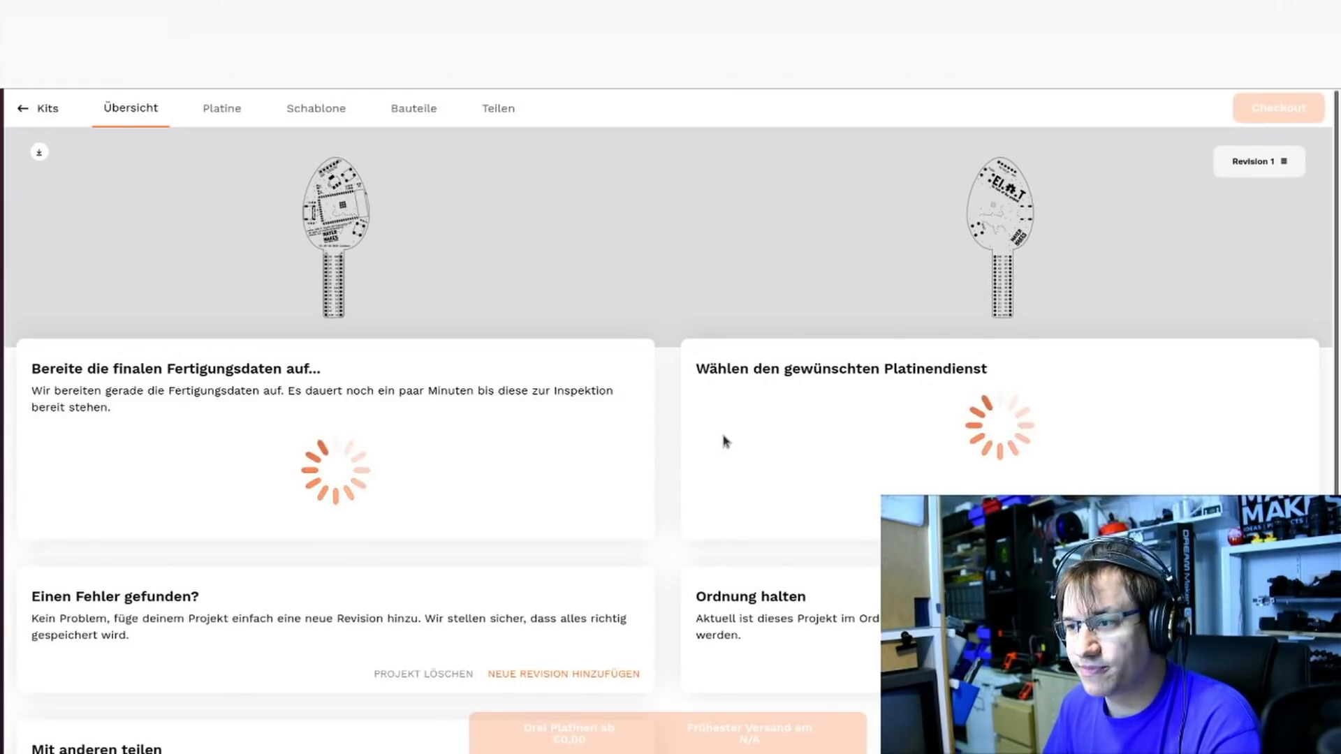
{"action": "mouse_move", "coordinate": [625, 319]}
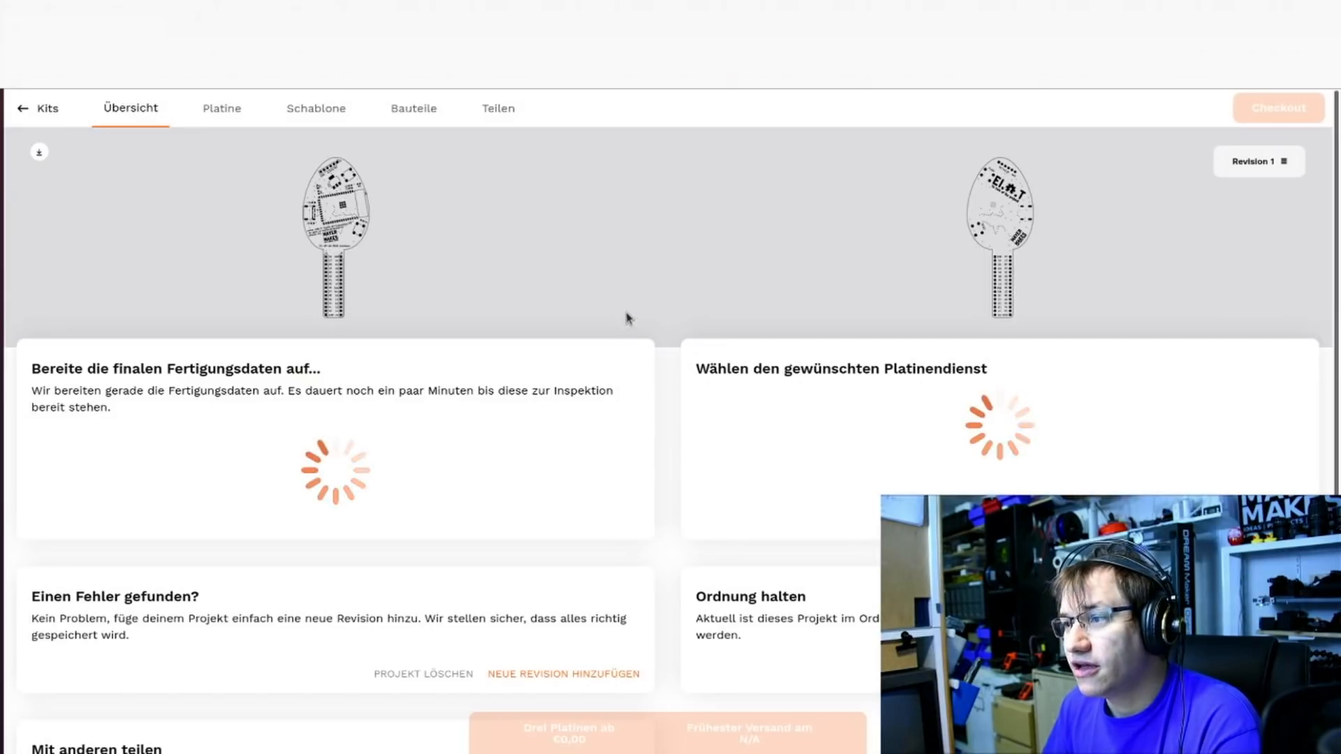
{"action": "mouse_move", "coordinate": [552, 256]}
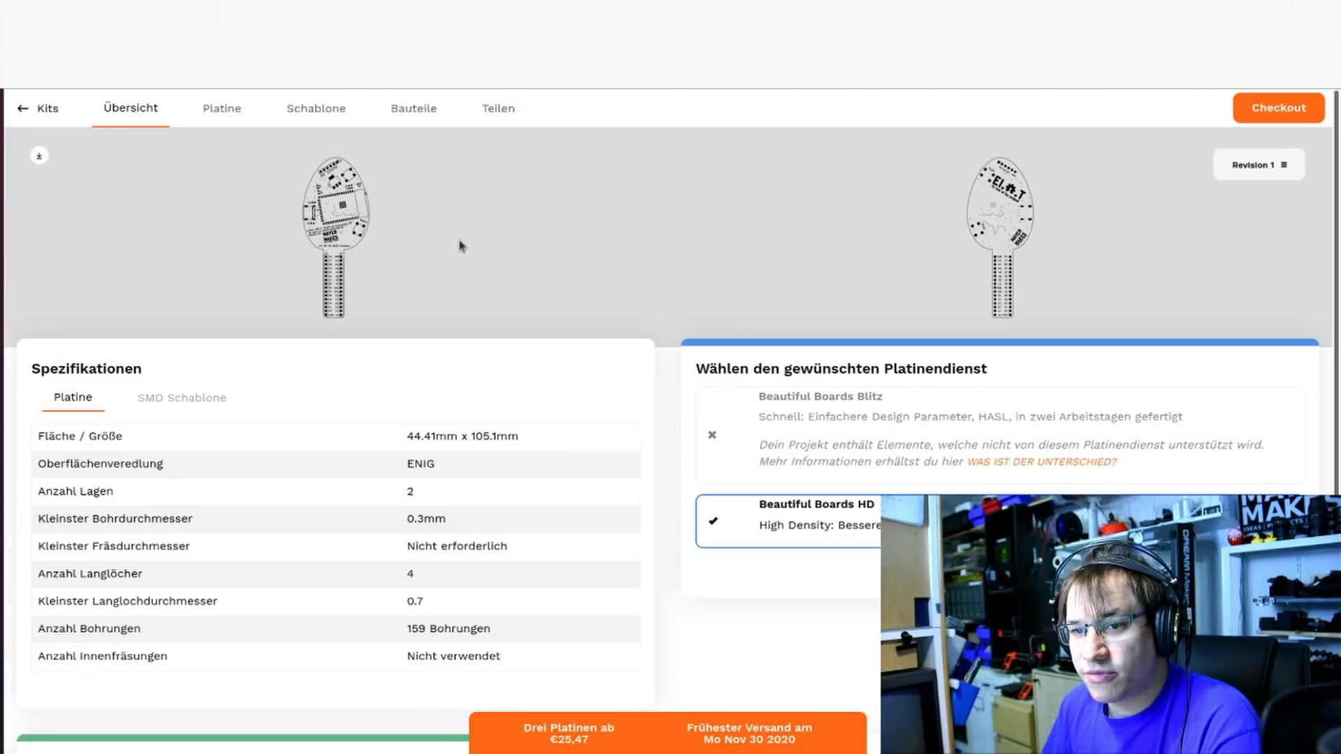
{"action": "mouse_move", "coordinate": [565, 427]}
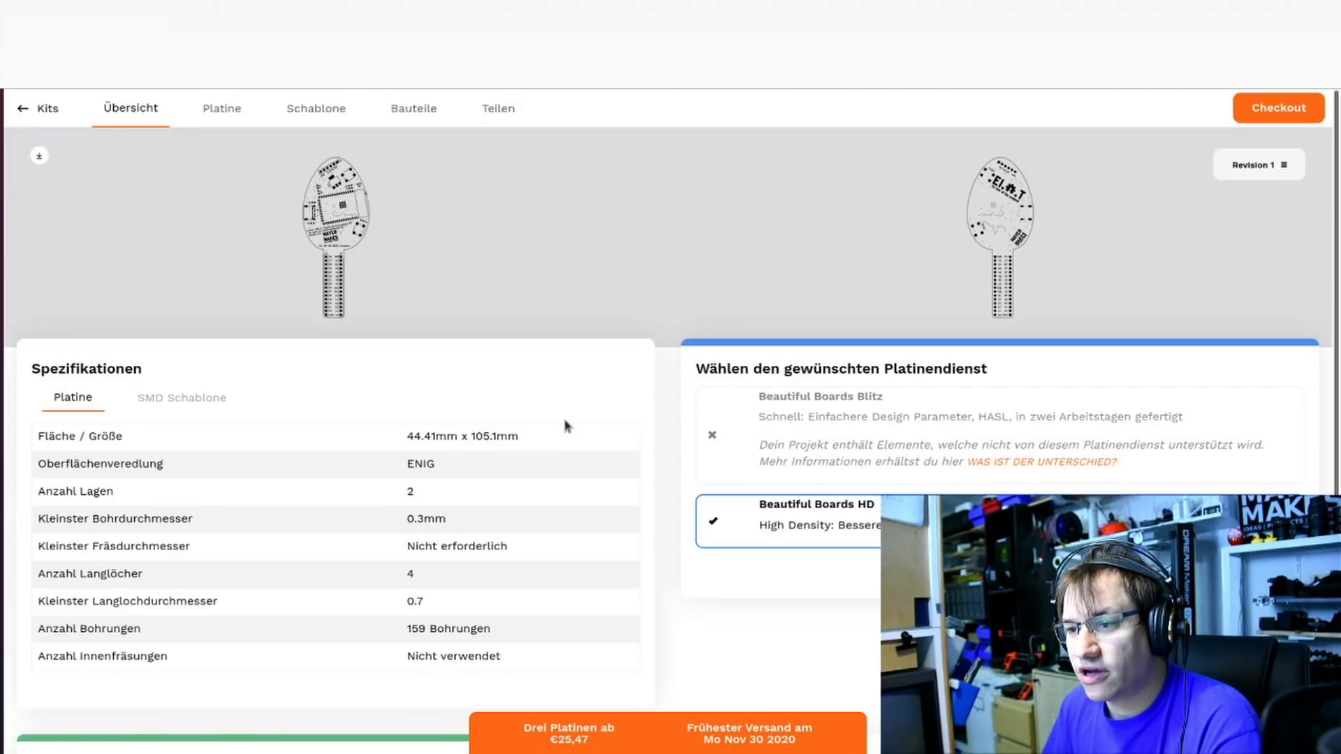
Review the 44.41 x 105.1 mm, ENIG, 2-layer specs and the Beautiful Boards HD service.
{"action": "scroll", "scroll_direction": "down", "scroll_amount": 3}
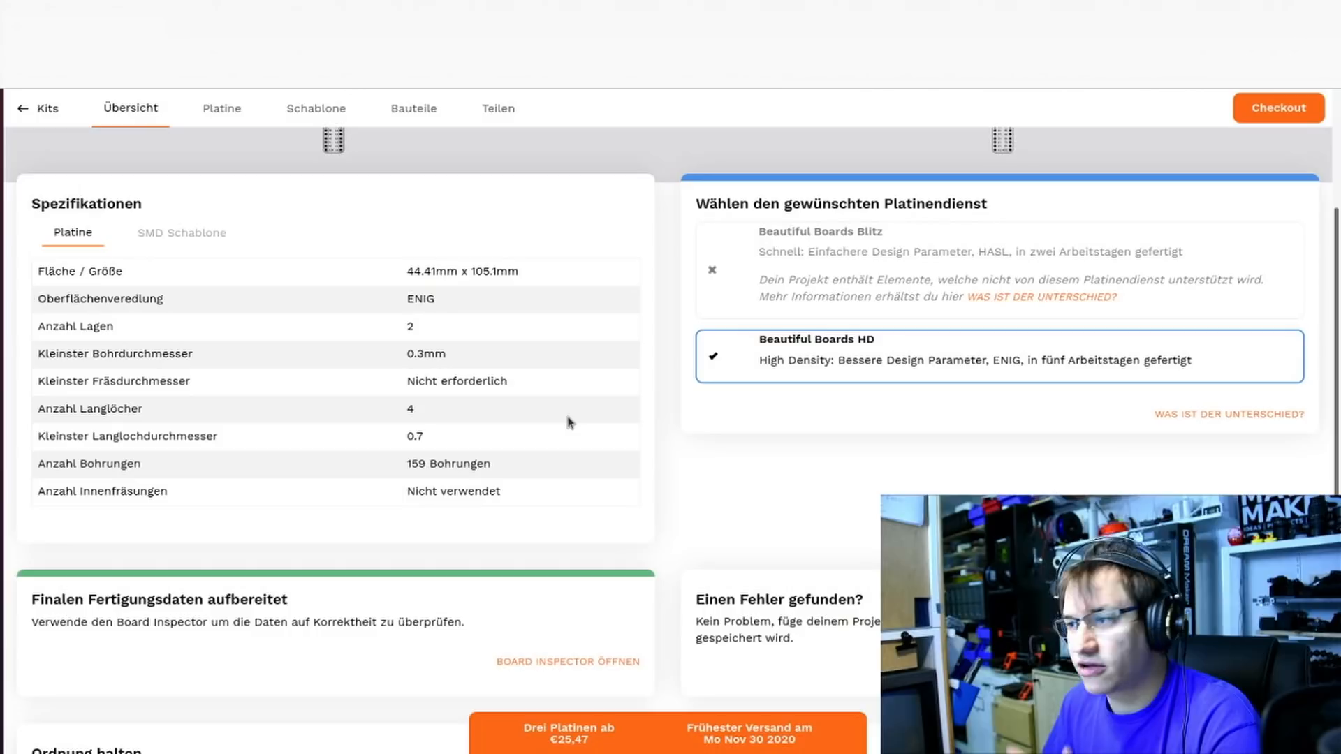
{"action": "mouse_move", "coordinate": [598, 368]}
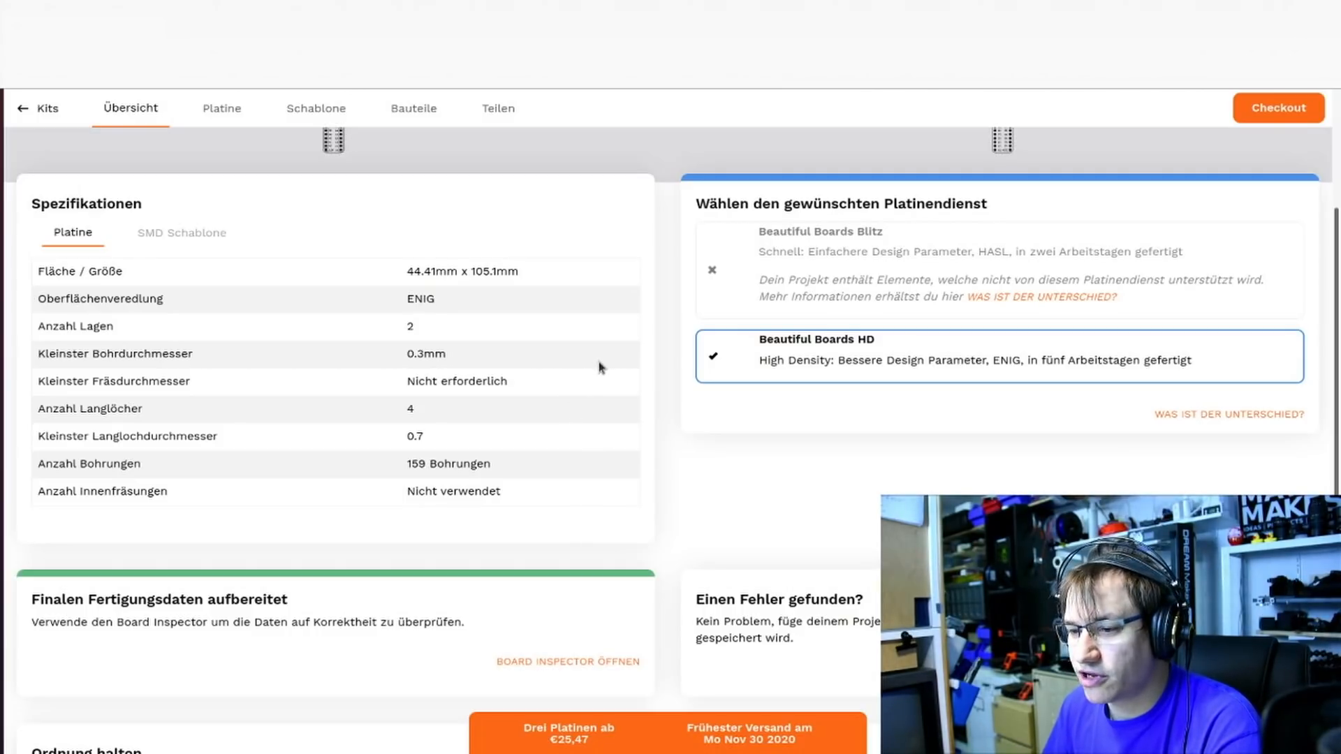
{"action": "scroll", "scroll_direction": "up", "scroll_amount": 3}
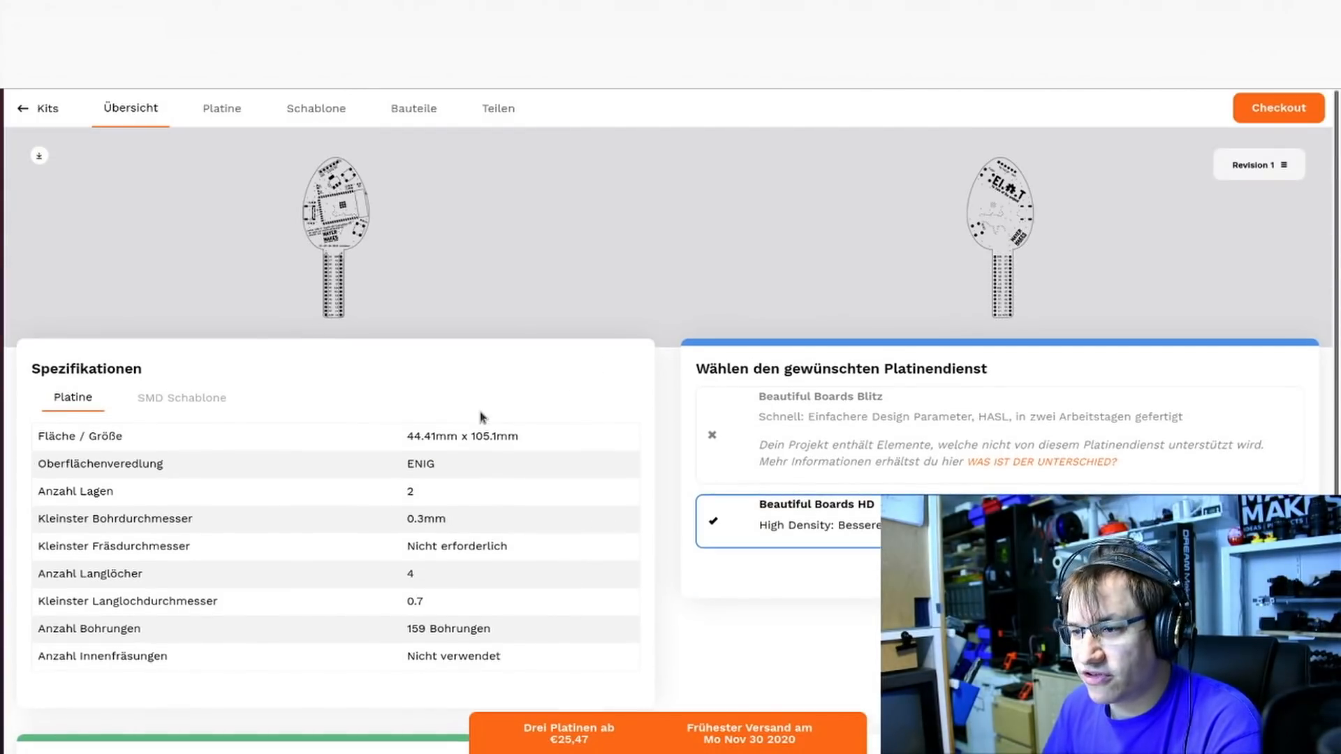
{"action": "scroll", "scroll_direction": "down", "scroll_amount": 3}
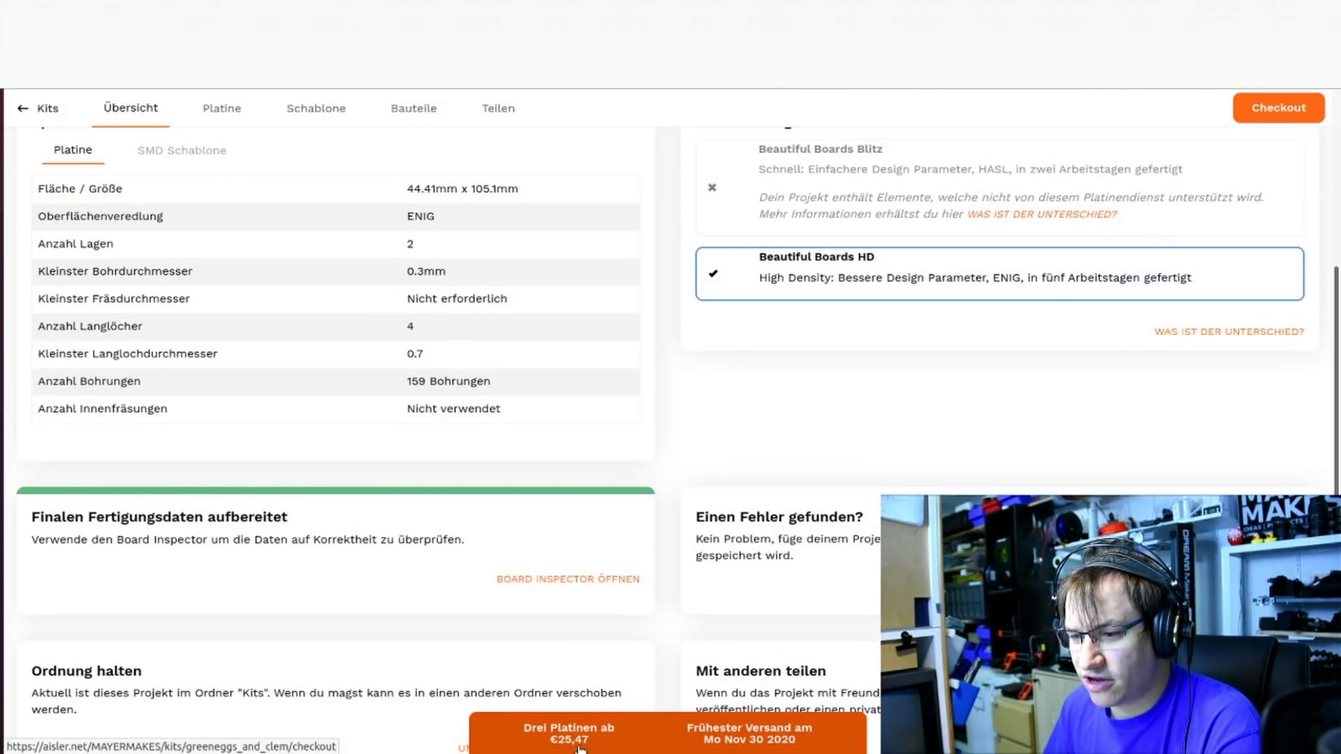
{"action": "scroll", "scroll_direction": "up", "scroll_amount": 3}
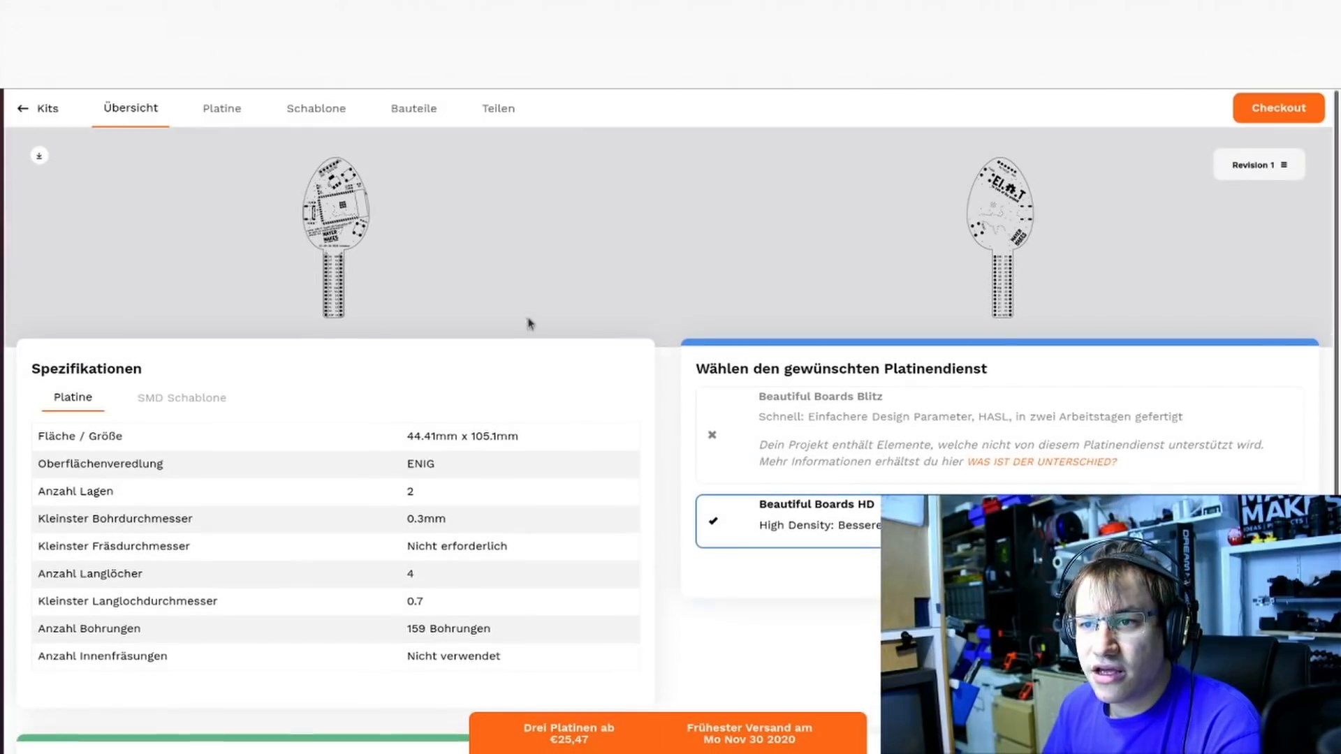
Show the Platine board preview with the silkscreen layer hidden.
{"action": "left_click", "coordinate": [221, 107]}
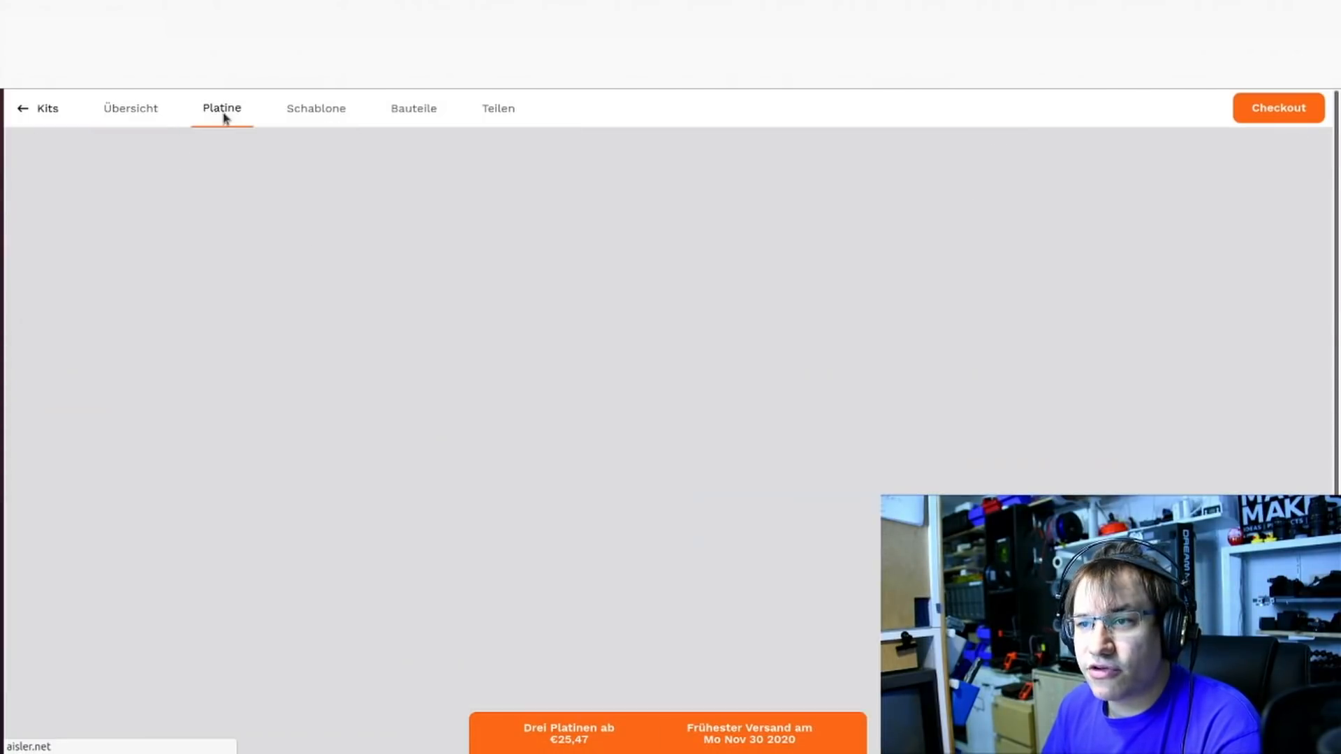
{"action": "left_click", "coordinate": [222, 109]}
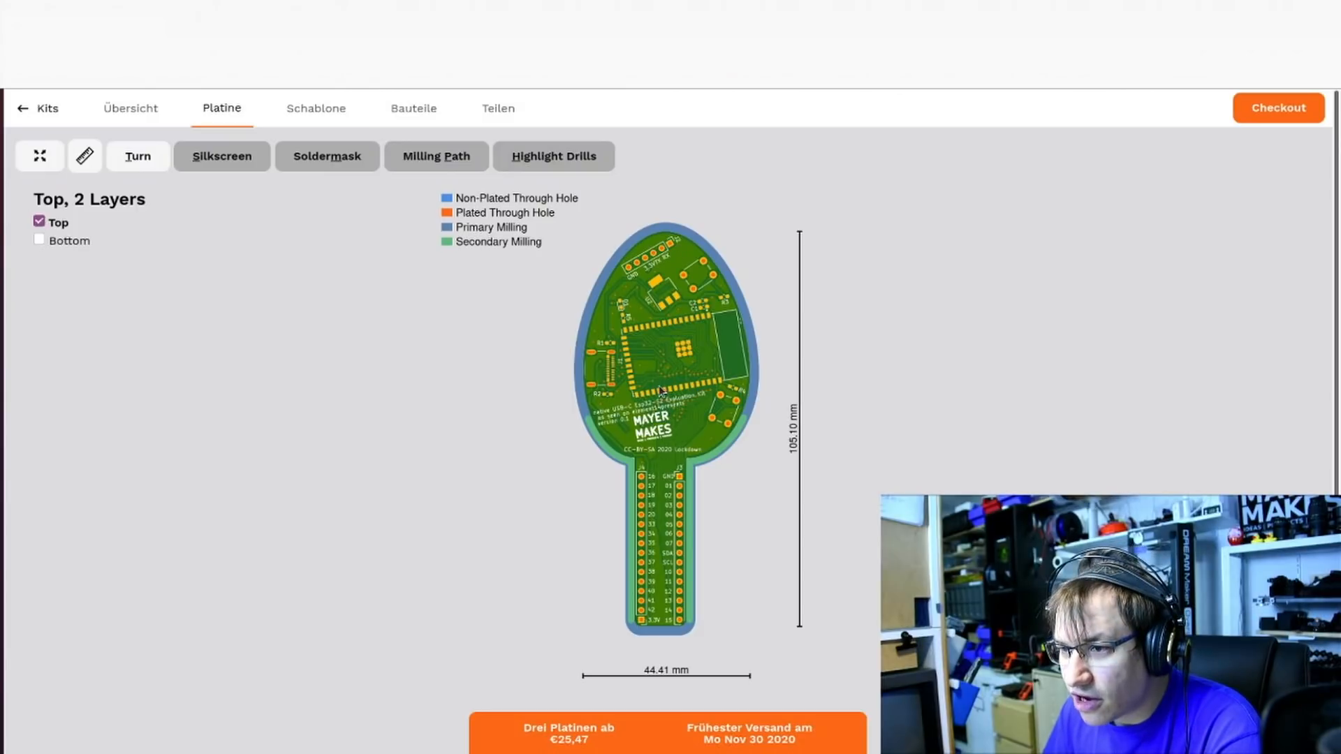
{"action": "left_click", "coordinate": [221, 156]}
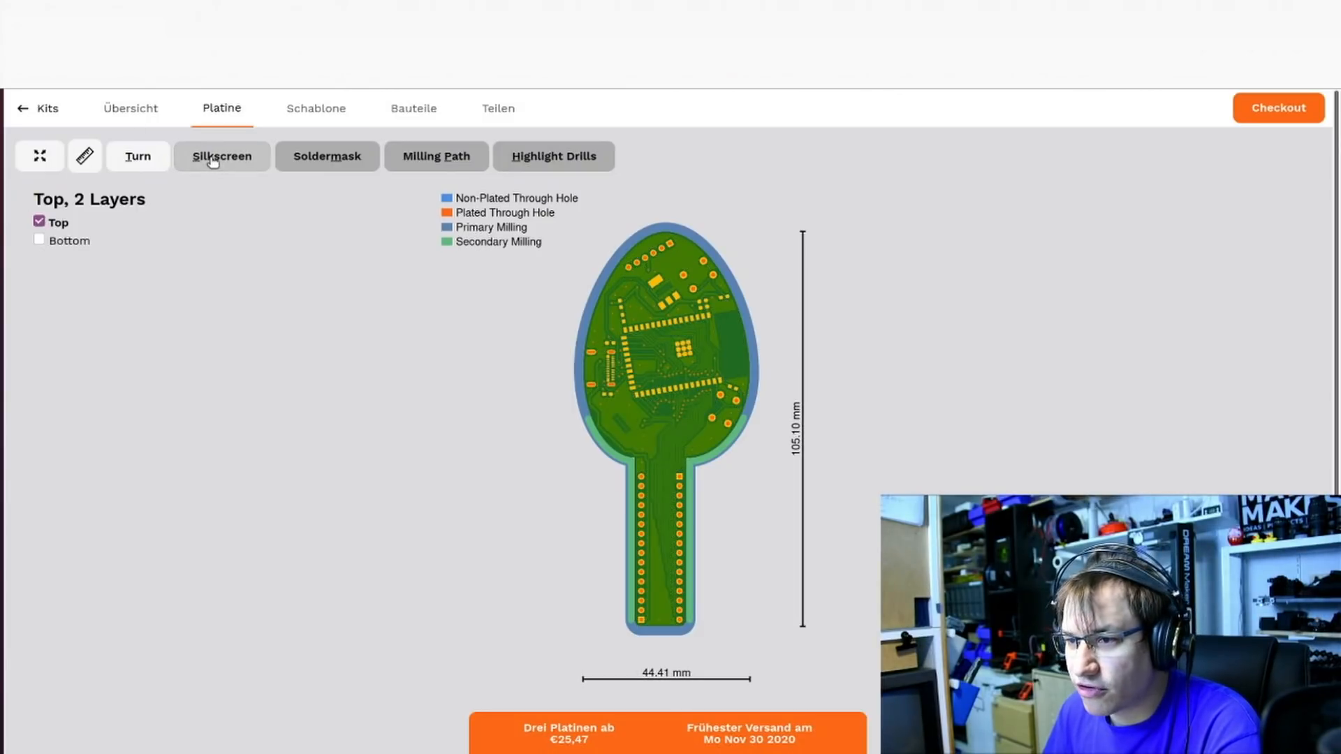
{"action": "left_click", "coordinate": [137, 156]}
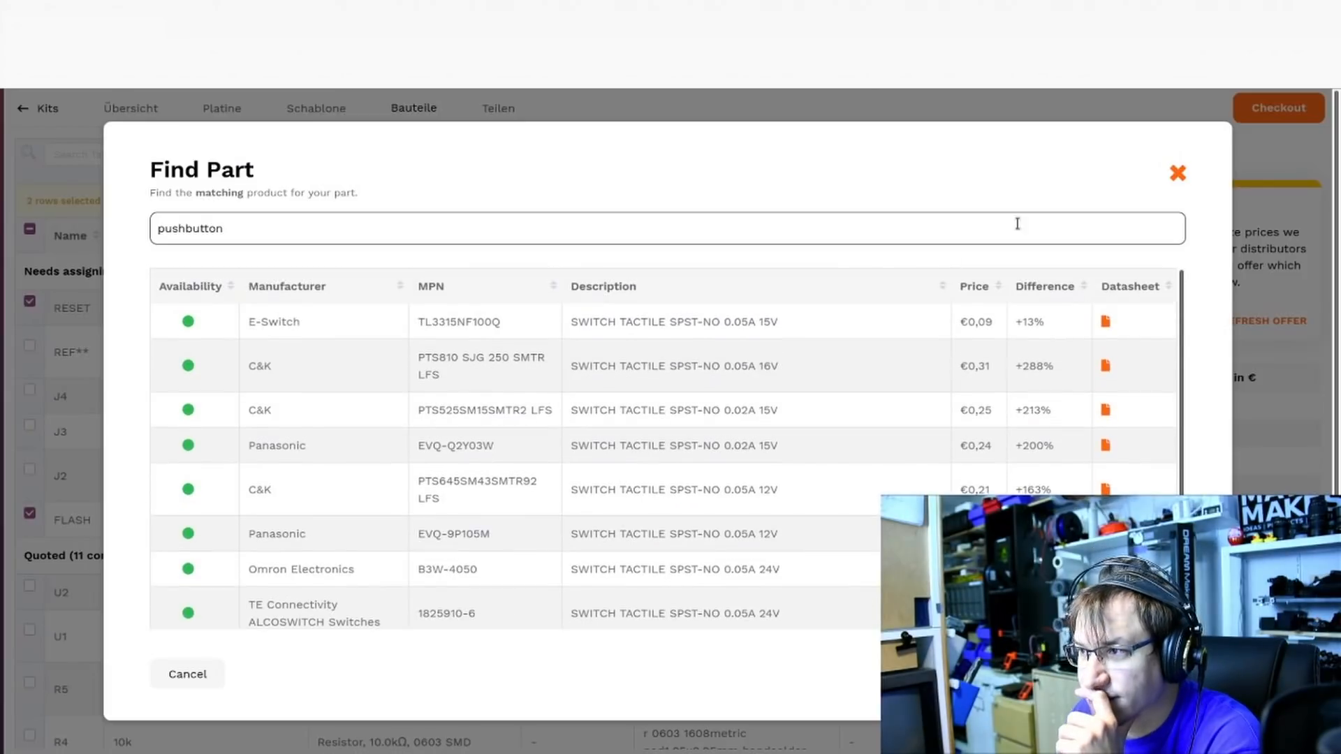
Search part 176432 for the RESET and FLASH buttons and view the Omron B3F-1000 datasheet.
{"action": "left_click", "coordinate": [1177, 172]}
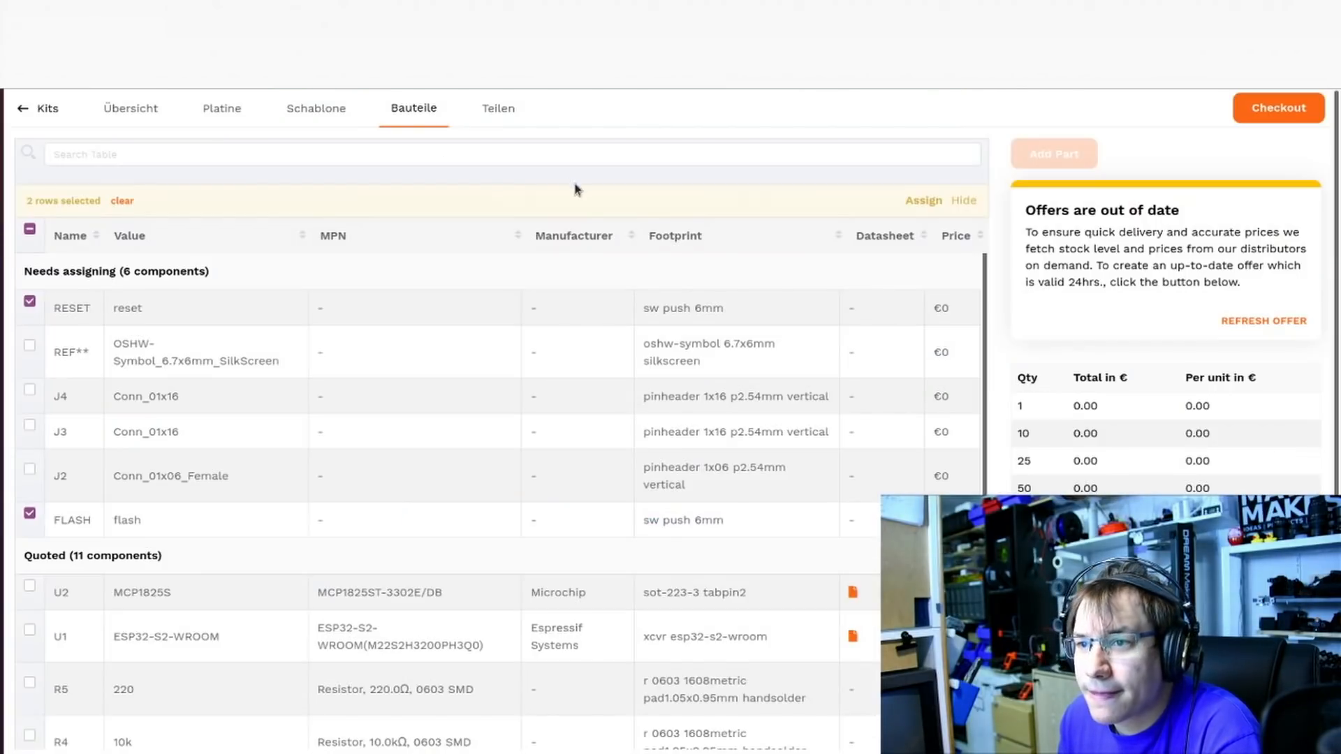
{"action": "scroll", "scroll_direction": "down", "scroll_amount": 3}
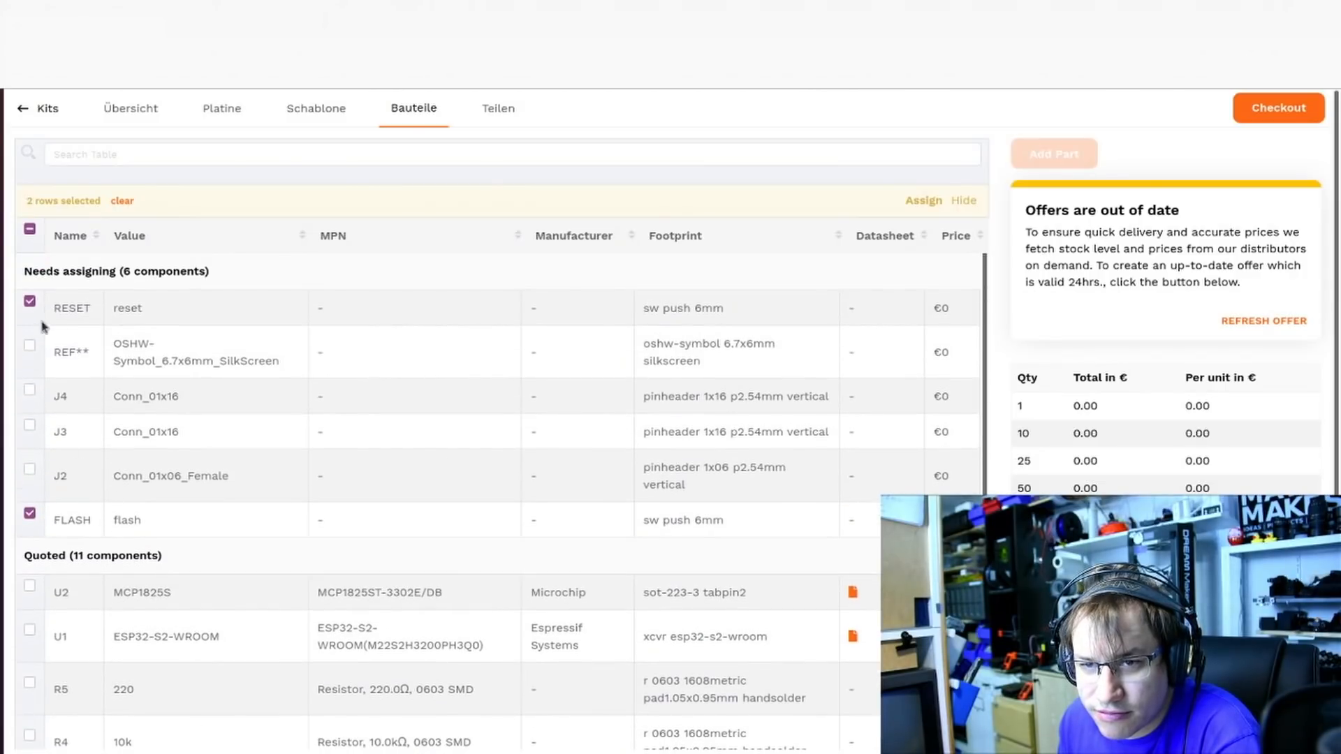
{"action": "left_click", "coordinate": [922, 200]}
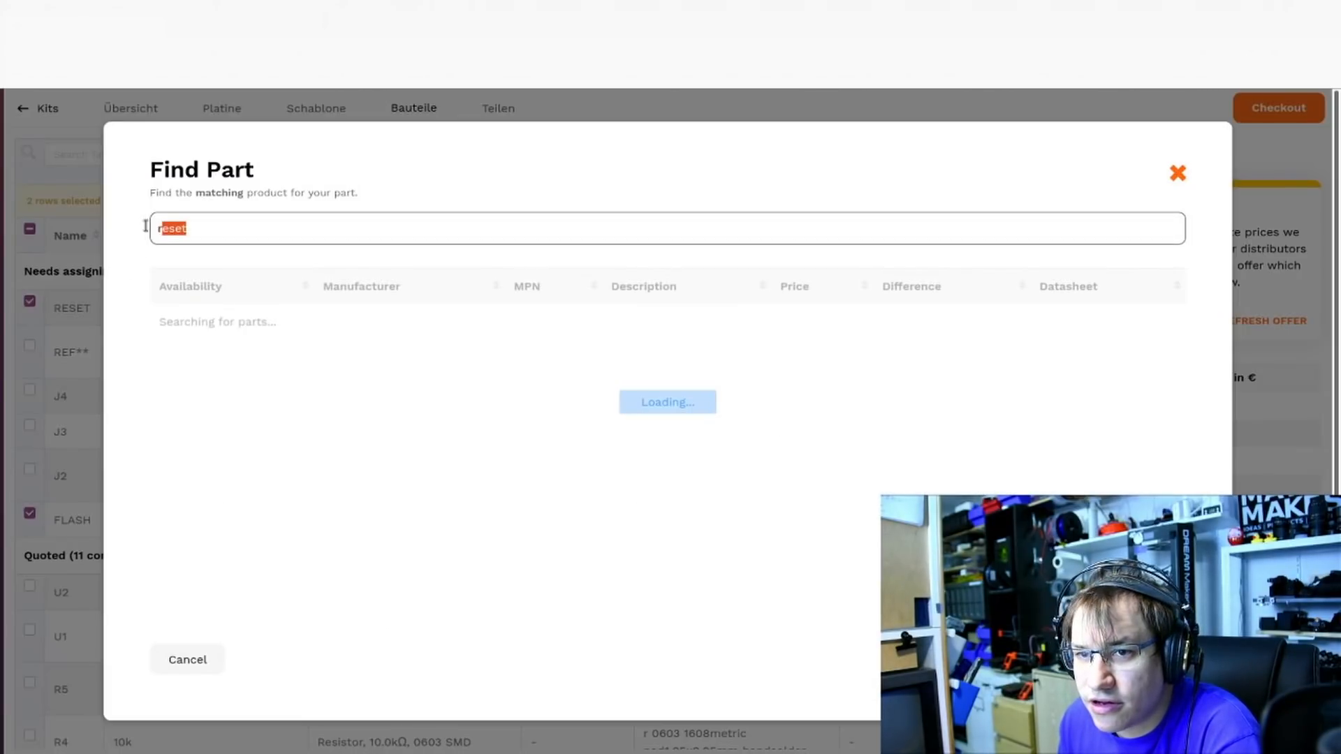
{"action": "type", "text": "176432"}
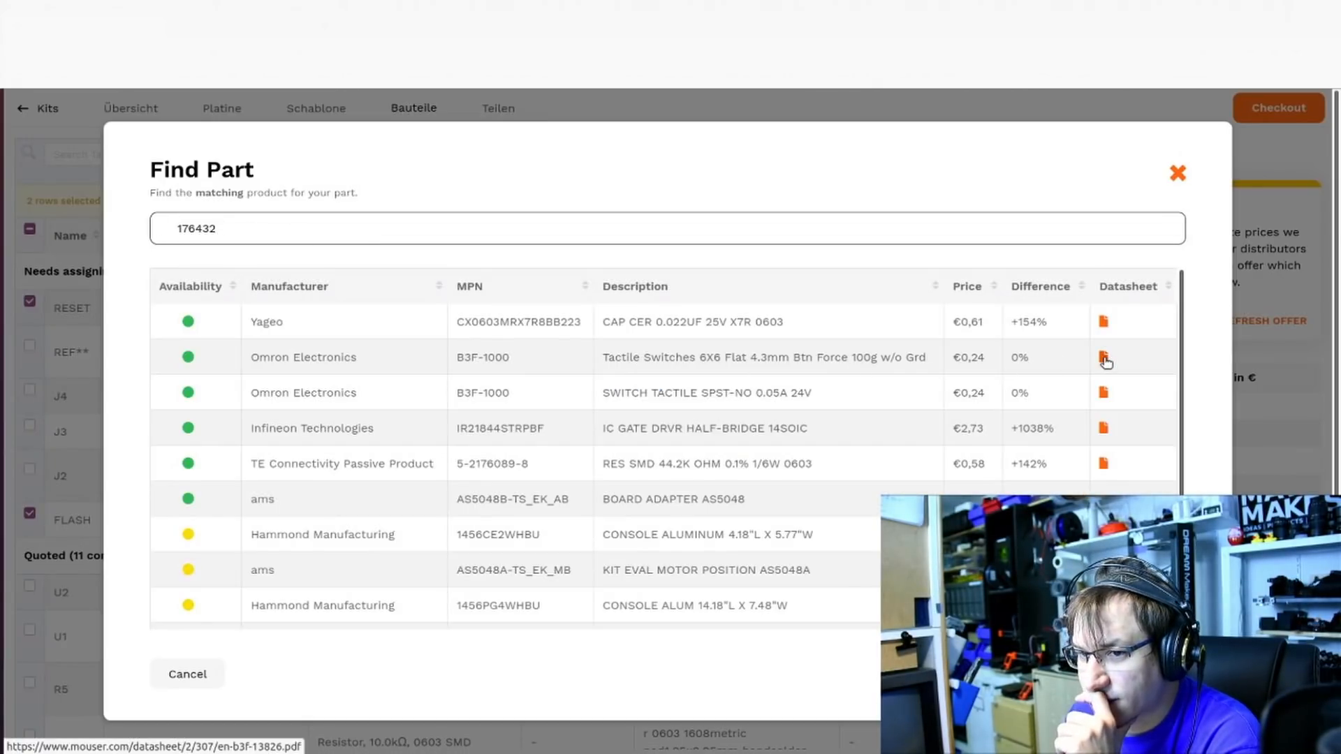
{"action": "left_click", "coordinate": [1104, 357]}
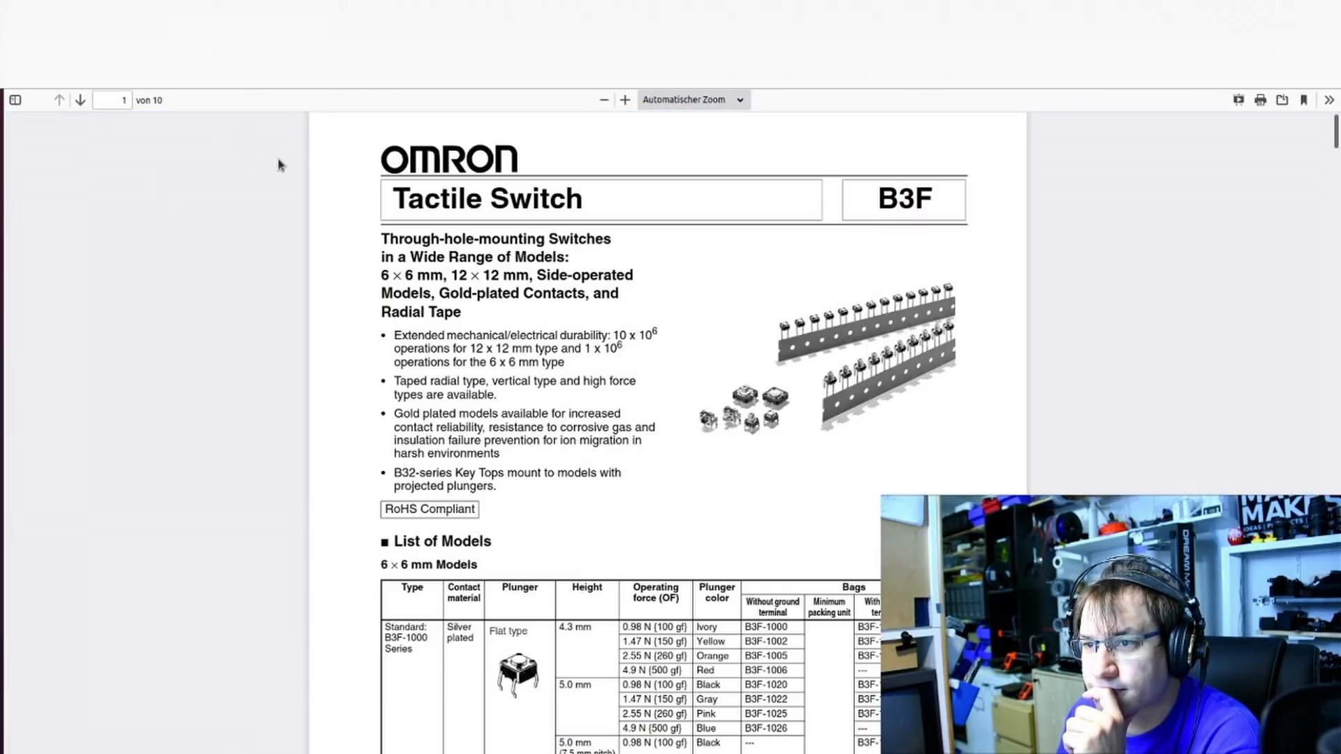
{"action": "scroll", "scroll_direction": "down", "scroll_amount": 3}
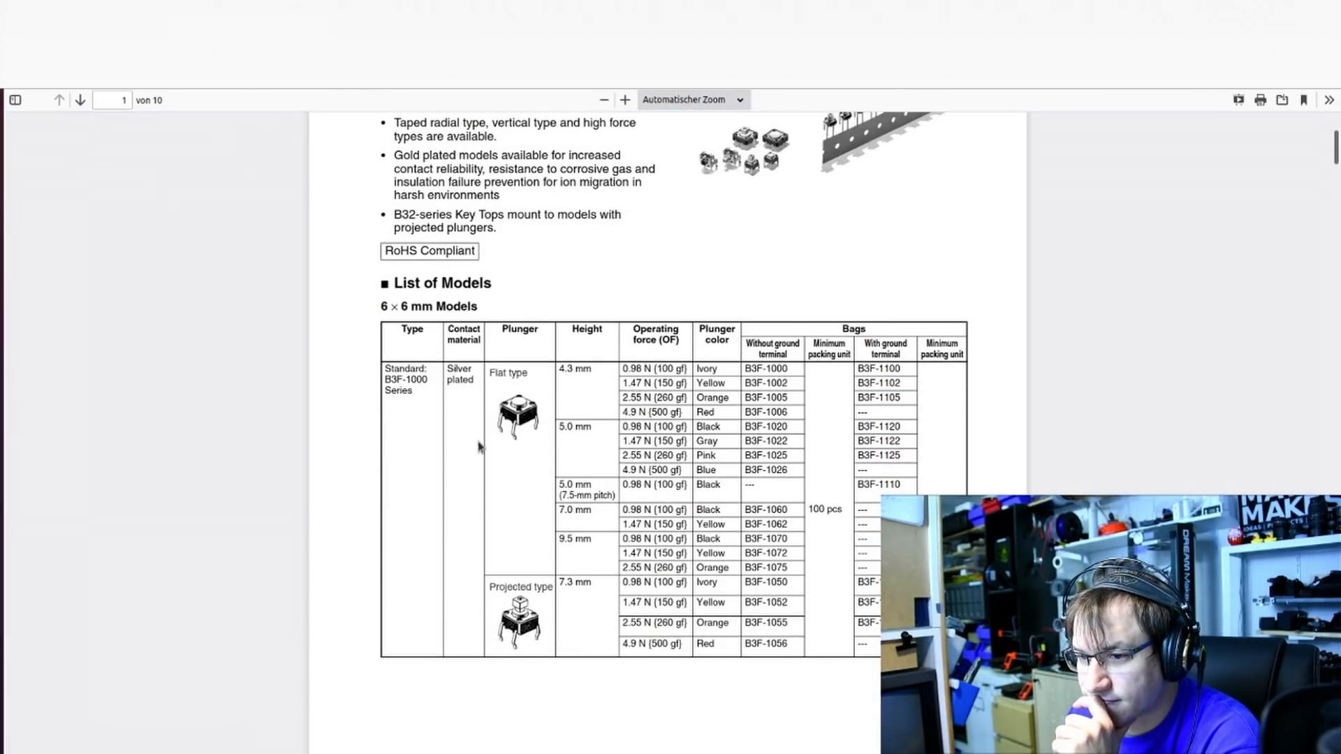
{"action": "scroll", "scroll_direction": "up", "scroll_amount": 3}
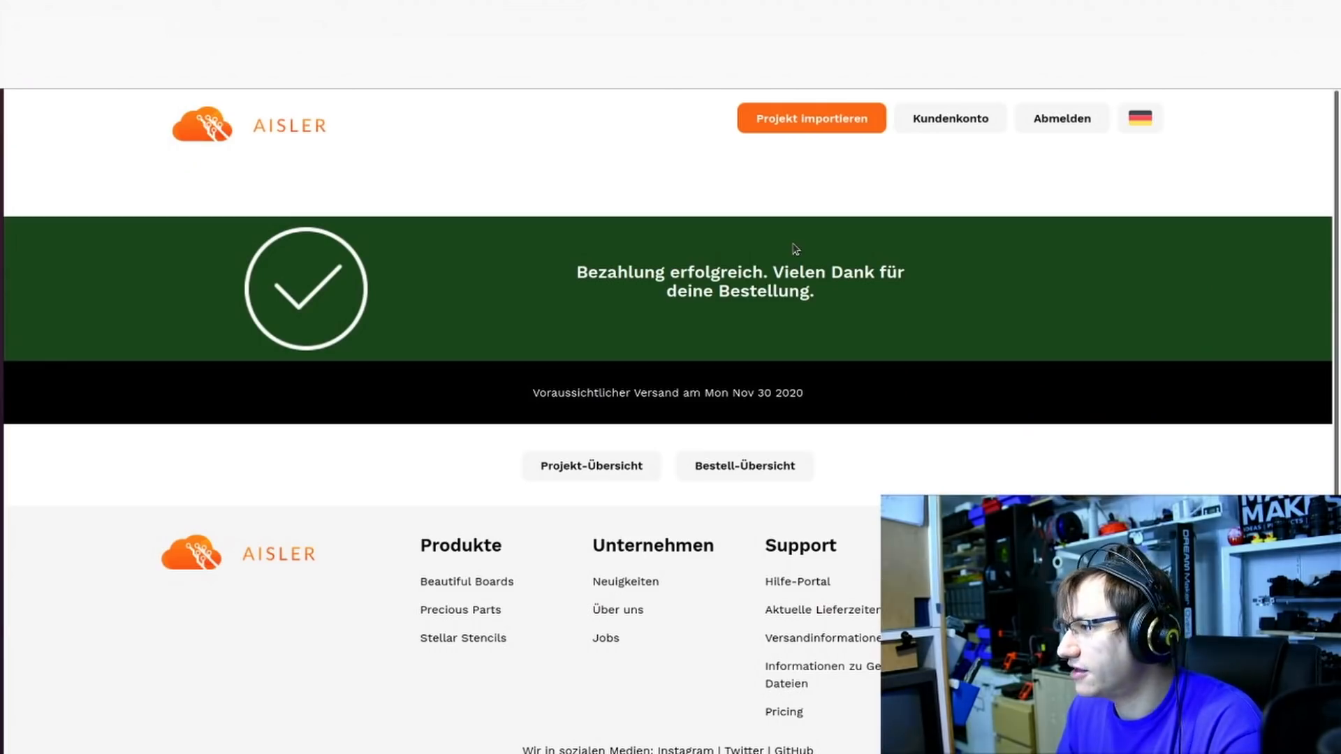
{"action": "mouse_move", "coordinate": [724, 310]}
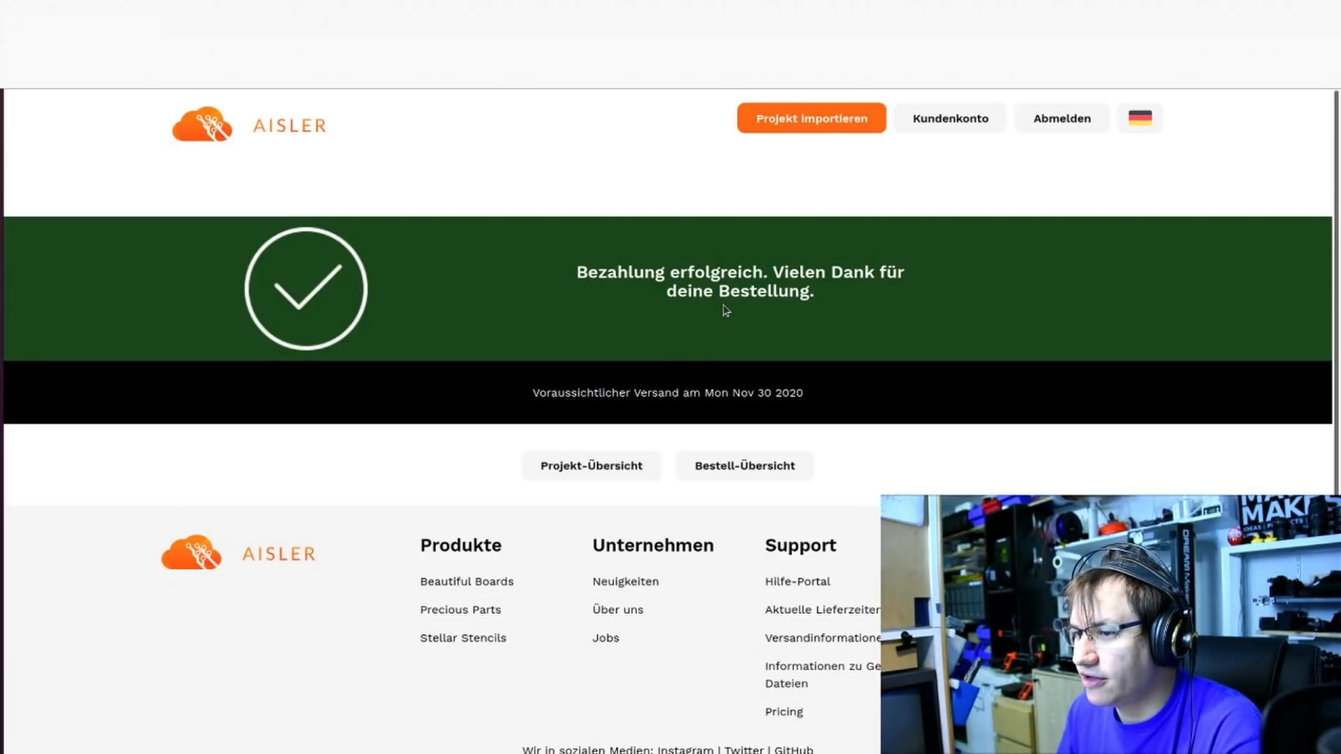
{"action": "mouse_move", "coordinate": [723, 319]}
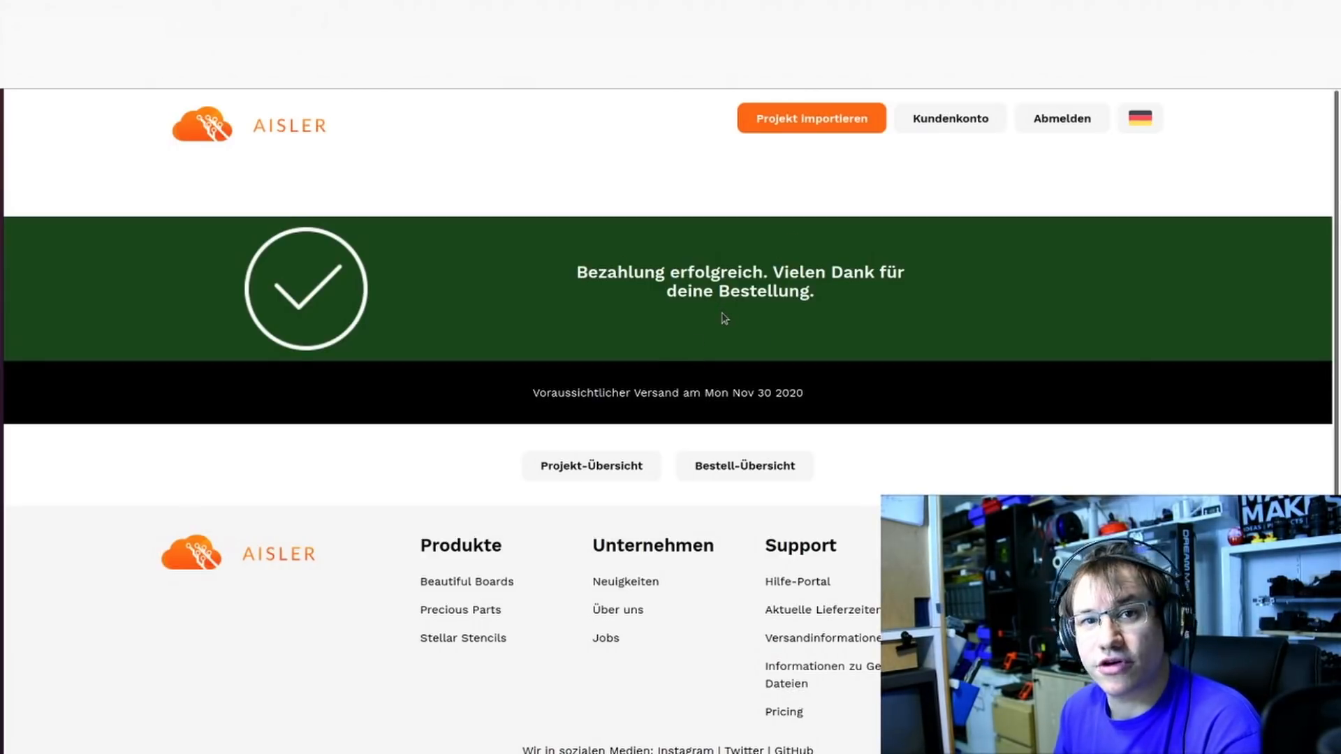